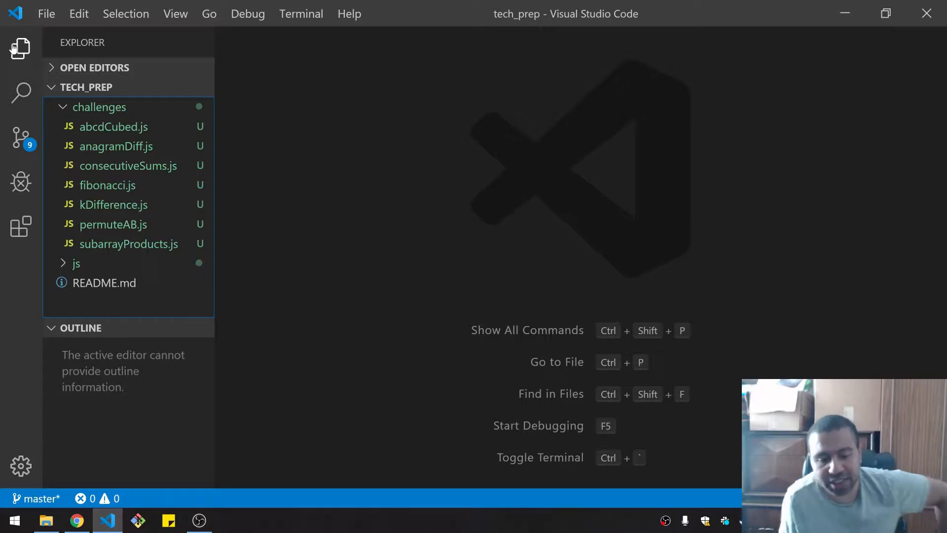
{"action": "mouse_move", "coordinate": [117, 146]}
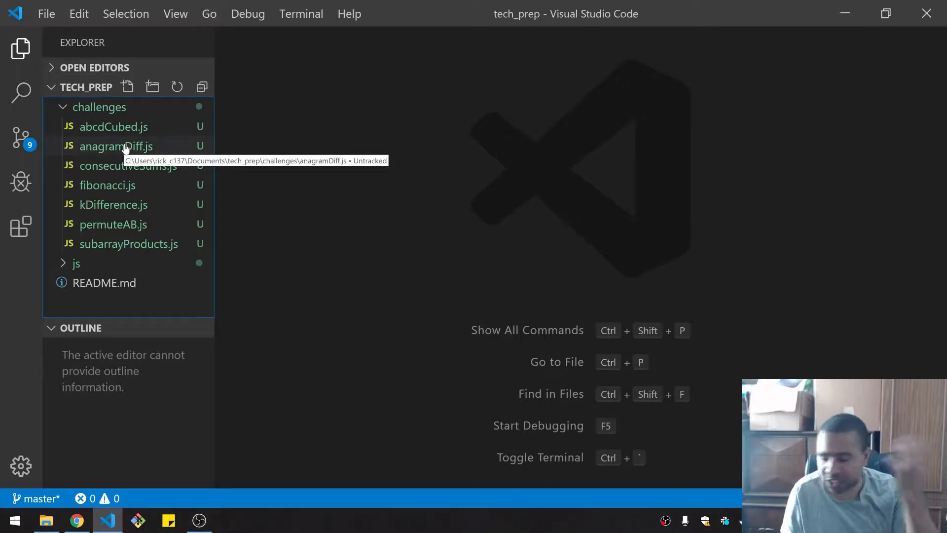
Open anagramDiff.js from the challenges folder and hide the Explorer sidebar
{"action": "left_click", "coordinate": [117, 146]}
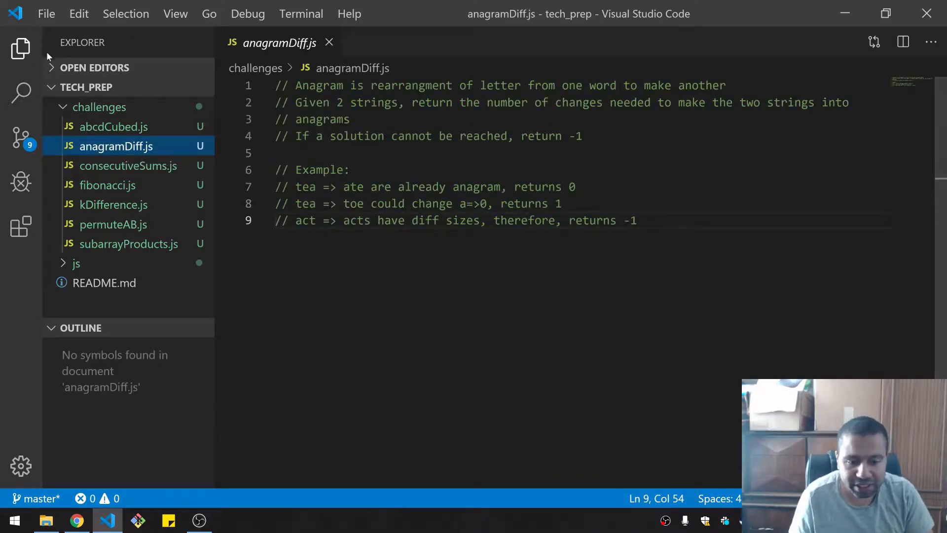
{"action": "left_click", "coordinate": [19, 48]}
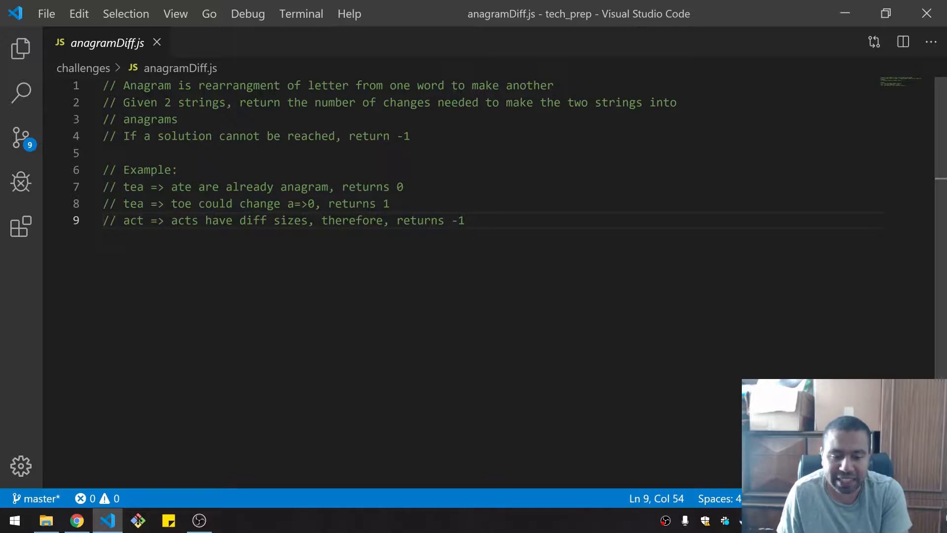
Review the example comments and start blank lines after line 9 for test calls
{"action": "left_click", "coordinate": [199, 186]}
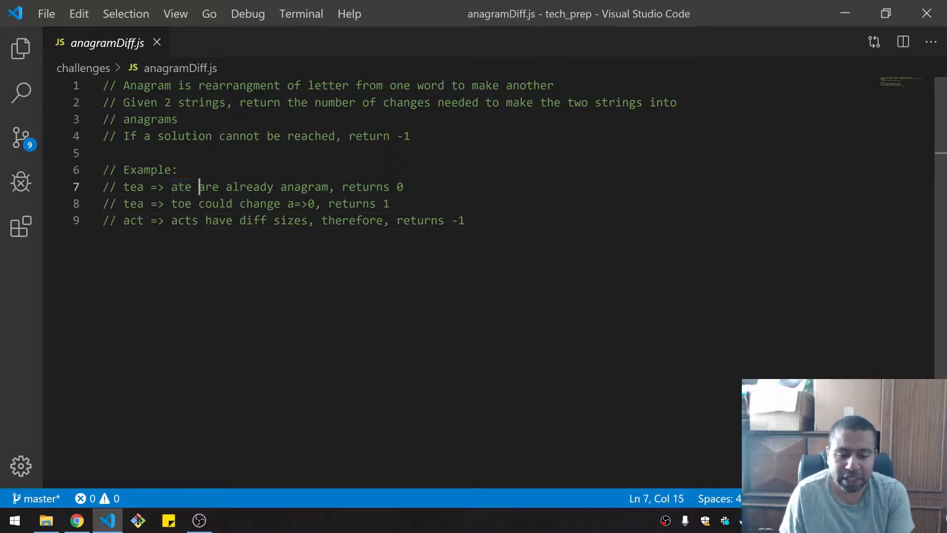
{"action": "double_click", "coordinate": [365, 187]}
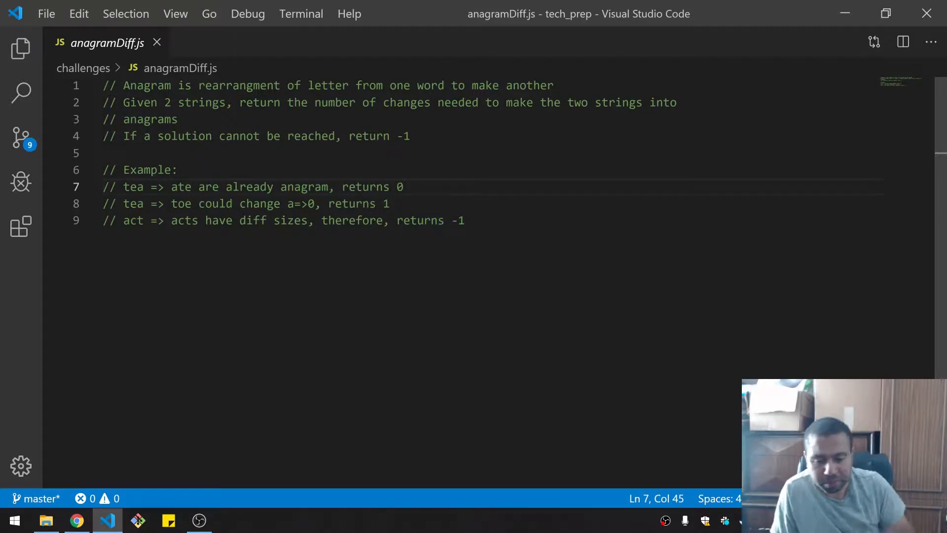
{"action": "left_click", "coordinate": [187, 187]}
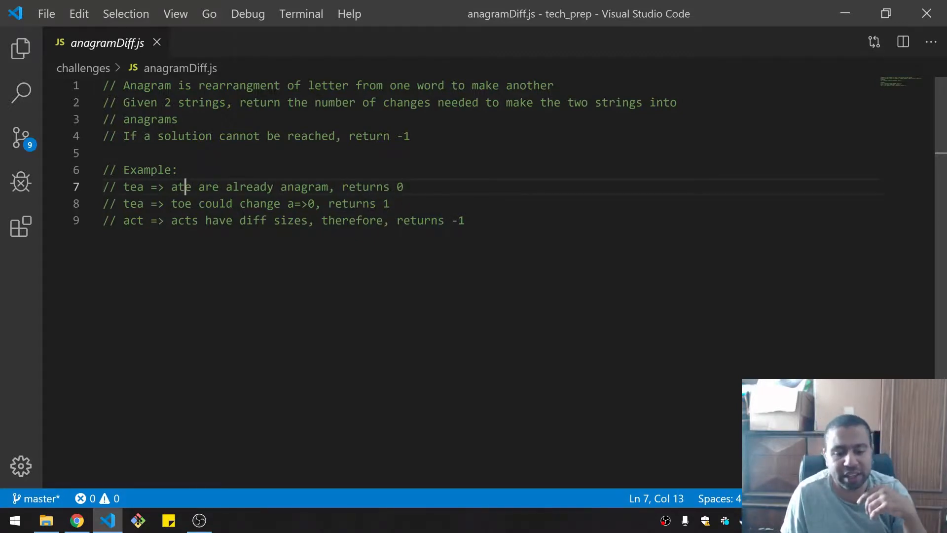
{"action": "double_click", "coordinate": [132, 187]}
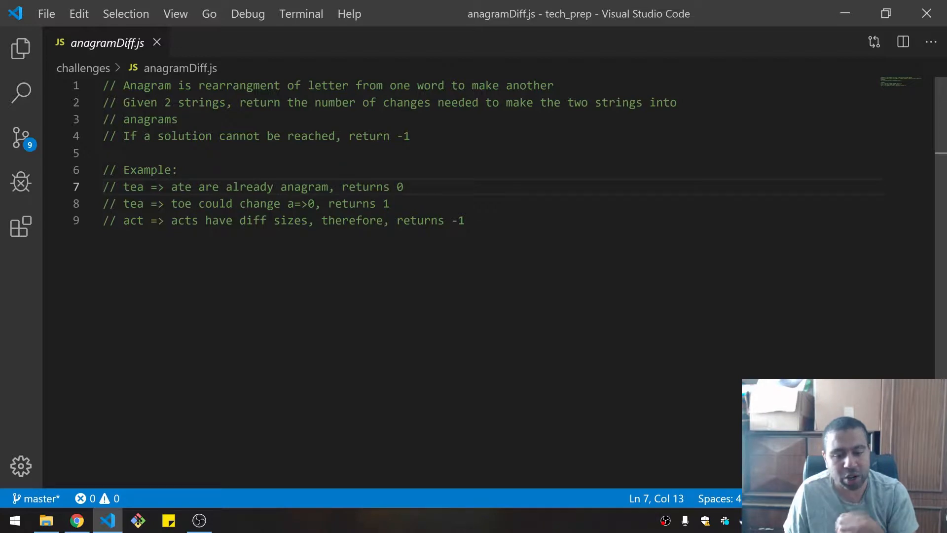
{"action": "left_click", "coordinate": [389, 203]}
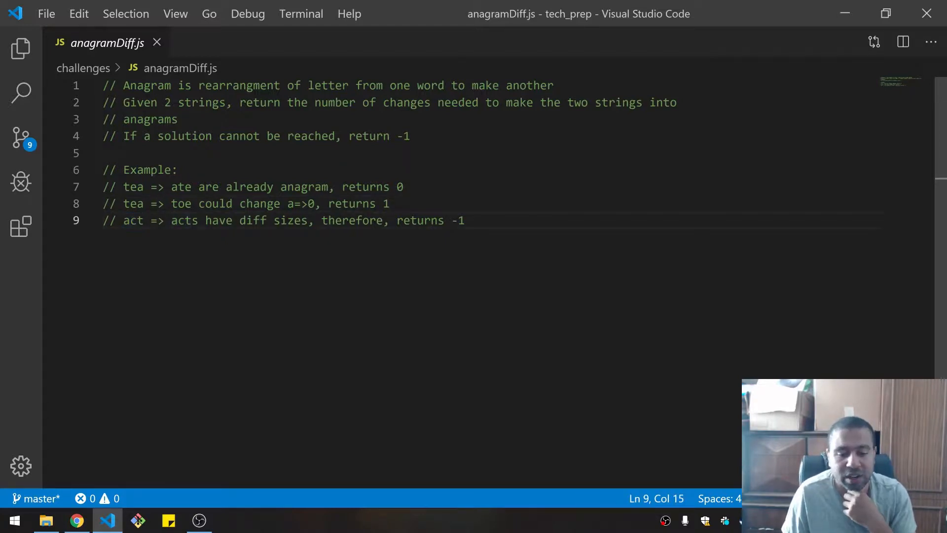
{"action": "left_click", "coordinate": [464, 220]}
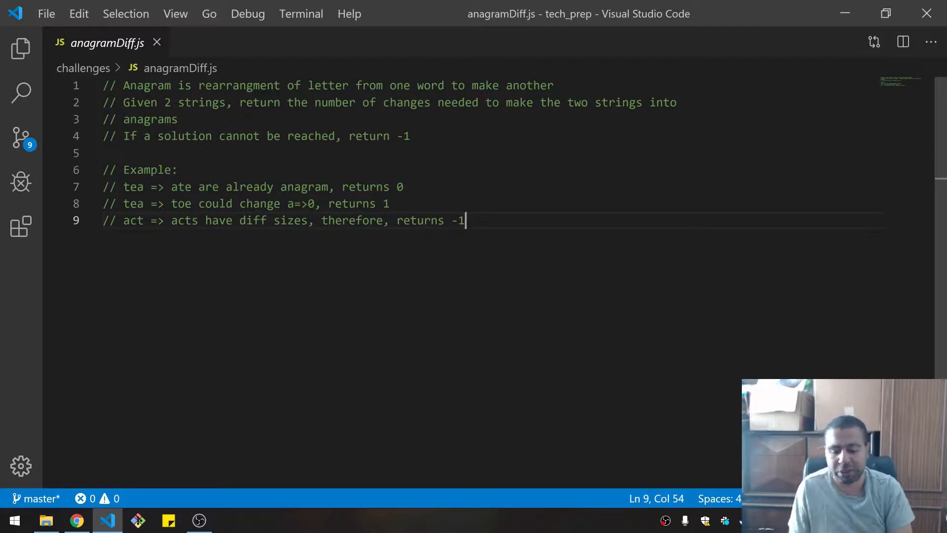
{"action": "key", "text": "enter"}
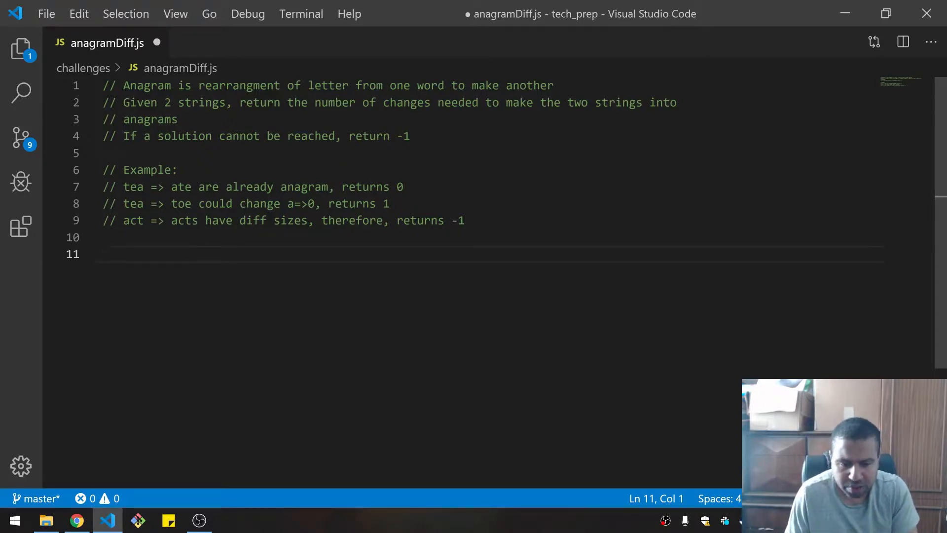
Write the first anagramDiff call with strings abcdefg and a z-altered second string
{"action": "type", "text": "anagramDiff"}
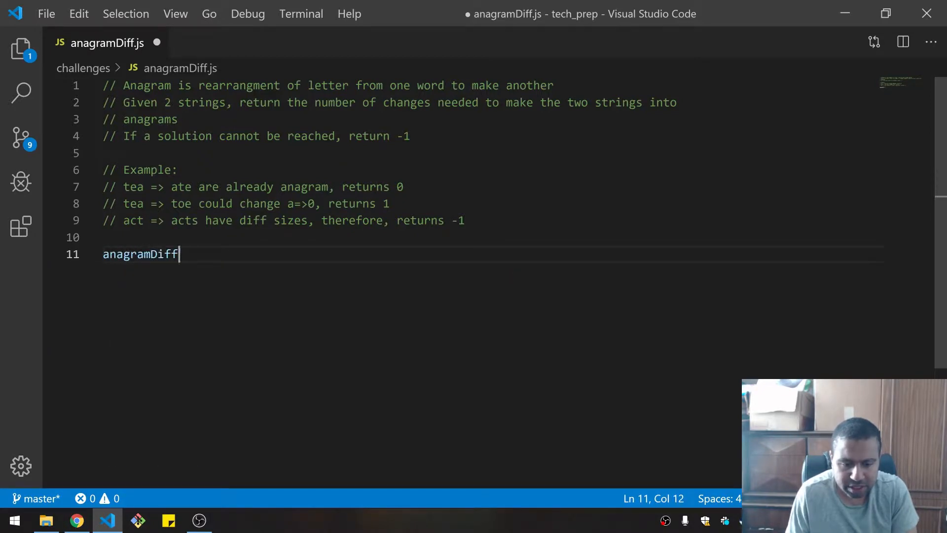
{"action": "type", "text": "()"}
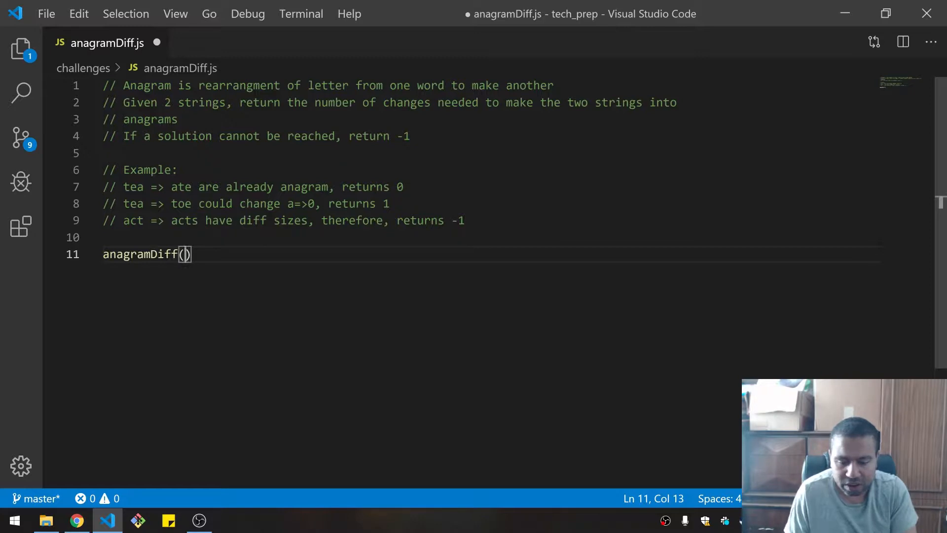
{"action": "type", "text": "\""}
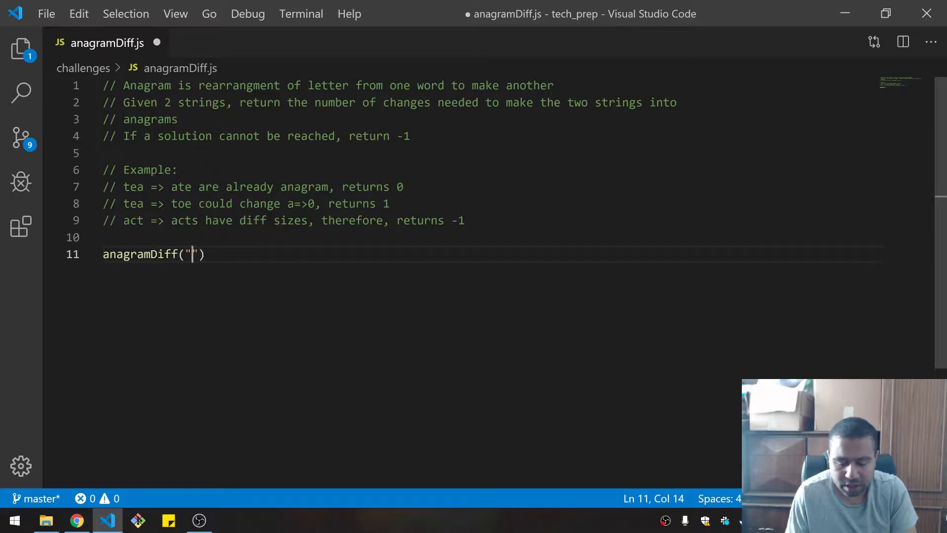
{"action": "type", "text": "abc"}
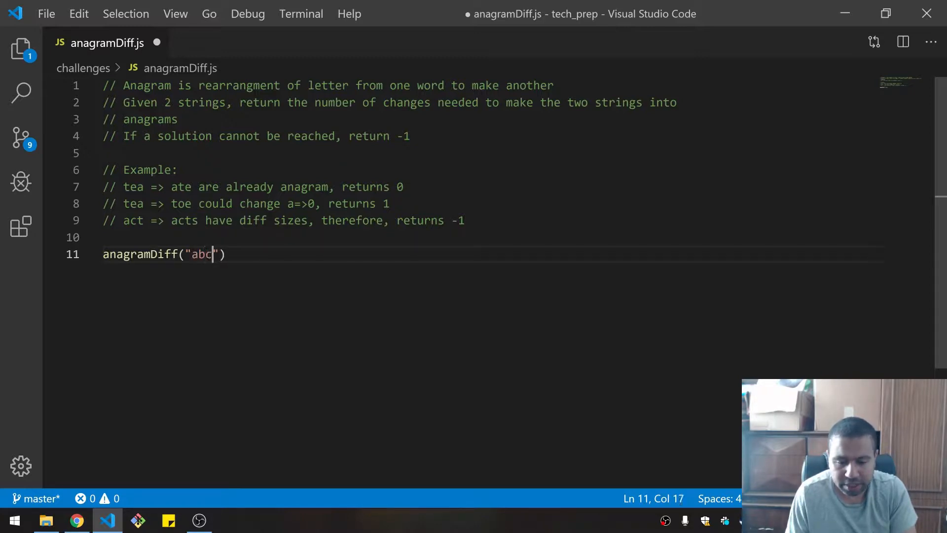
{"action": "type", "text": "defg"}
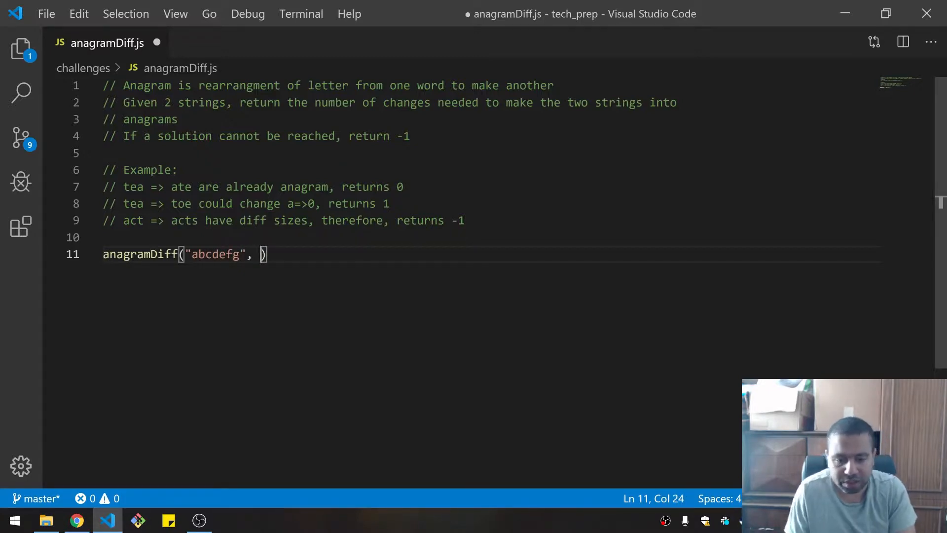
{"action": "type", "text": "\"\""}
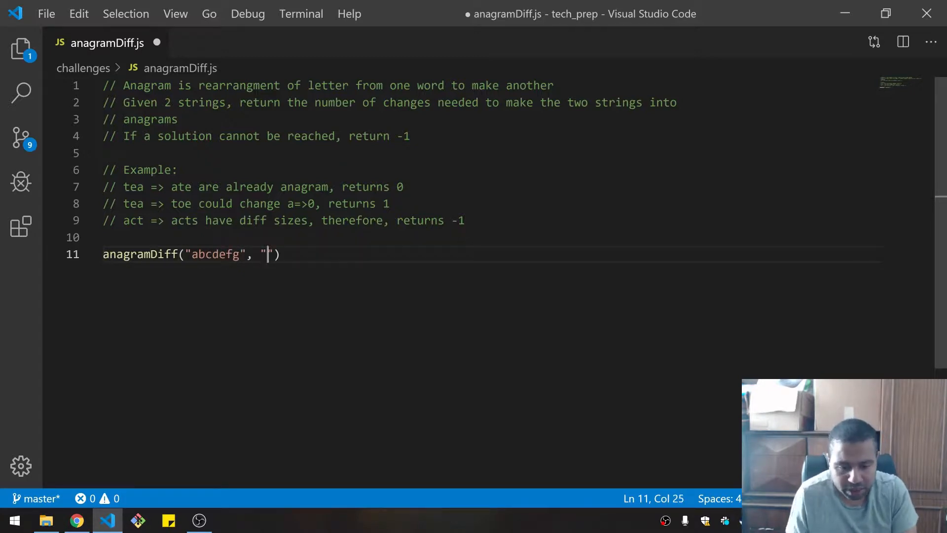
{"action": "double_click", "coordinate": [215, 253]}
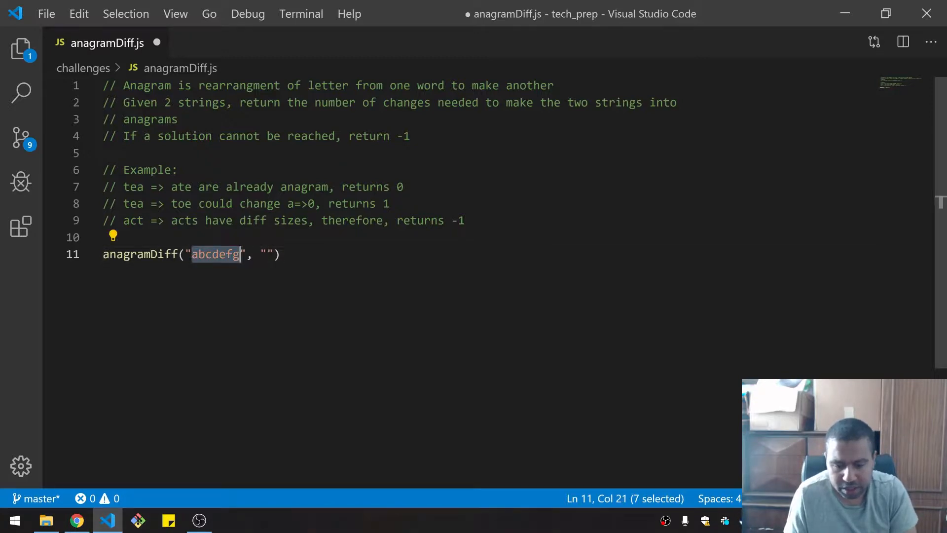
{"action": "type", "text": "abcdefg"}
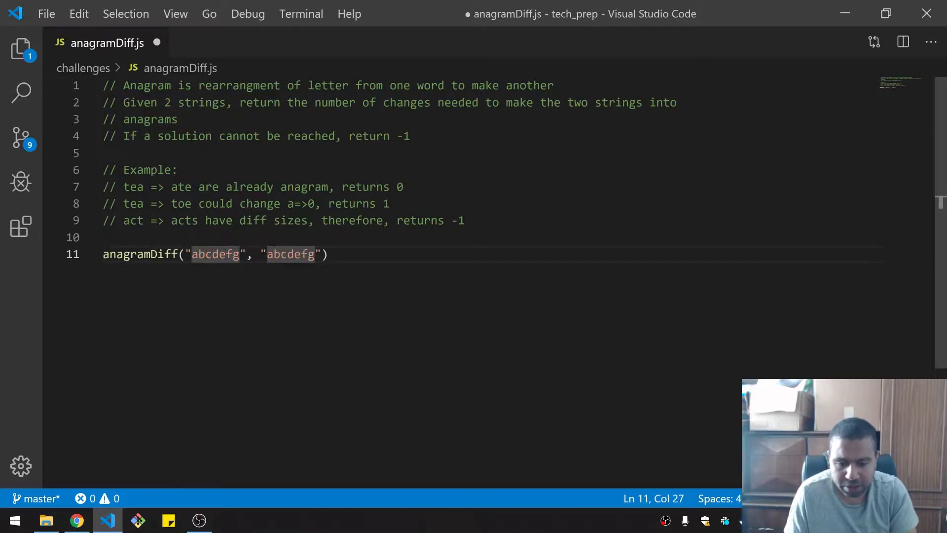
{"action": "key", "text": "Backspace"}
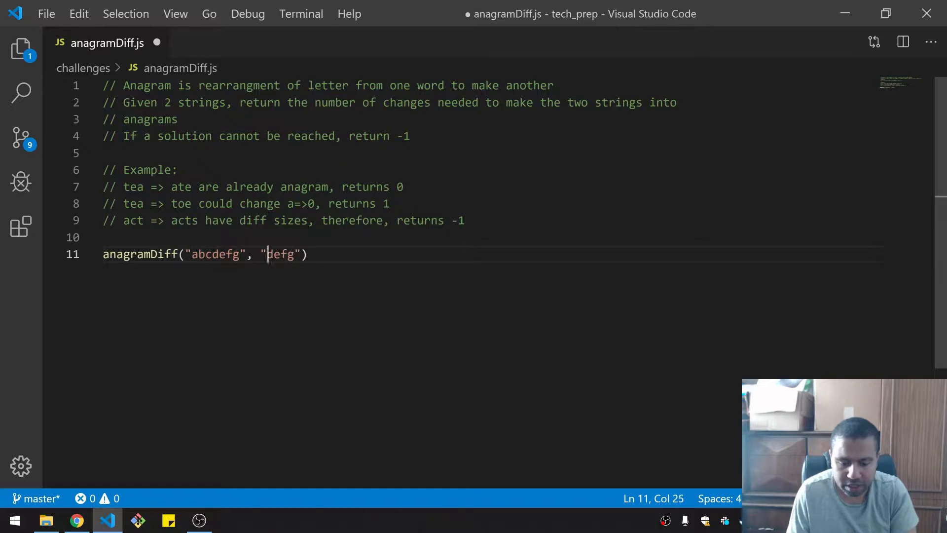
{"action": "type", "text": "z"}
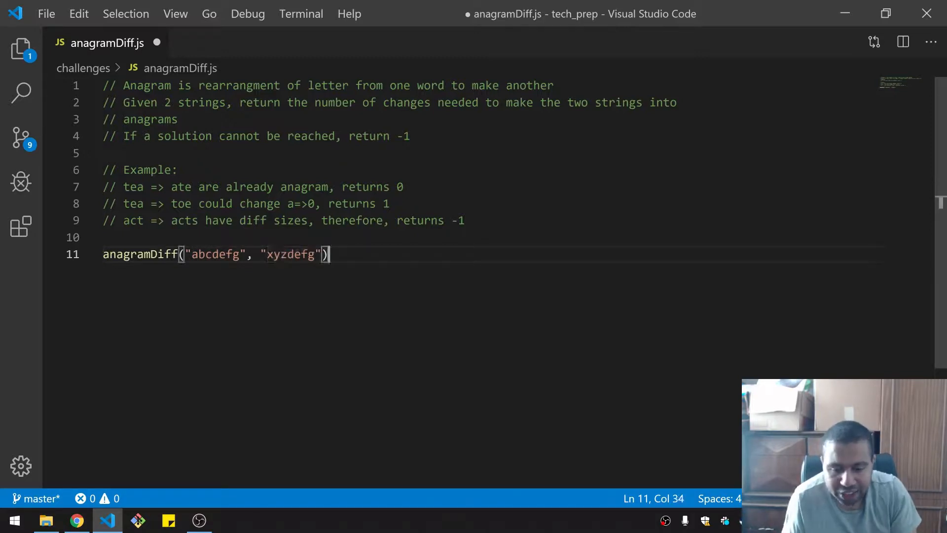
Add expected-result comments 3 and -1, then a third call expecting 0 above them
{"action": "type", "text": "; //"}
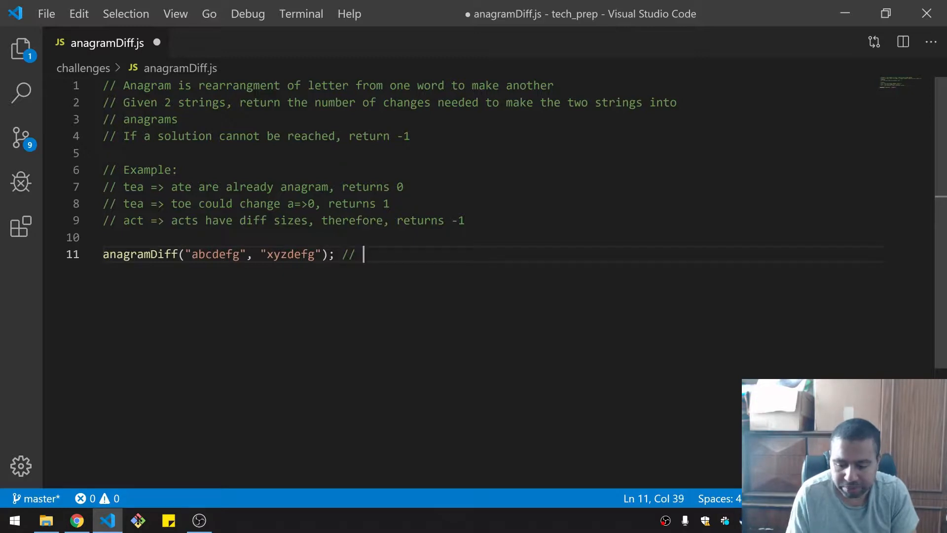
{"action": "type", "text": "=> 3"}
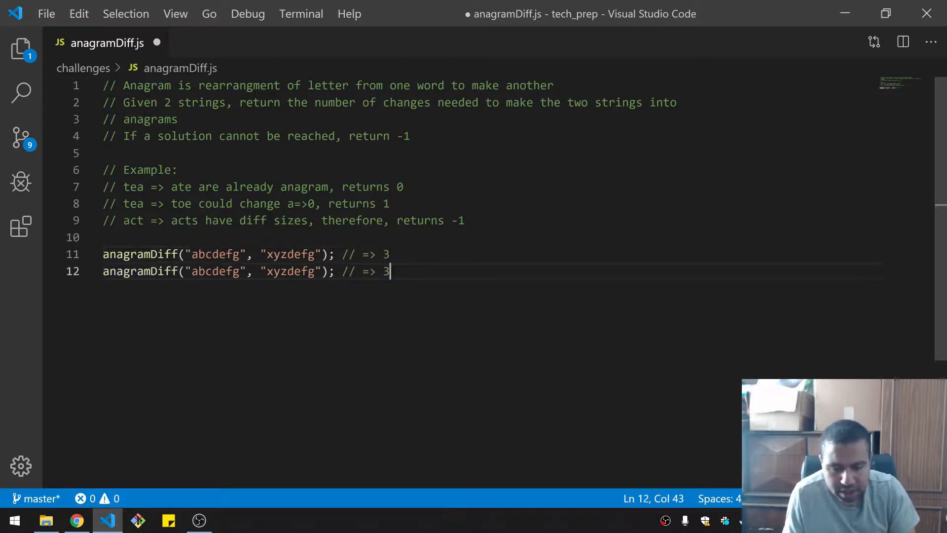
{"action": "type", "text": "e"}
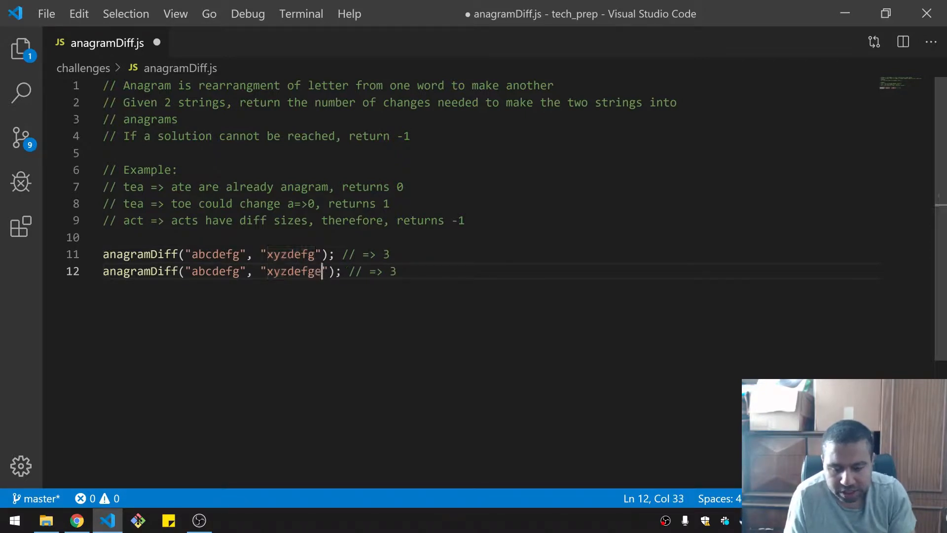
{"action": "type", "text": "-1"}
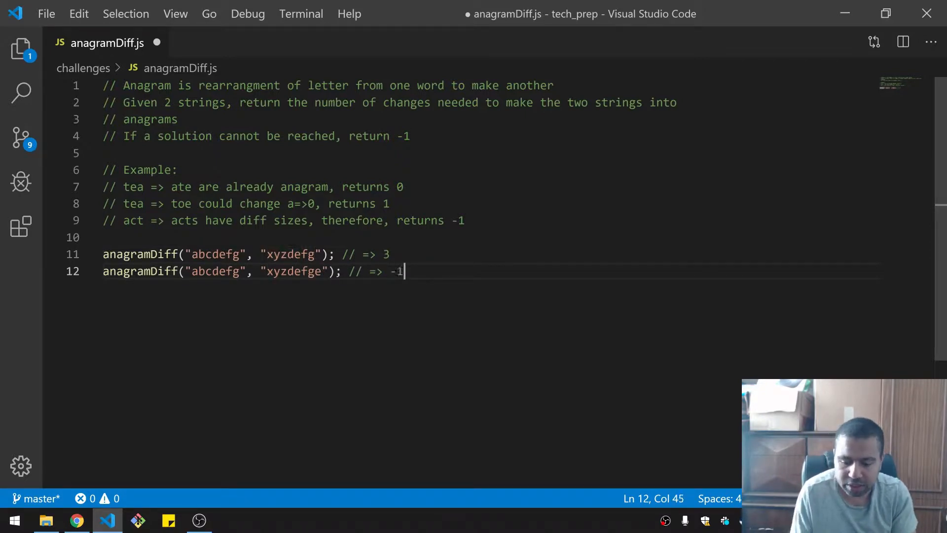
{"action": "left_click", "coordinate": [392, 253]}
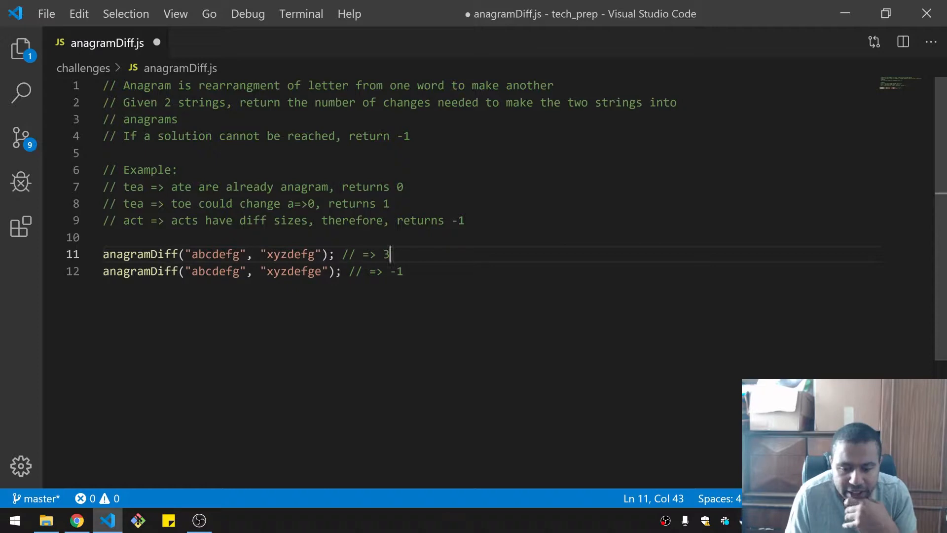
{"action": "key", "text": "Enter"}
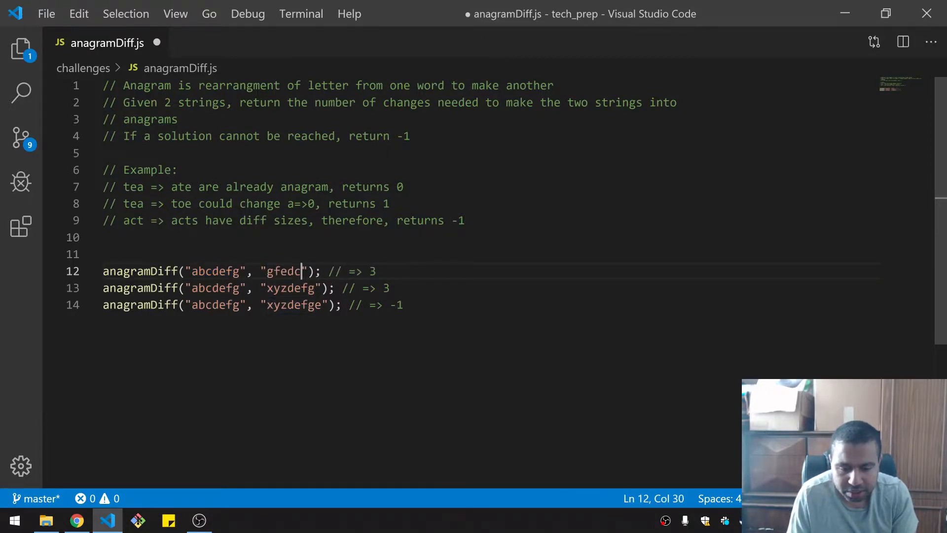
{"action": "type", "text": "ba"}
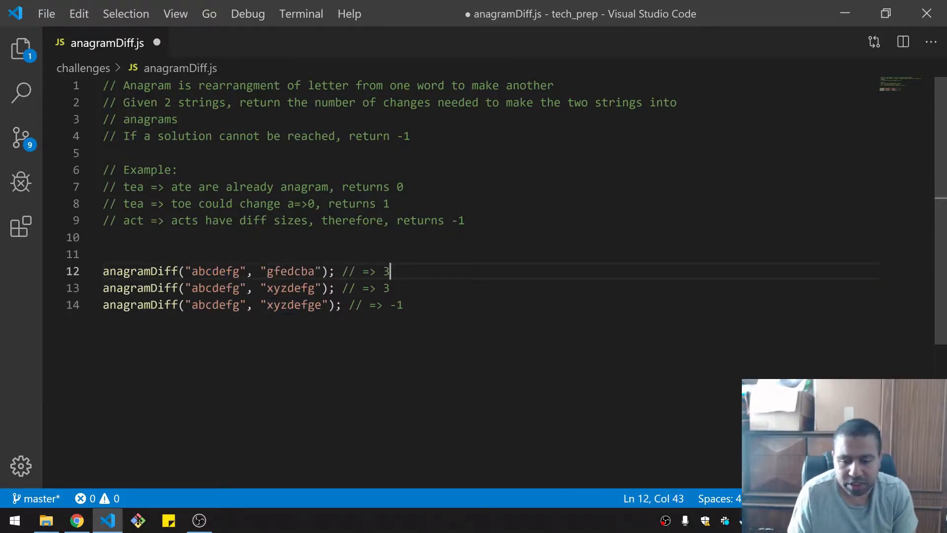
{"action": "type", "text": "0"}
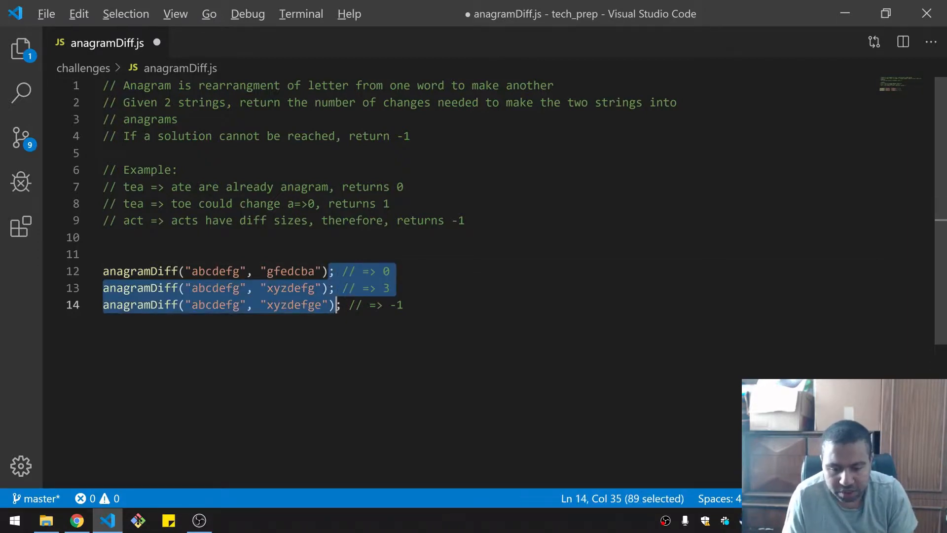
Wrap all three anagramDiff test calls in console.log using multiple cursors
{"action": "left_click", "coordinate": [324, 270]}
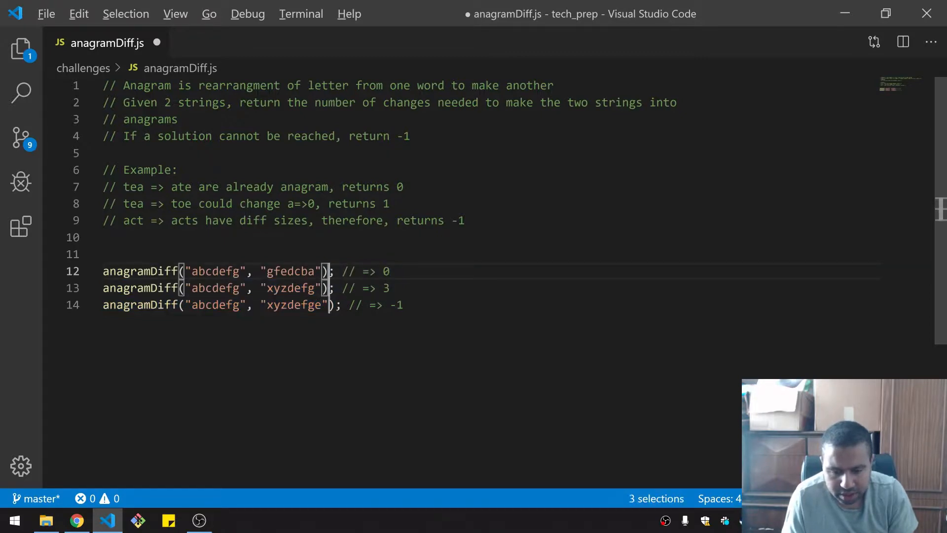
{"action": "type", "text": "console.log("}
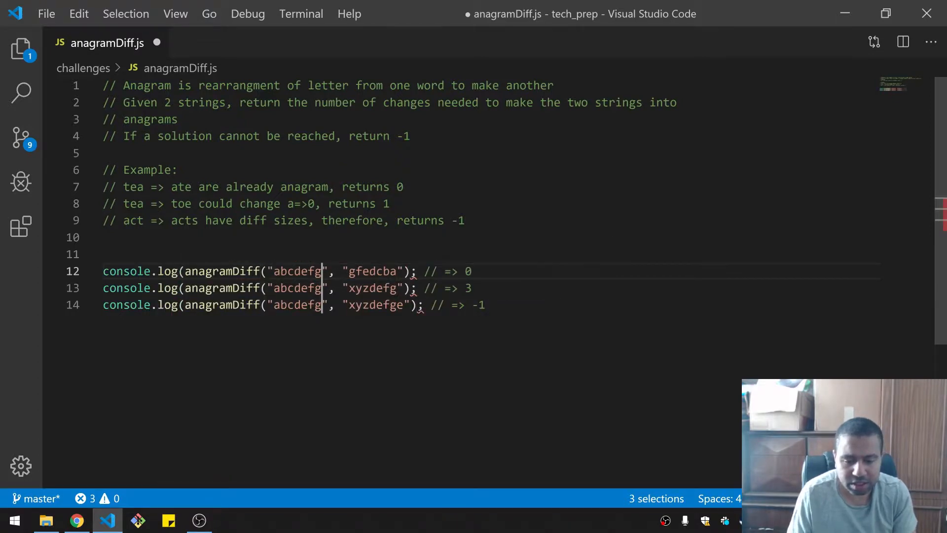
{"action": "type", "text": ")"}
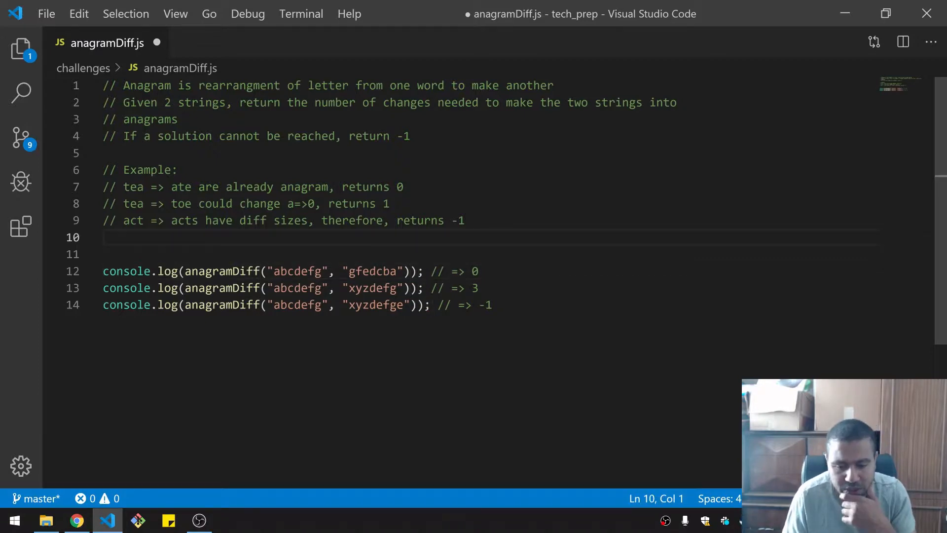
Comment the plan: check sizes returning -1 if different, and store # of changes
{"action": "key", "text": "enter"}
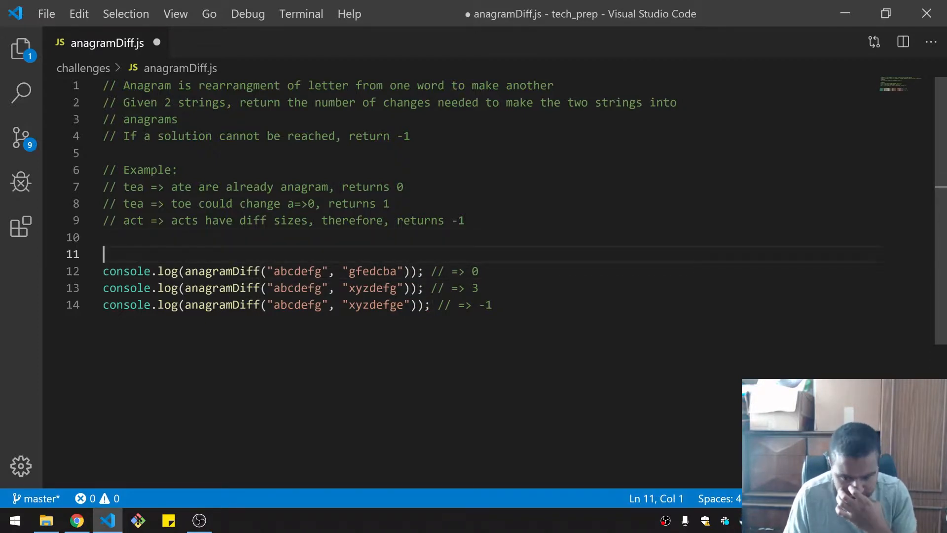
{"action": "key", "text": "Enter"}
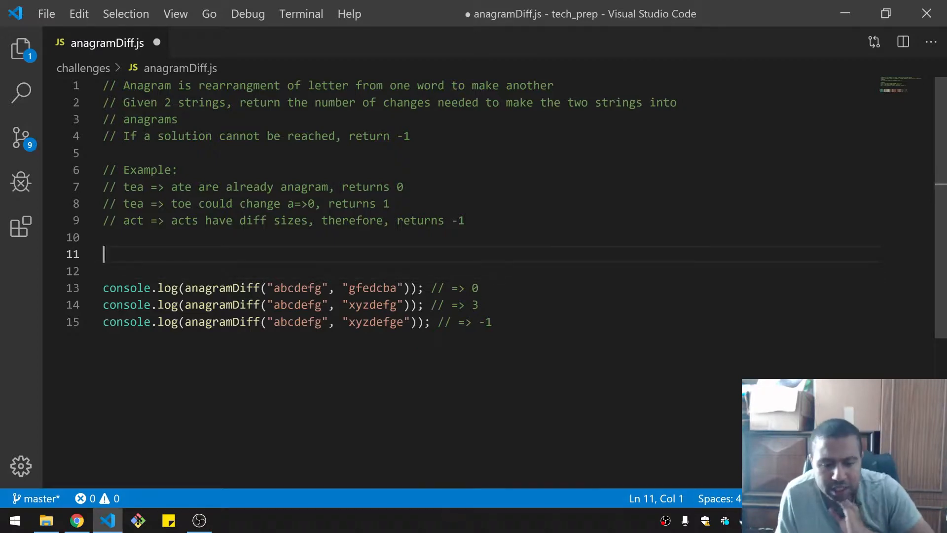
{"action": "type", "text": "//"}
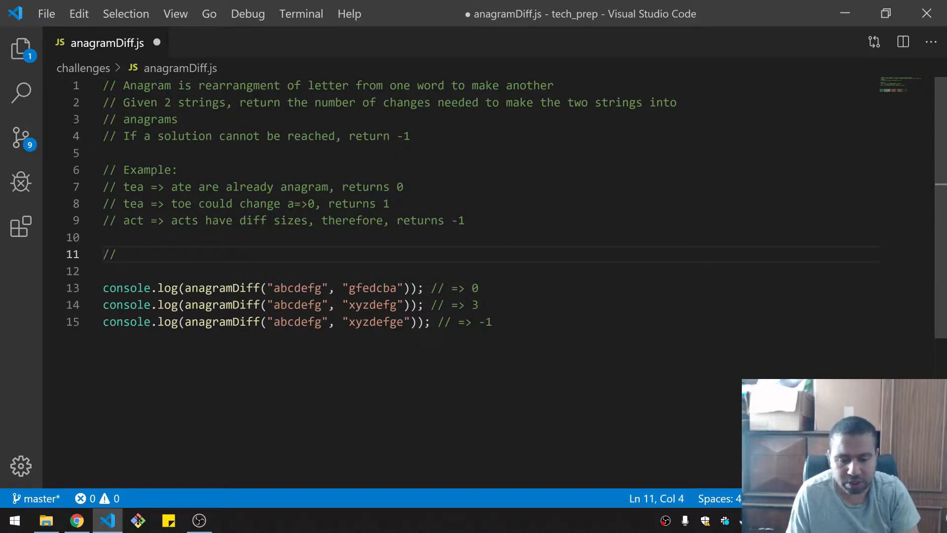
{"action": "type", "text": "check size"}
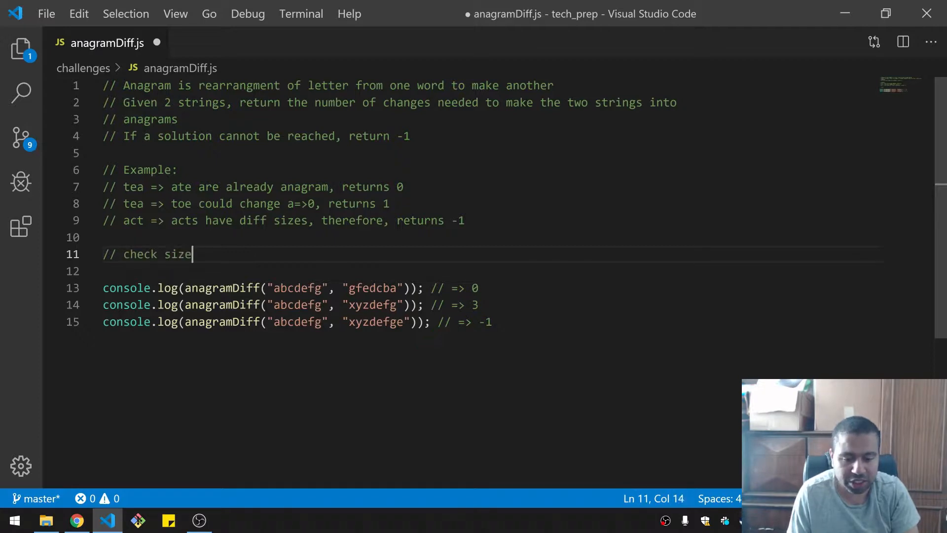
{"action": "type", "text": "s,"}
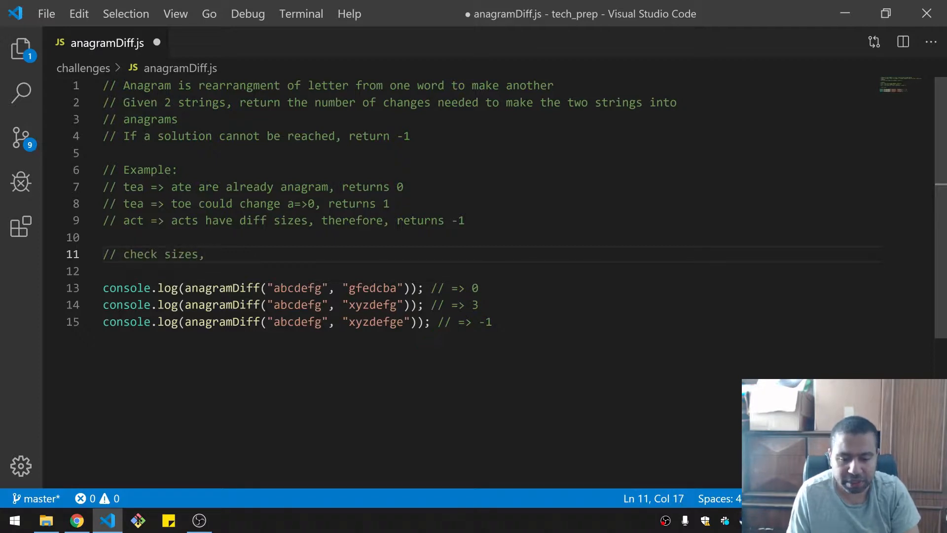
{"action": "type", "text": "if"}
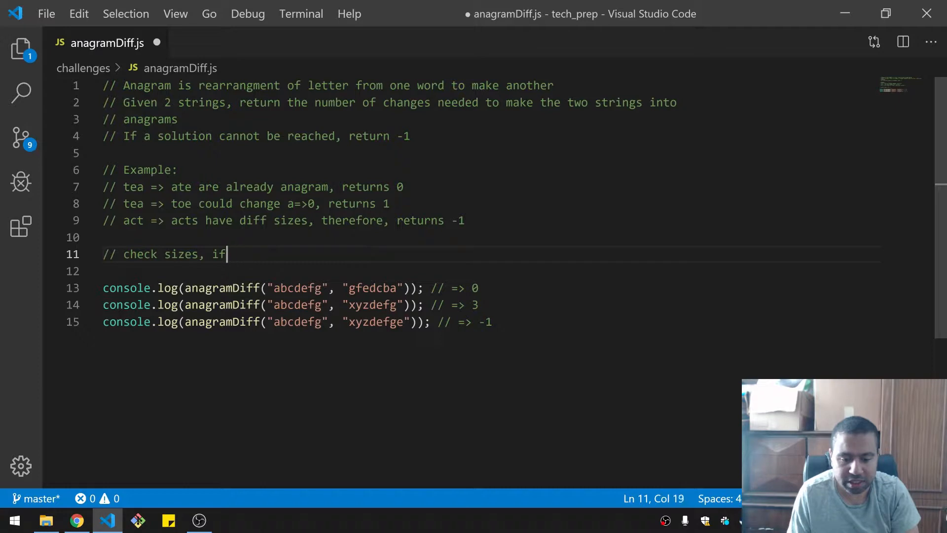
{"action": "type", "text": "diff>"}
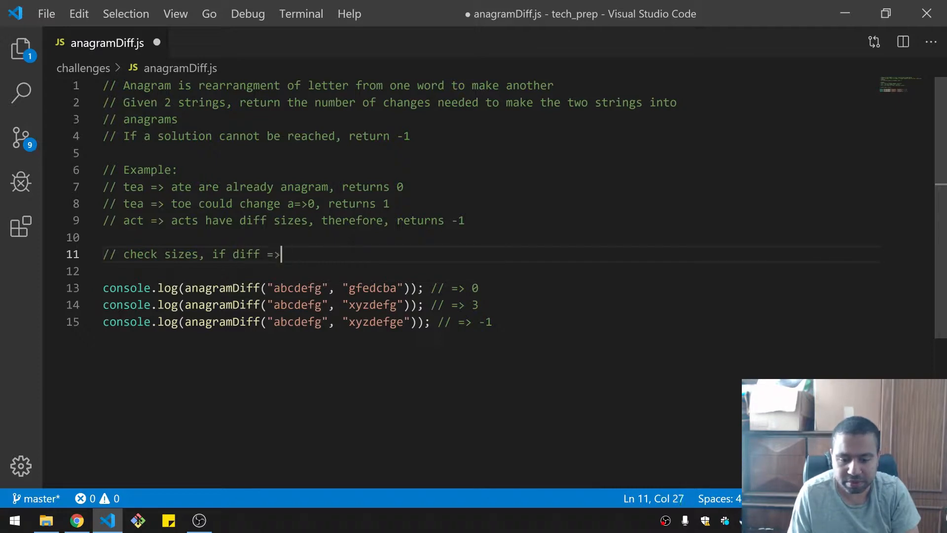
{"action": "type", "text": "-1"}
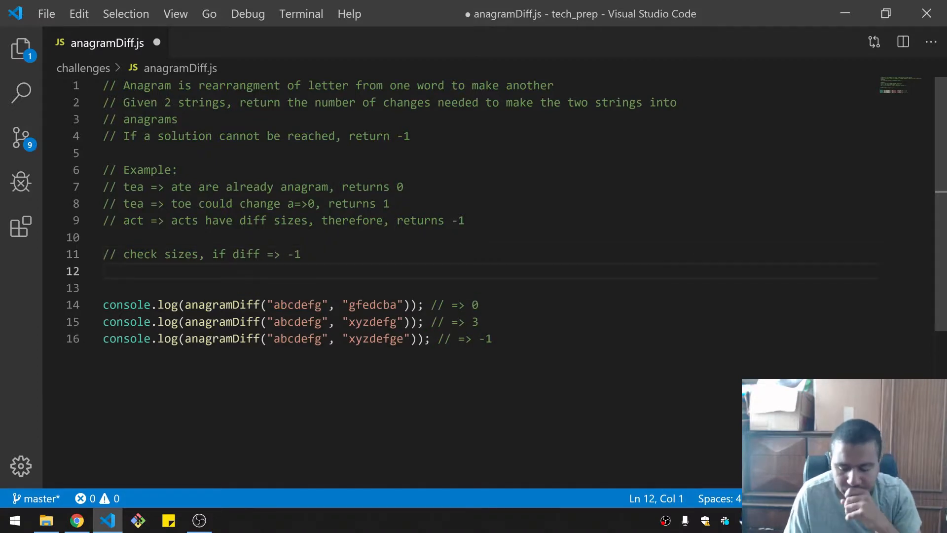
{"action": "type", "text": "//"}
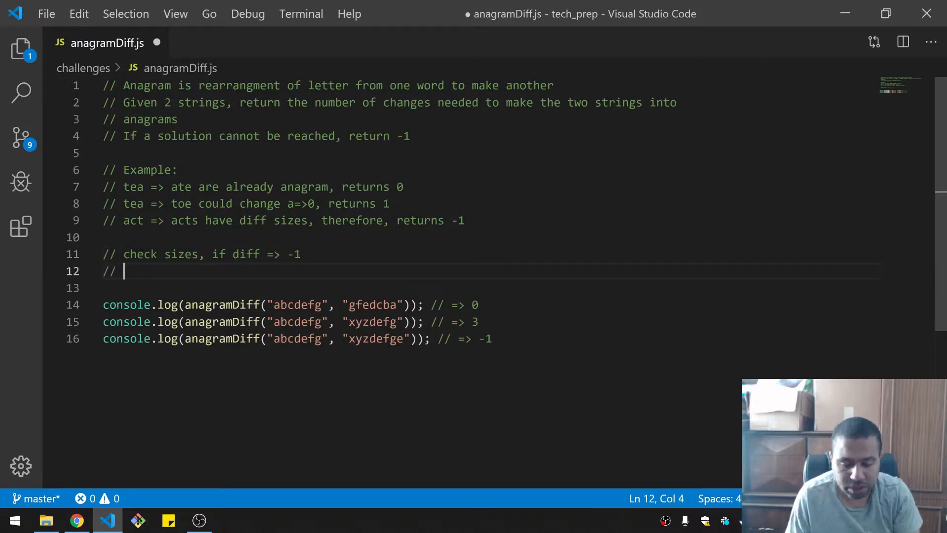
{"action": "type", "text": "store"}
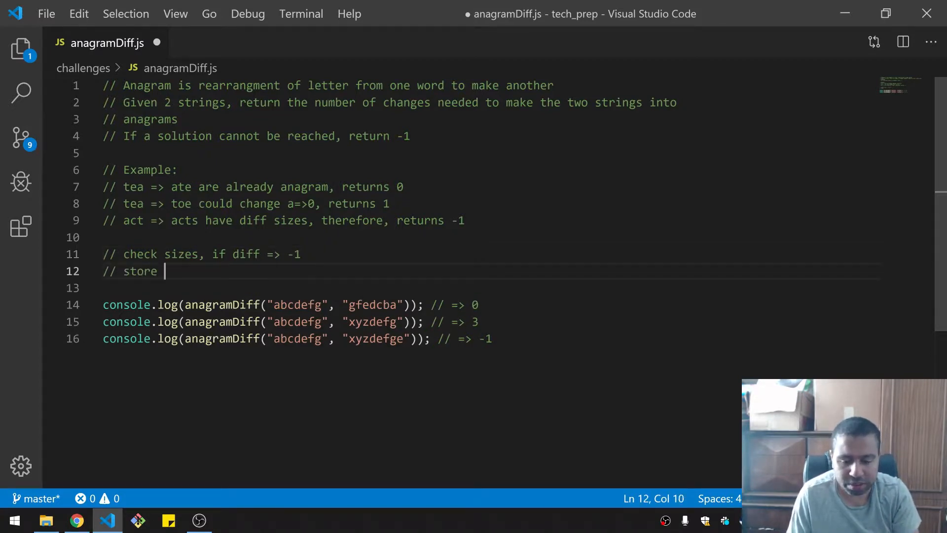
{"action": "type", "text": "# of changes"}
{"action": "type", "text": "// return"}
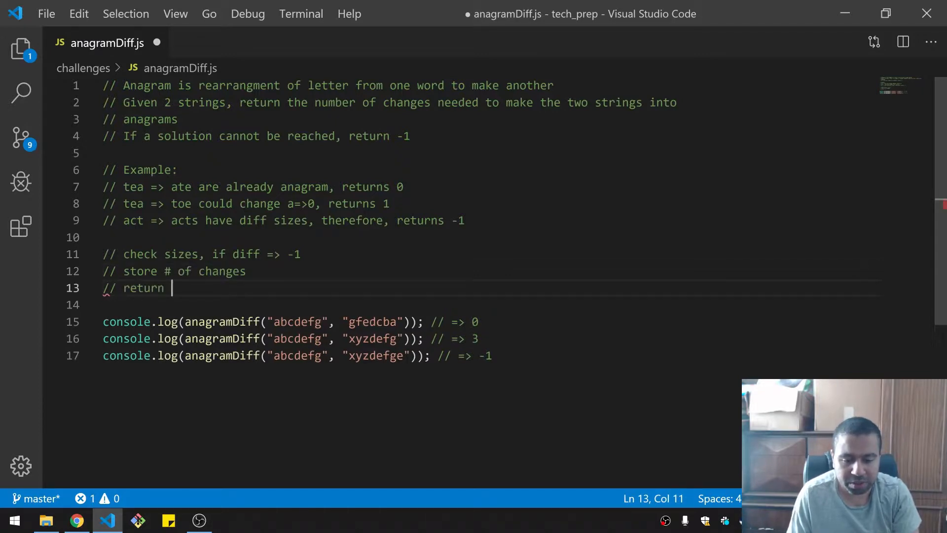
{"action": "type", "text": "# of changes"}
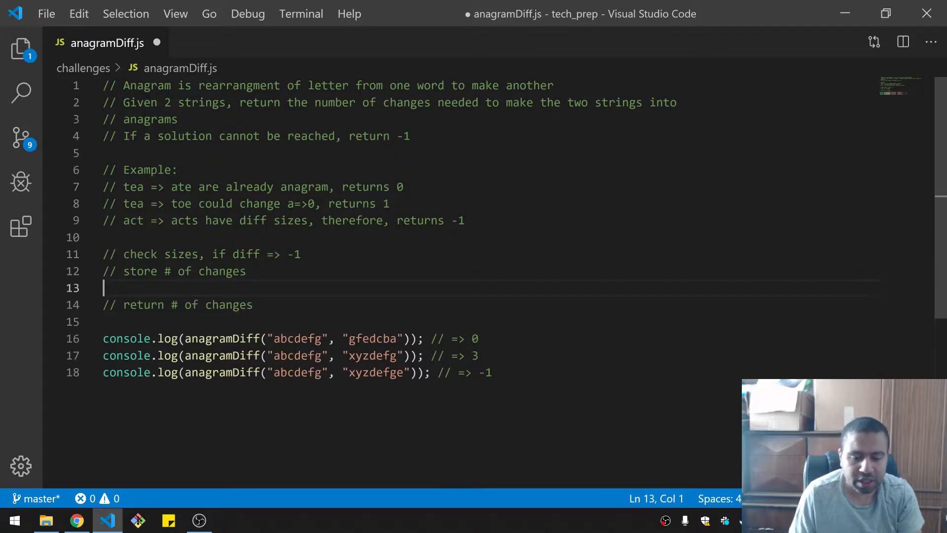
Comment the step to sort both strings and compare, returning 0 if the same
{"action": "type", "text": "//"}
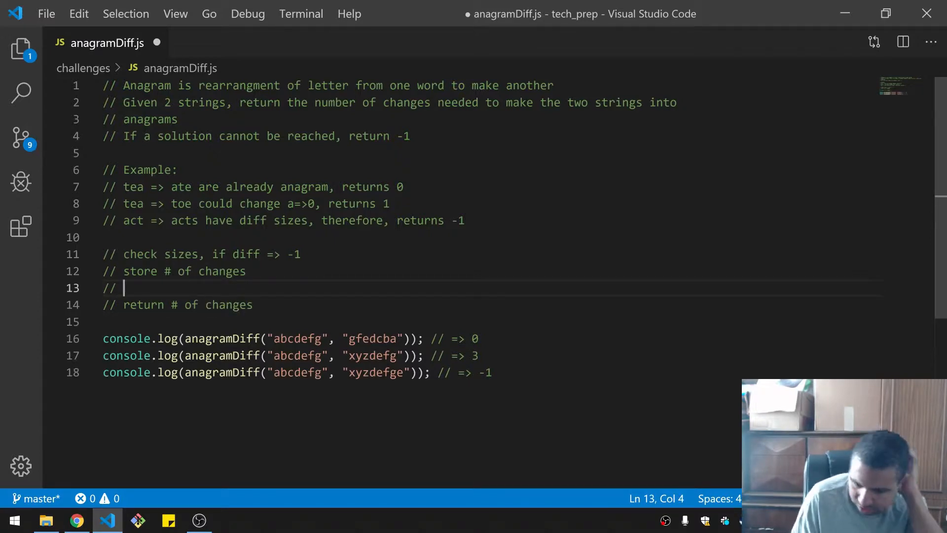
{"action": "type", "text": "try"}
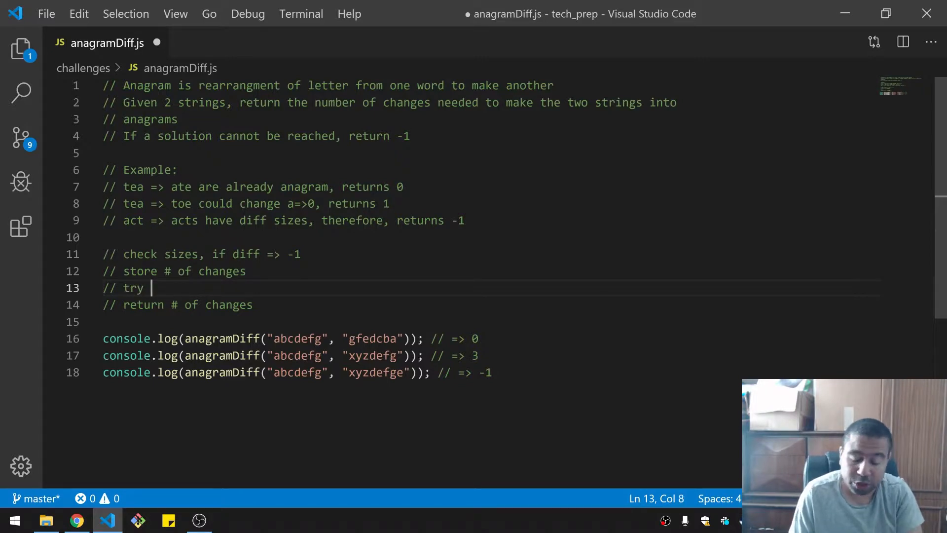
{"action": "type", "text": "sor"}
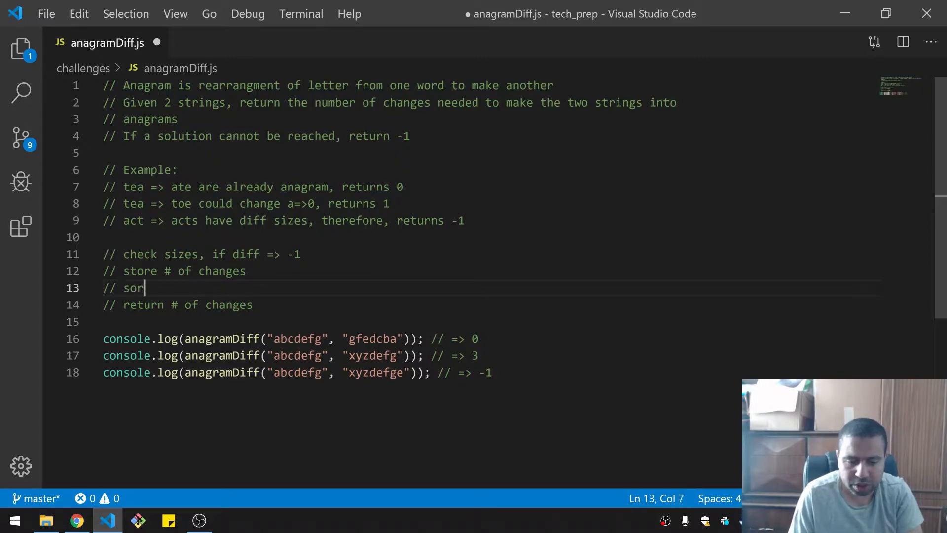
{"action": "type", "text": "t"}
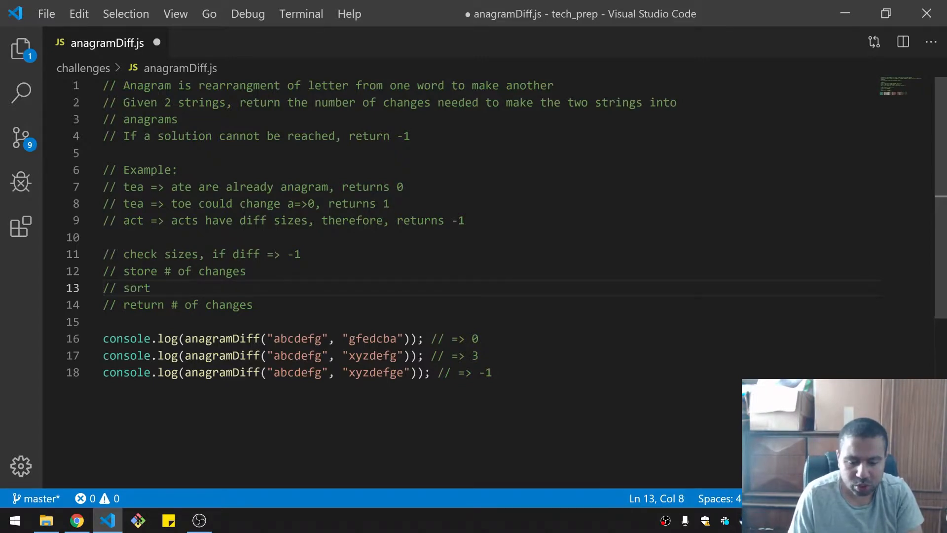
{"action": "type", "text": "to"}
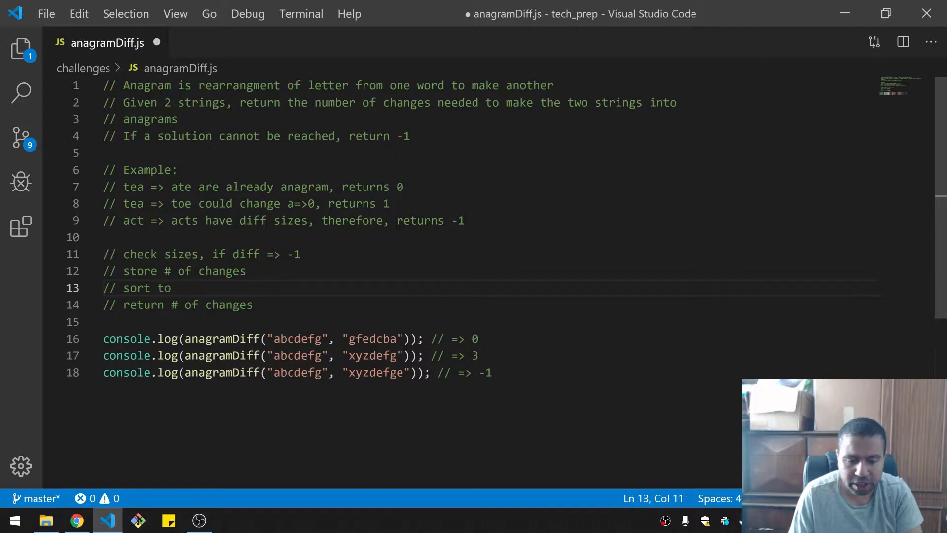
{"action": "type", "text": "both and compair"}
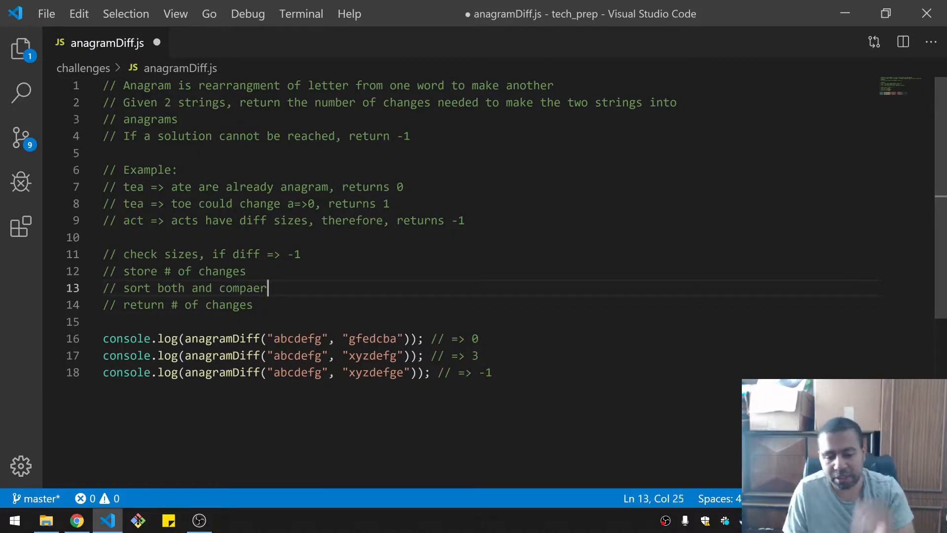
{"action": "type", "text": "compare"}
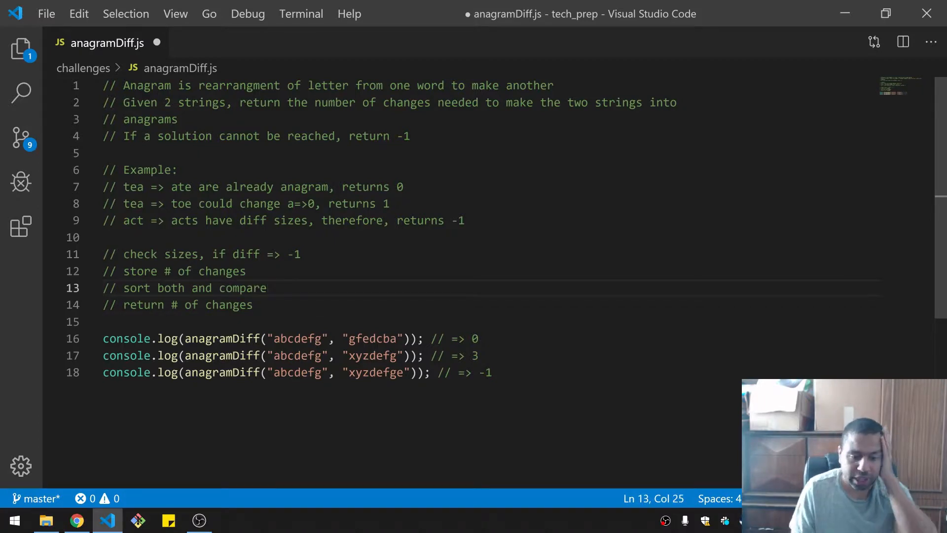
{"action": "key", "text": "Enter"}
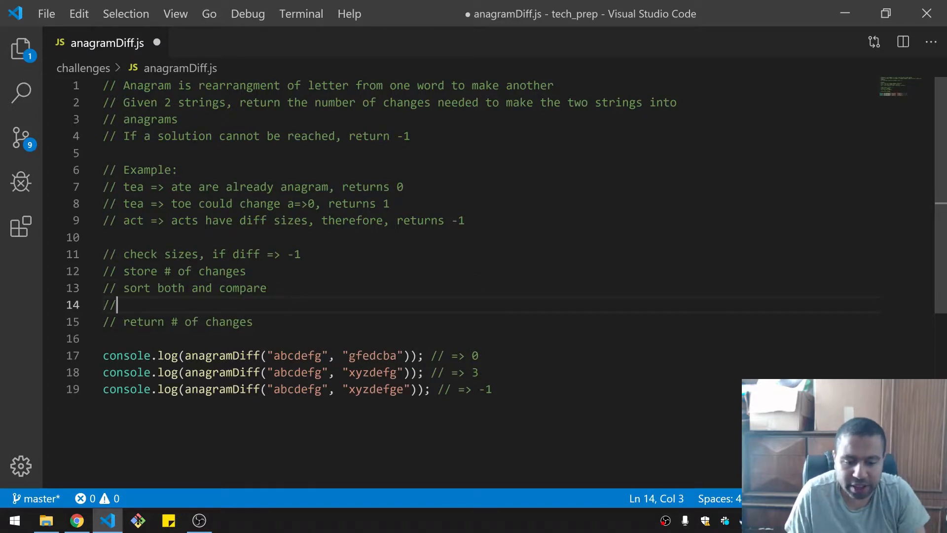
{"action": "type", "text": "=> if"}
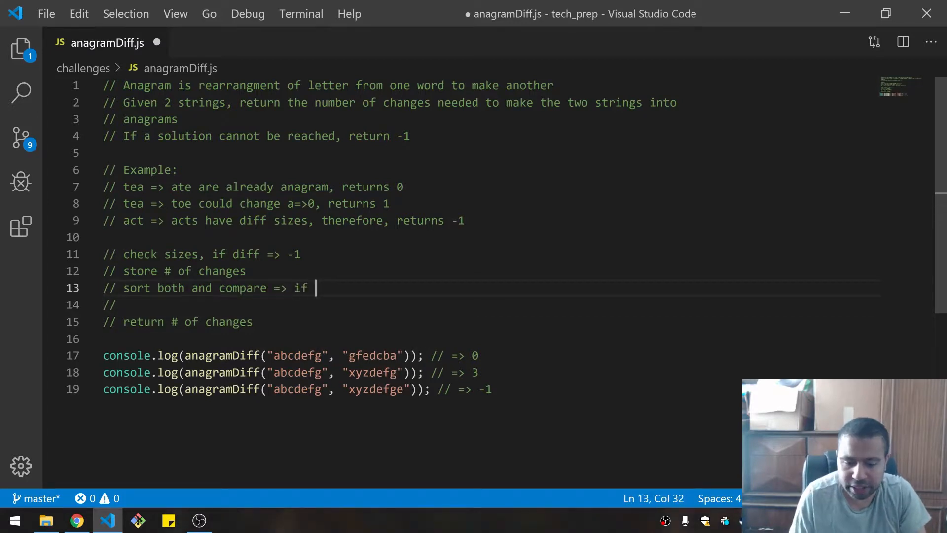
{"action": "type", "text": "same return"}
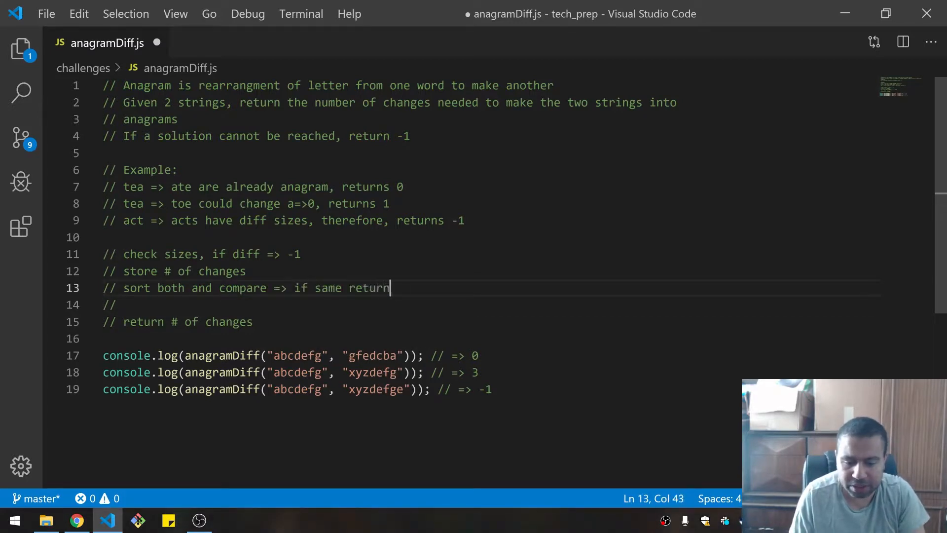
{"action": "type", "text": "0"}
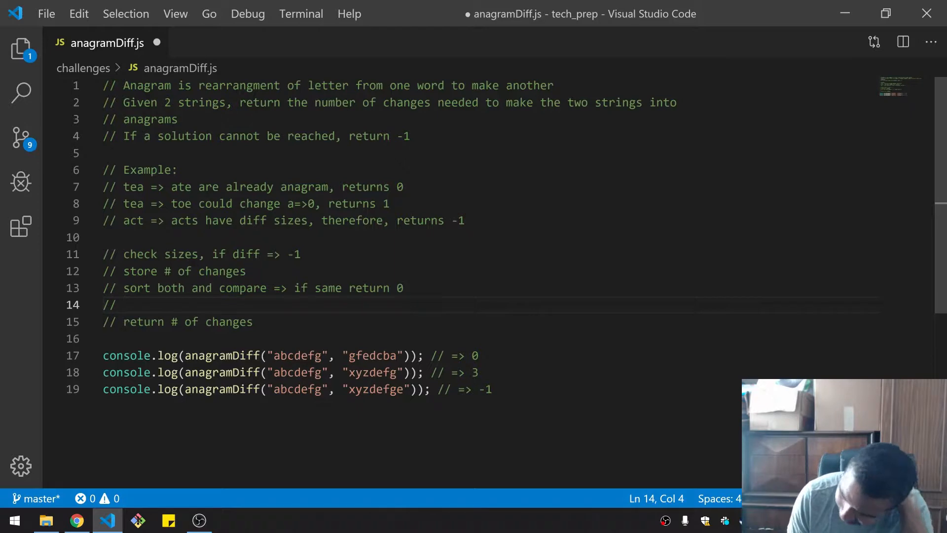
Comment the final step: check diff and return # of differences (helper func?)
{"action": "type", "text": "che"}
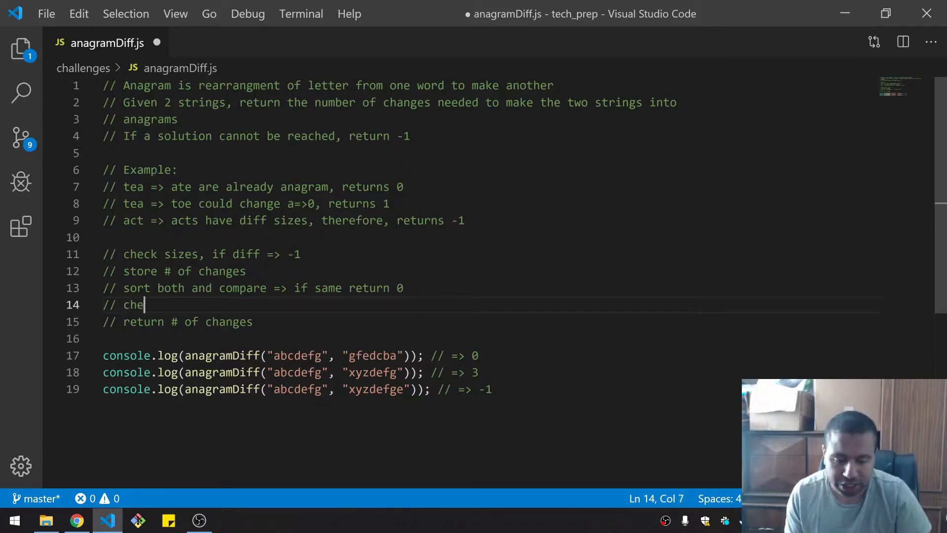
{"action": "type", "text": "ck diff"}
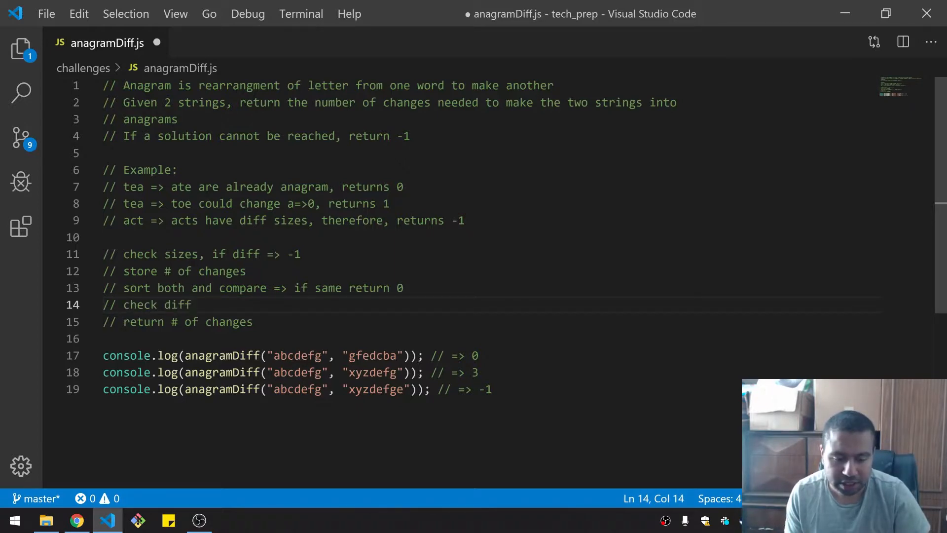
{"action": "type", "text": "return numb"}
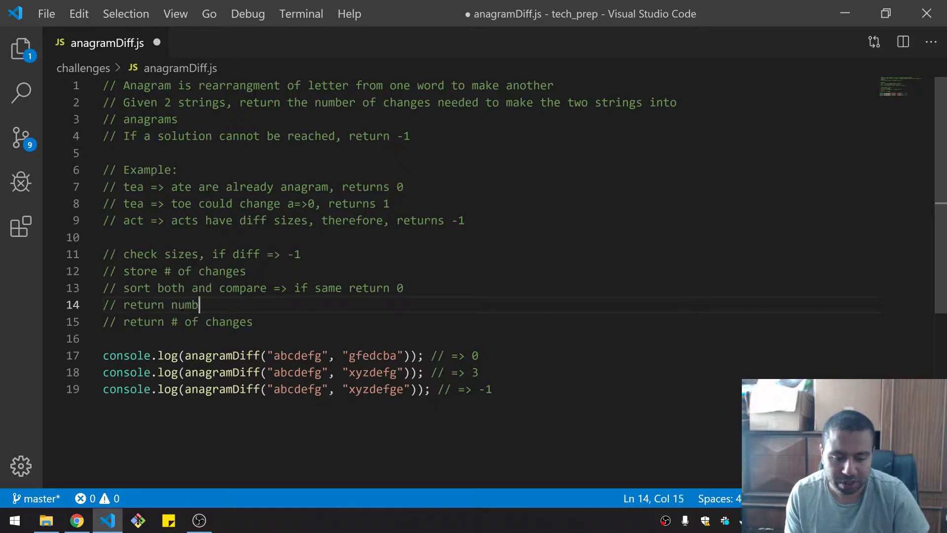
{"action": "type", "text": "# of dif"}
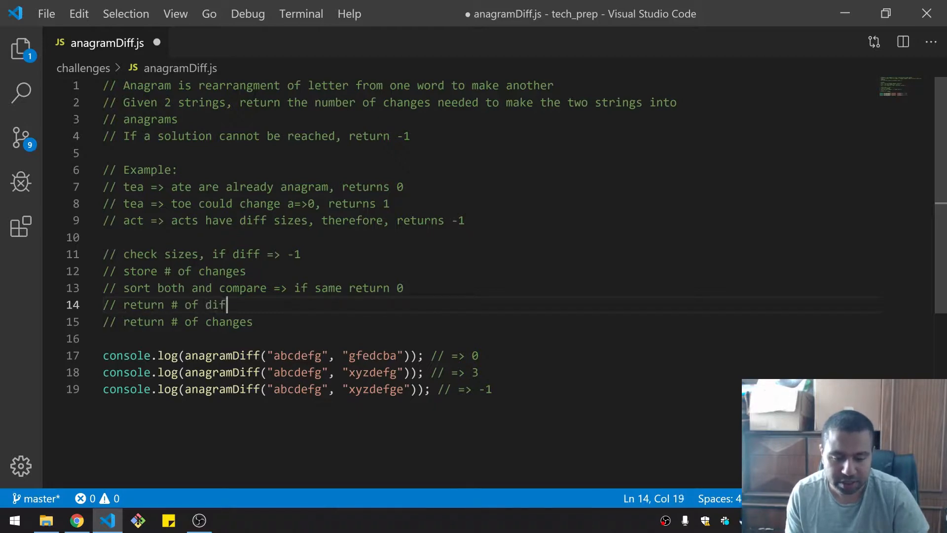
{"action": "type", "text": "ferences (h"}
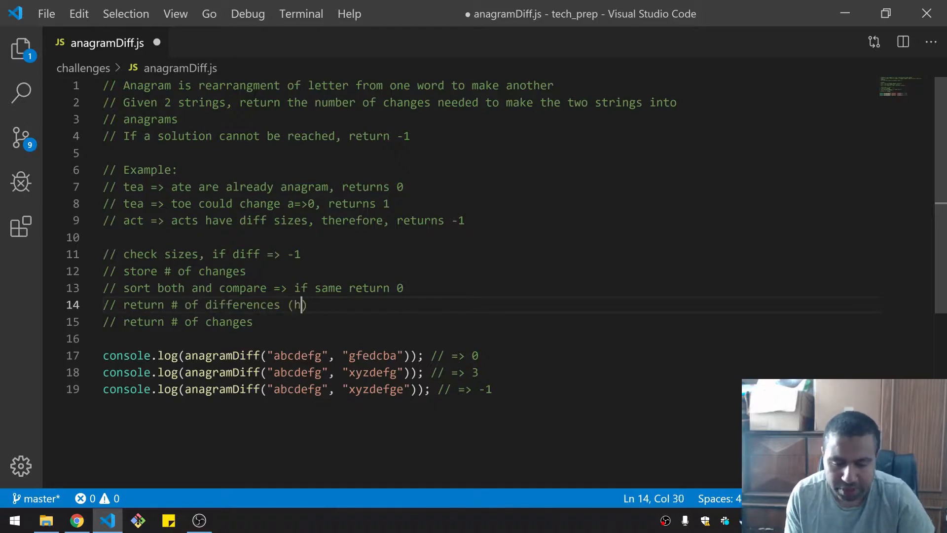
{"action": "type", "text": "elper funciton"}
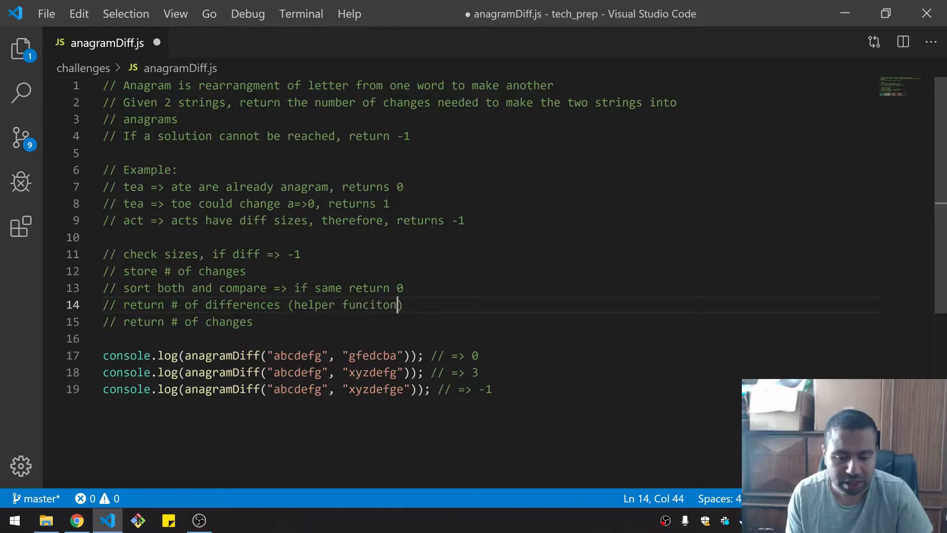
{"action": "key", "text": "Backspace"}
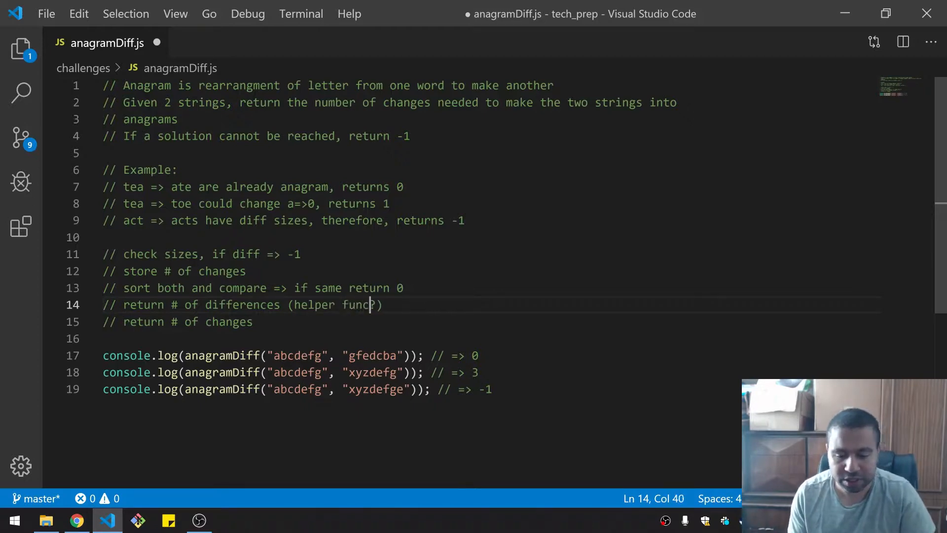
{"action": "left_click", "coordinate": [108, 237]}
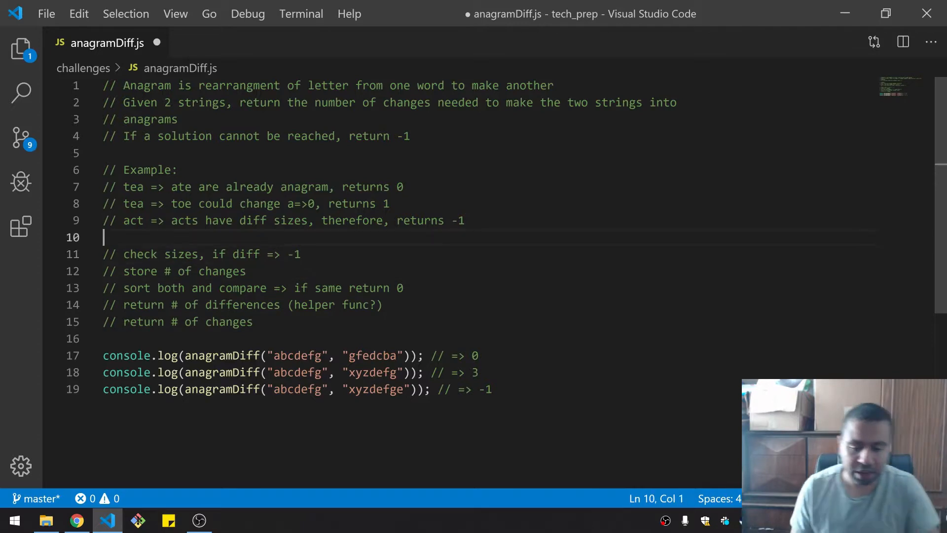
Separate the examples from the plan comments with an empty line, ending on line 11
{"action": "key", "text": "Enter"}
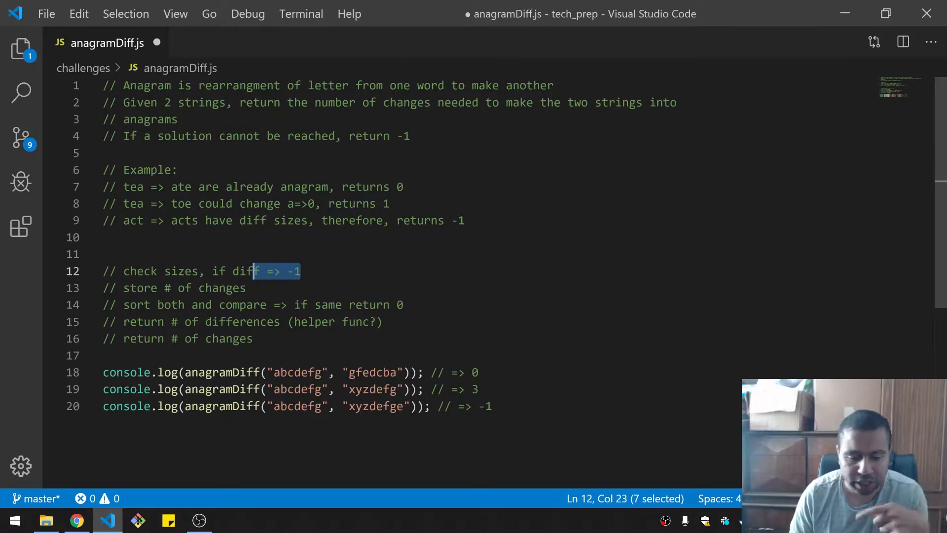
{"action": "left_click", "coordinate": [403, 305]}
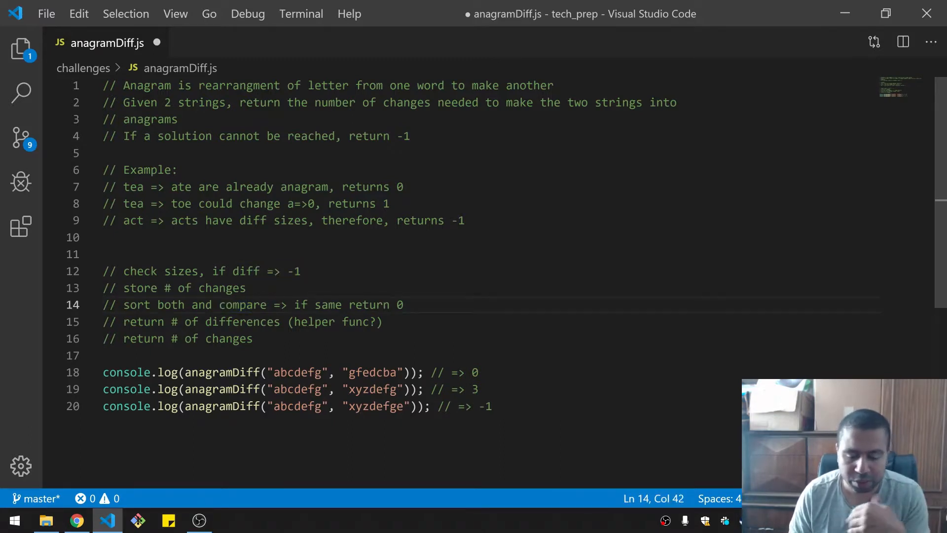
{"action": "double_click", "coordinate": [242, 322]}
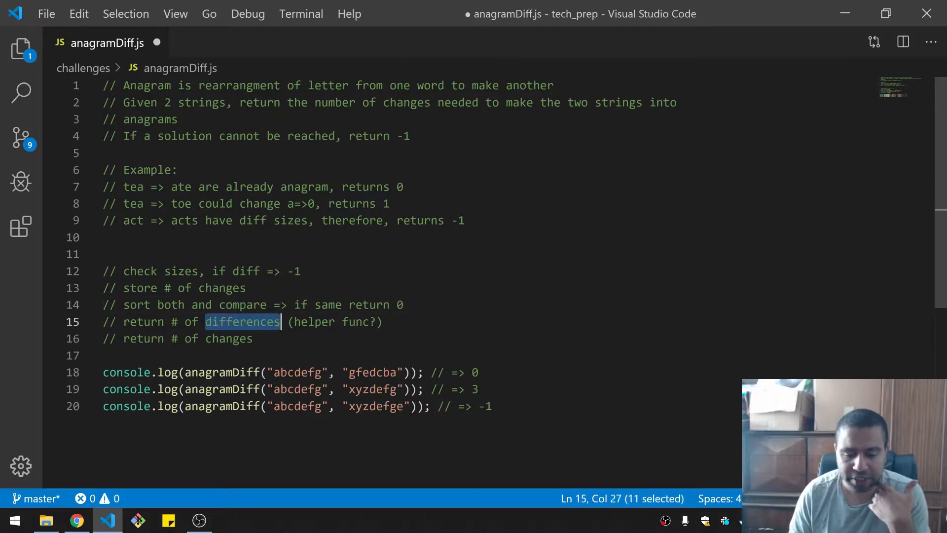
{"action": "left_click", "coordinate": [227, 372]}
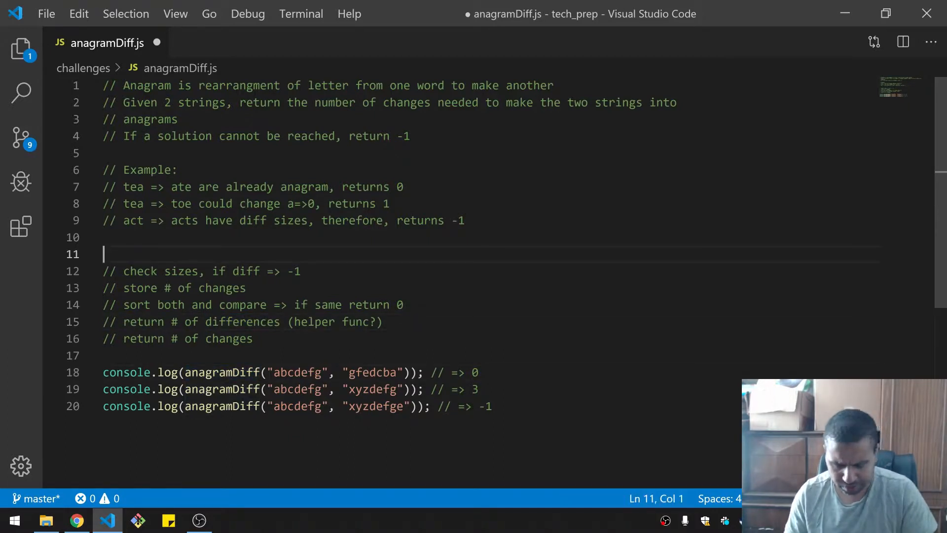
Declare function anagramDiff(s1, s2) returning -1 when s1.length != s2.length
{"action": "type", "text": "function anagramDiff("}
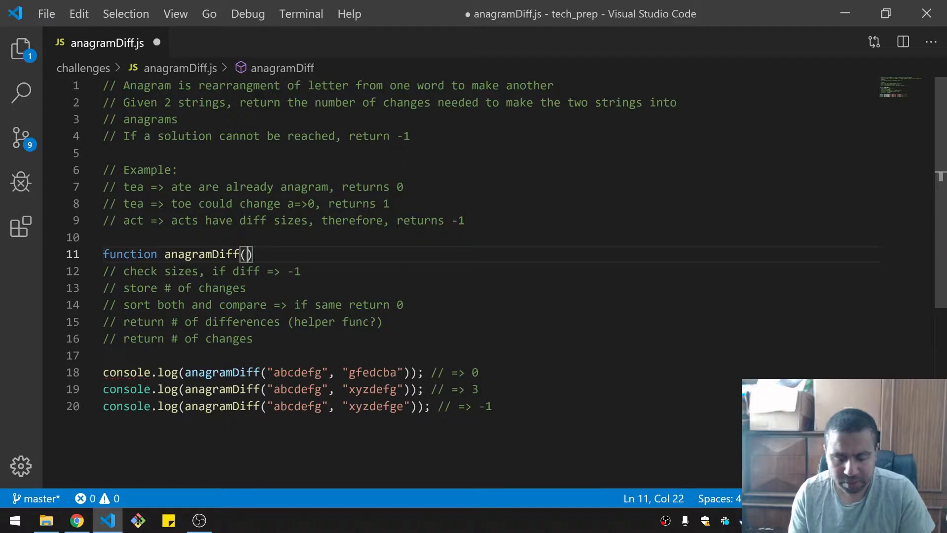
{"action": "type", "text": "s"}
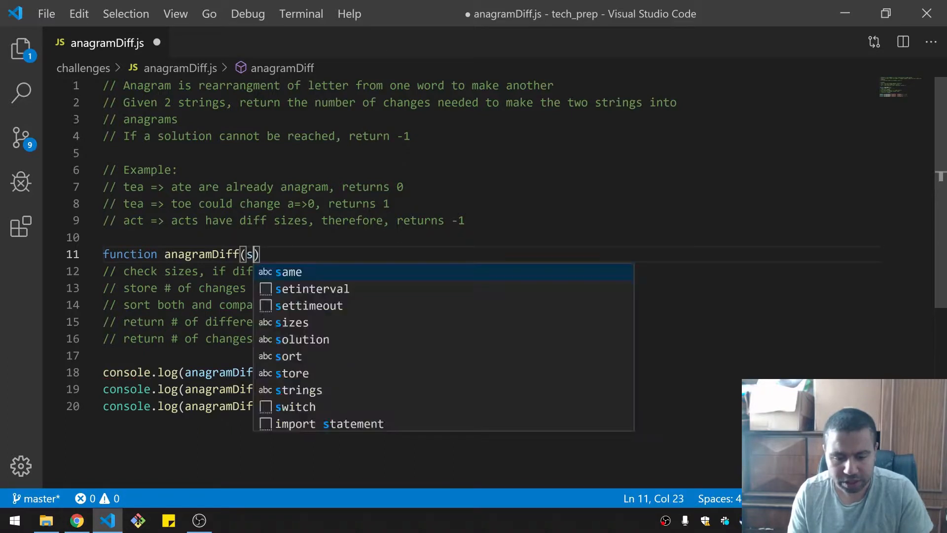
{"action": "type", "text": "1, s2){"}
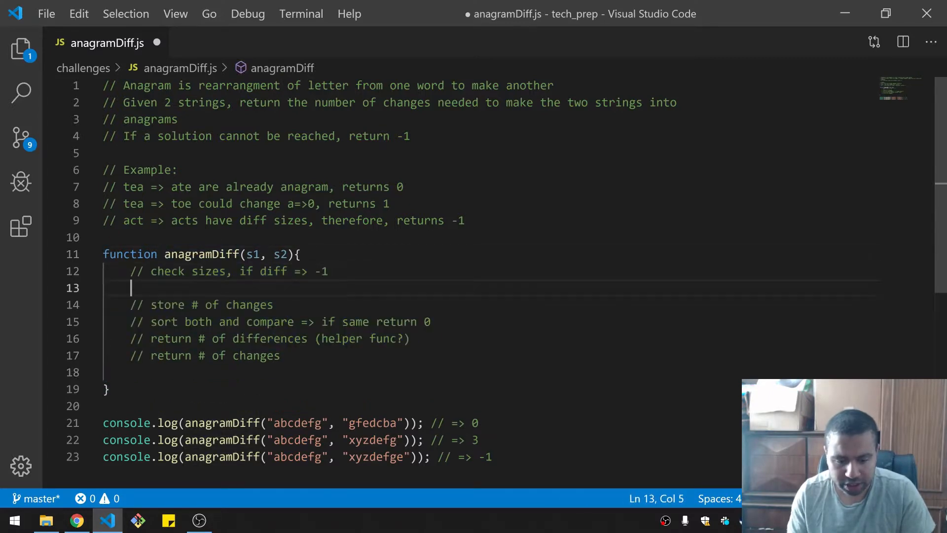
{"action": "type", "text": "if(s1.length"}
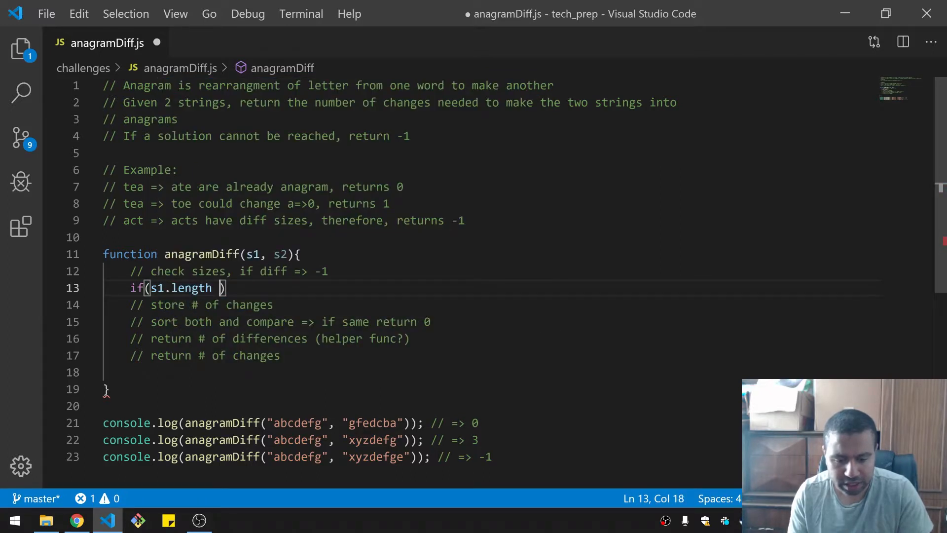
{"action": "type", "text": "!= s2.length"}
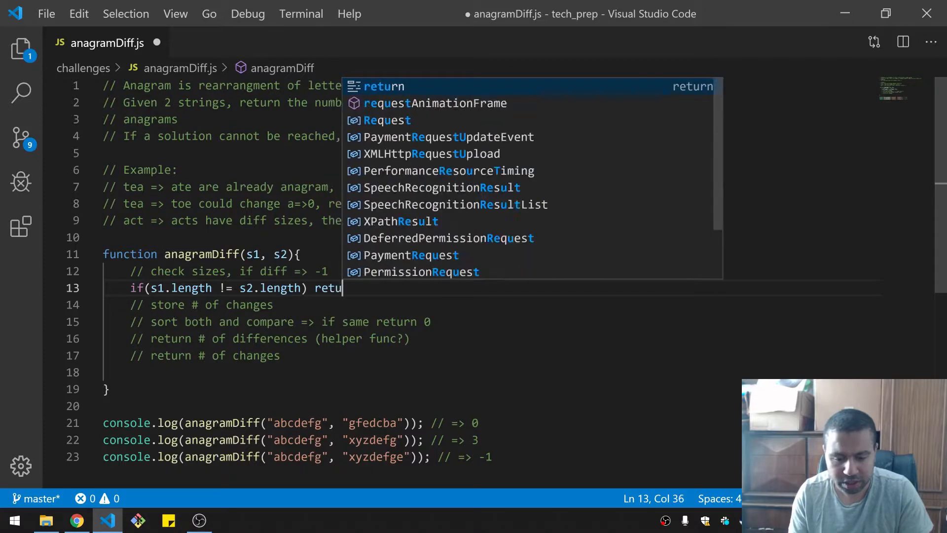
{"action": "type", "text": "rn -1;"}
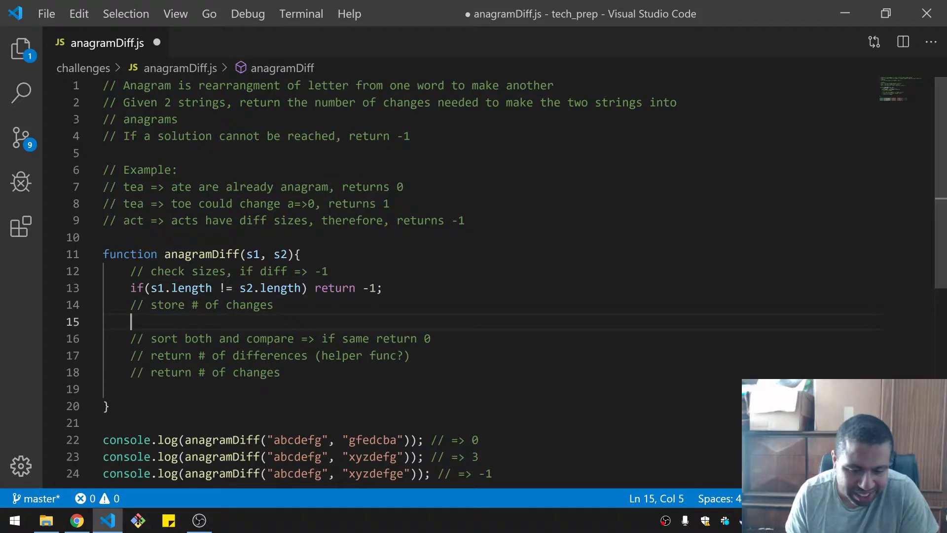
Reorder the plan and return 0 when s1 and s2 split/sort/join strings match
{"action": "key", "text": "Backspace"}
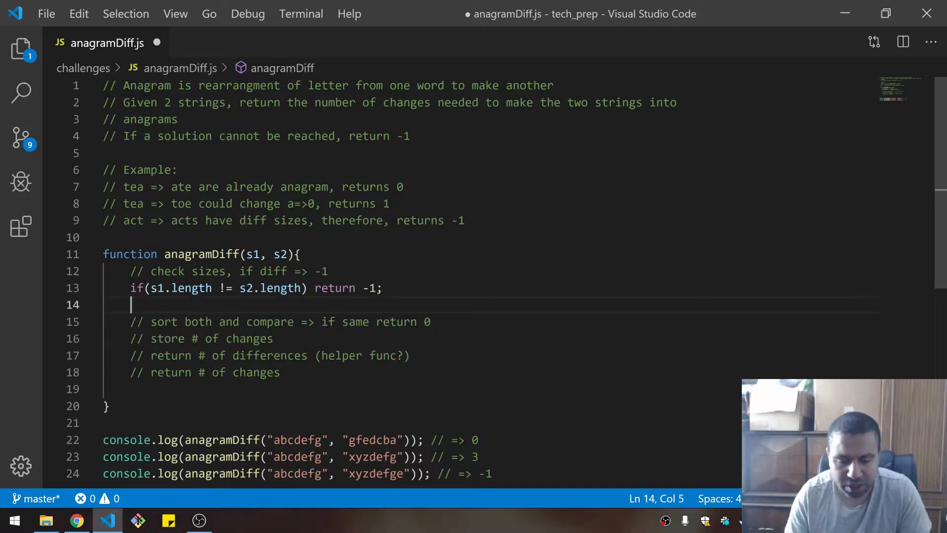
{"action": "type", "text": "if("}
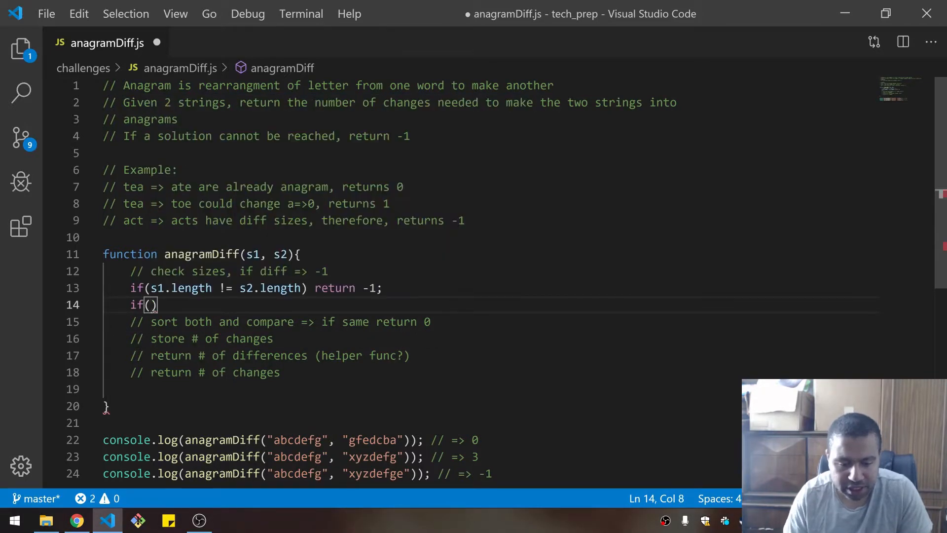
{"action": "type", "text": "s"}
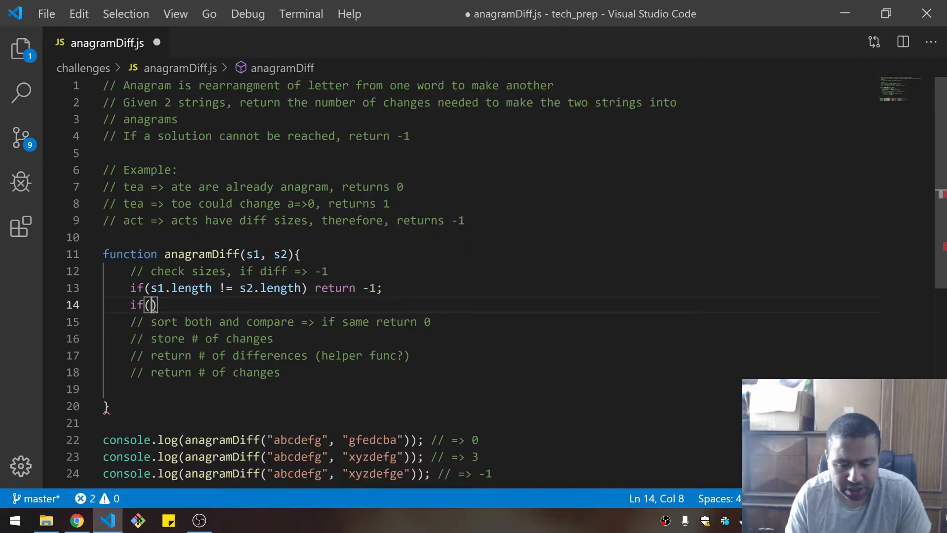
{"action": "type", "text": "s1.split("}
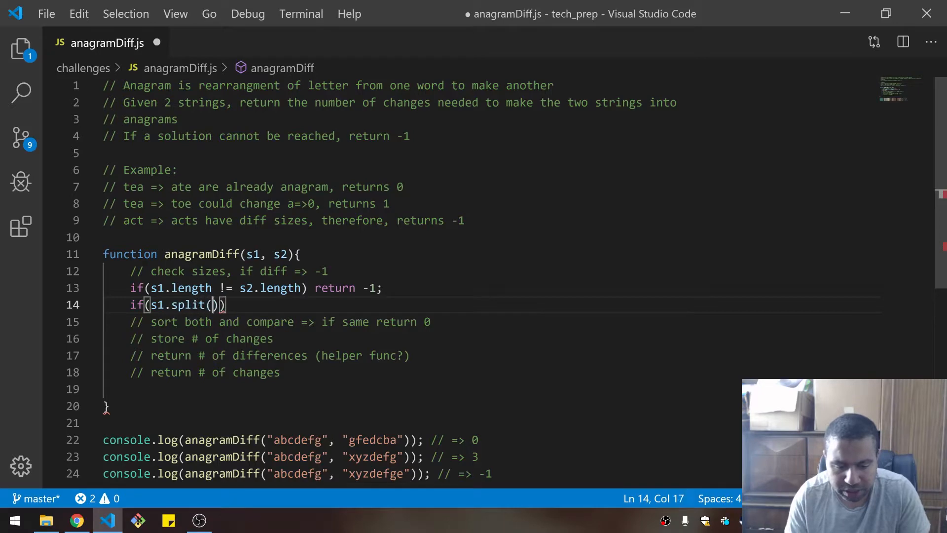
{"action": "type", "text": "\"\""}
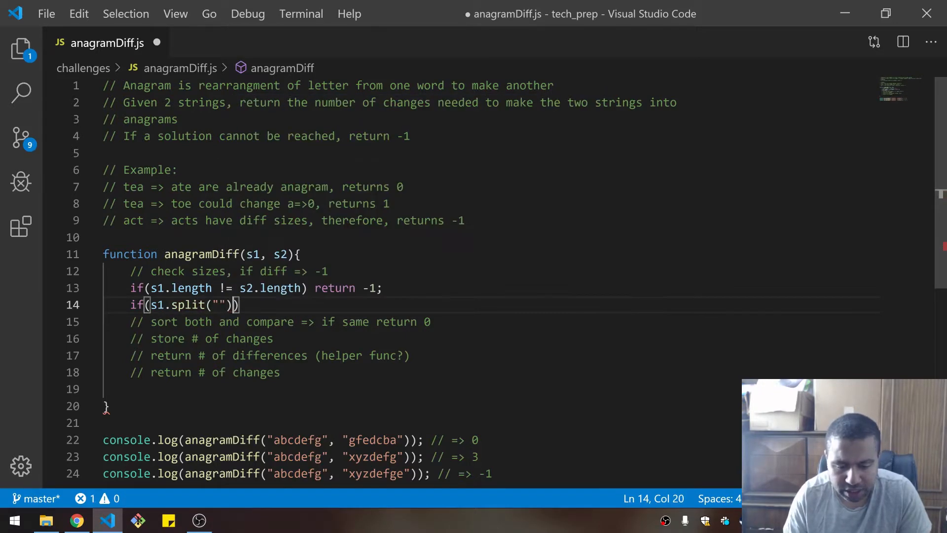
{"action": "type", "text": ".sort().joi"}
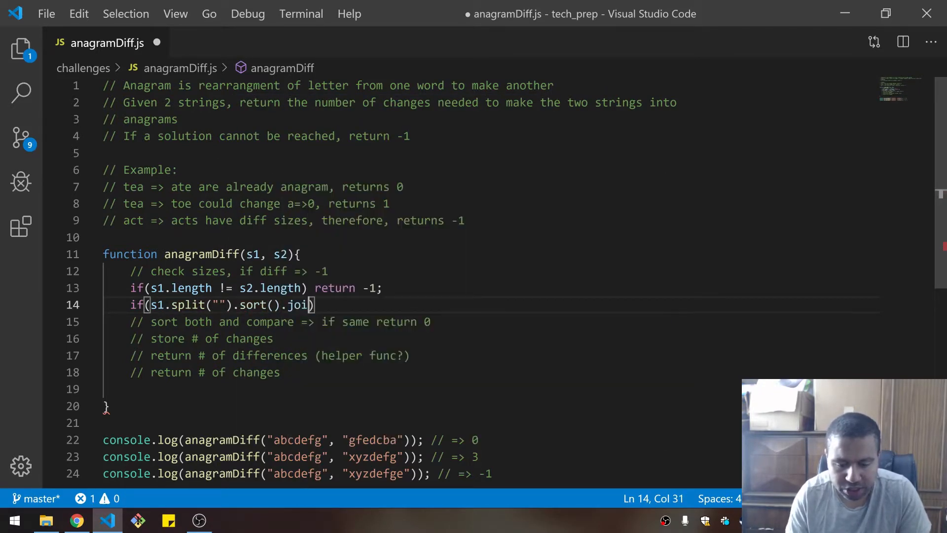
{"action": "type", "text": "n(\"\")"}
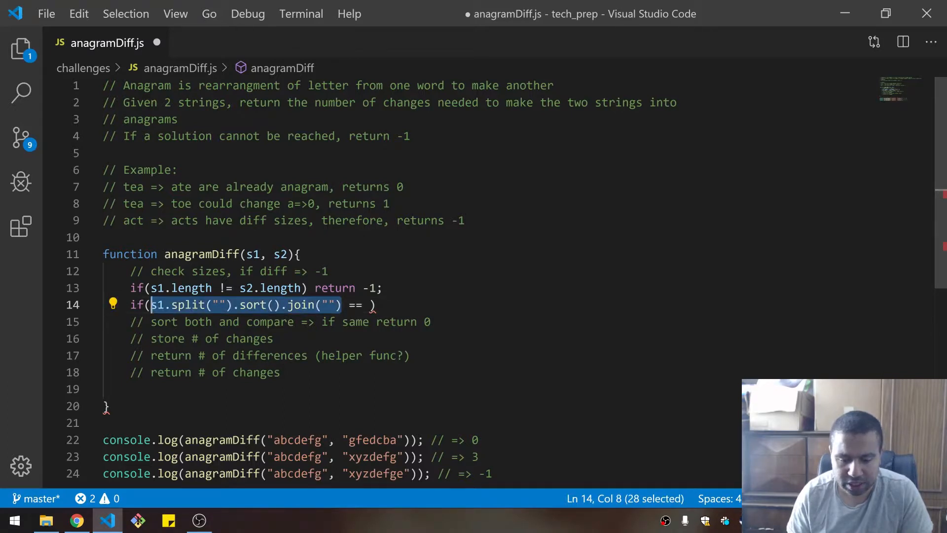
{"action": "type", "text": "s1.split(\"\").sort().join(\"\")"}
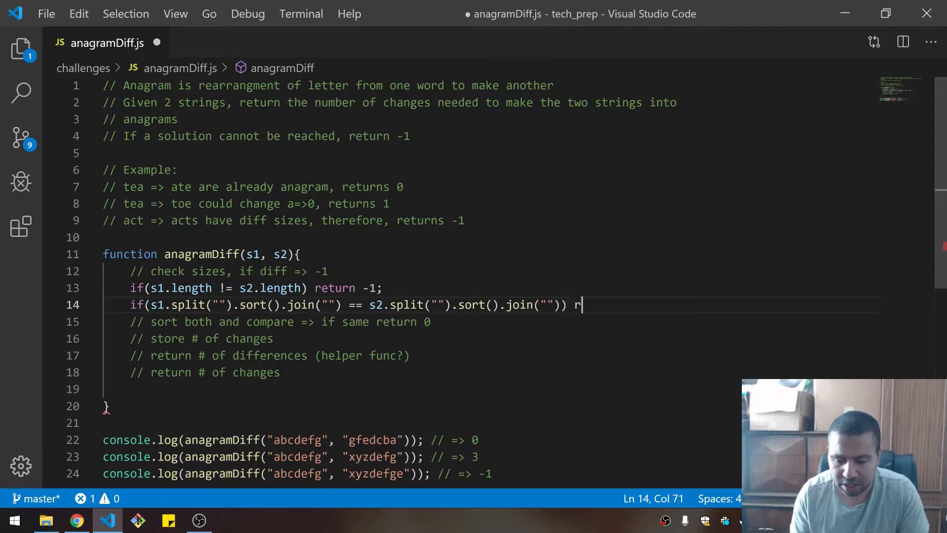
{"action": "type", "text": "eturn -"}
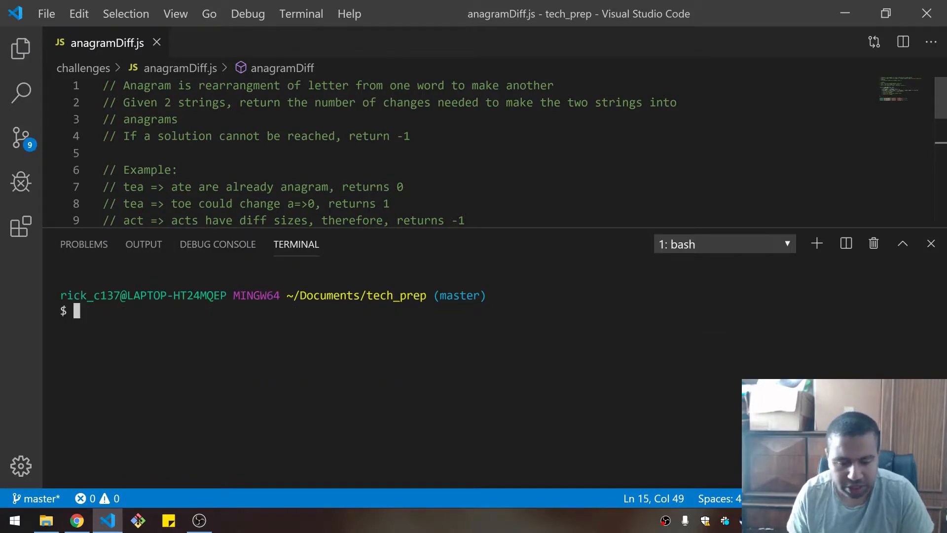
Run node challenges/anagramDiff.js in the terminal and review the test calls
{"action": "type", "text": "node challenges/anagramDiff.js"}
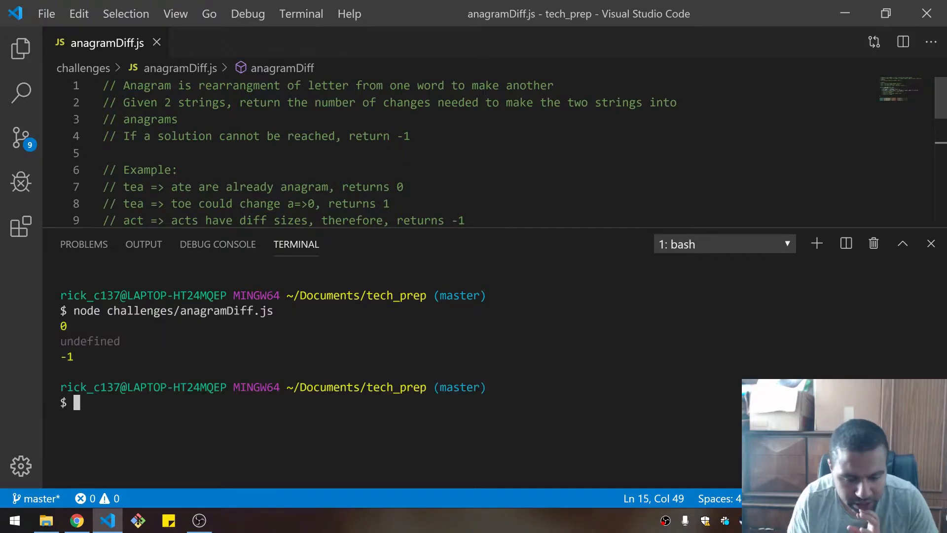
{"action": "mouse_move", "coordinate": [550, 237]}
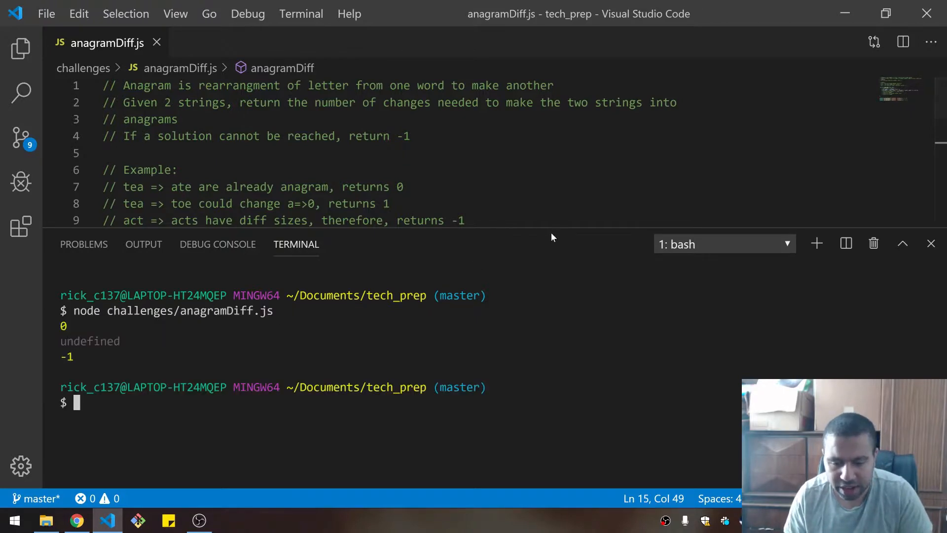
{"action": "scroll", "scroll_direction": "down", "scroll_amount": 3}
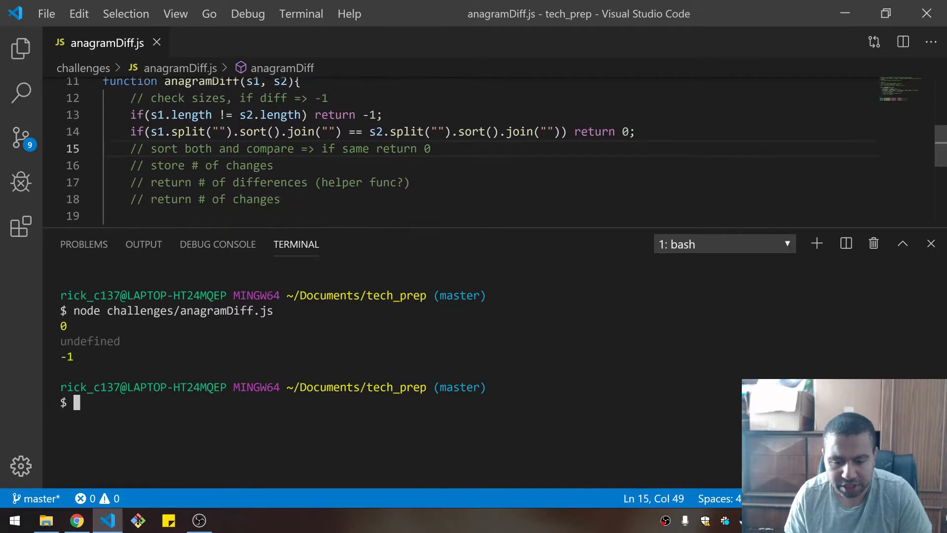
{"action": "scroll", "scroll_direction": "down", "scroll_amount": 3}
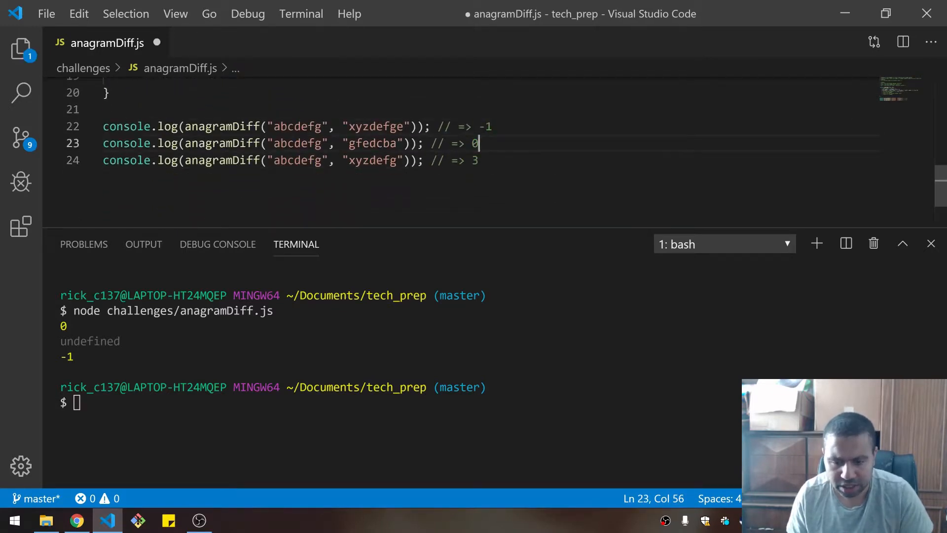
Hide the terminal and add let changeCount = 0; with an empty while() loop
{"action": "key", "text": "ctrl+s"}
{"action": "type", "text": "// store # of changes"}
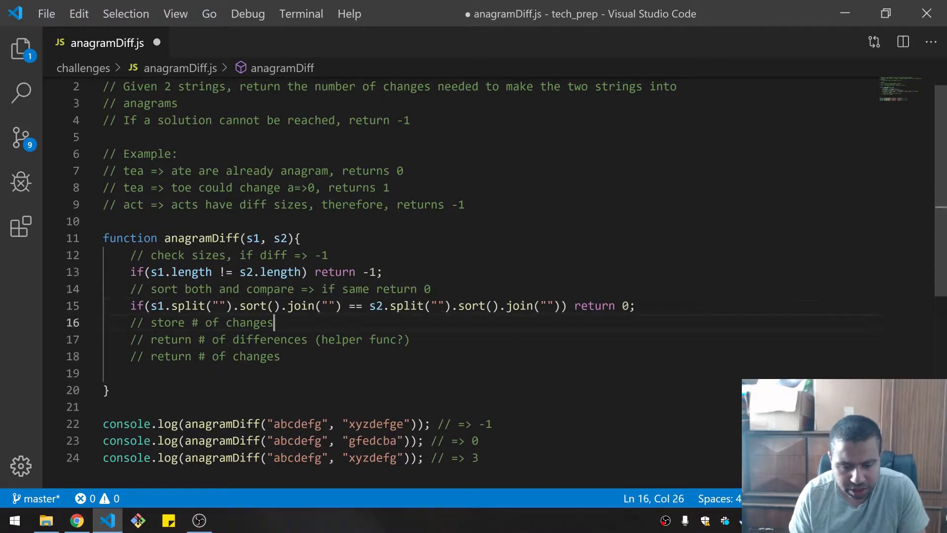
{"action": "type", "text": "let out ="}
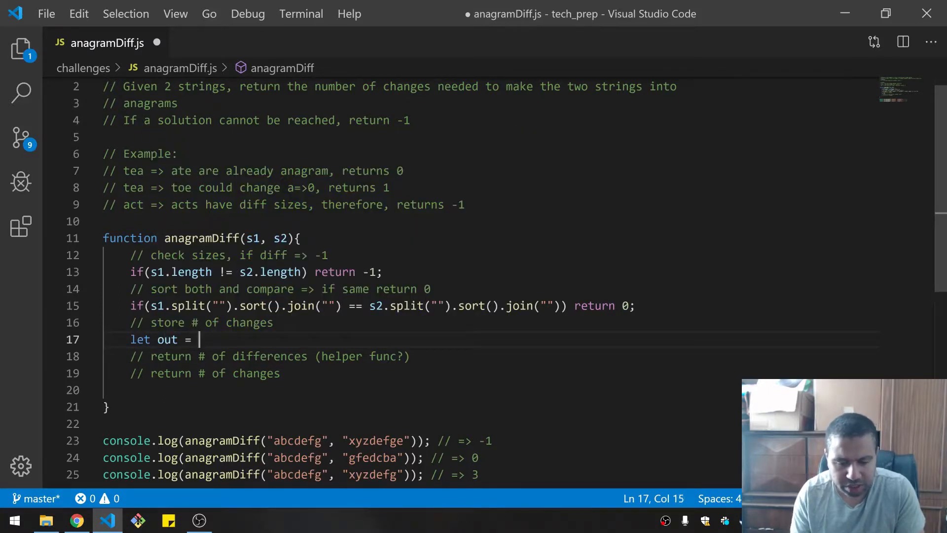
{"action": "type", "text": "change"}
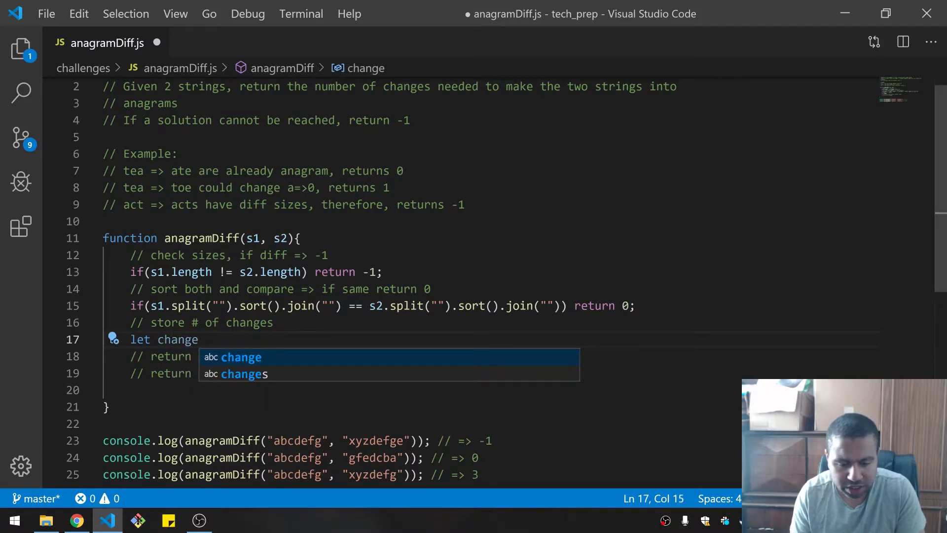
{"action": "type", "text": "Count = 0;"}
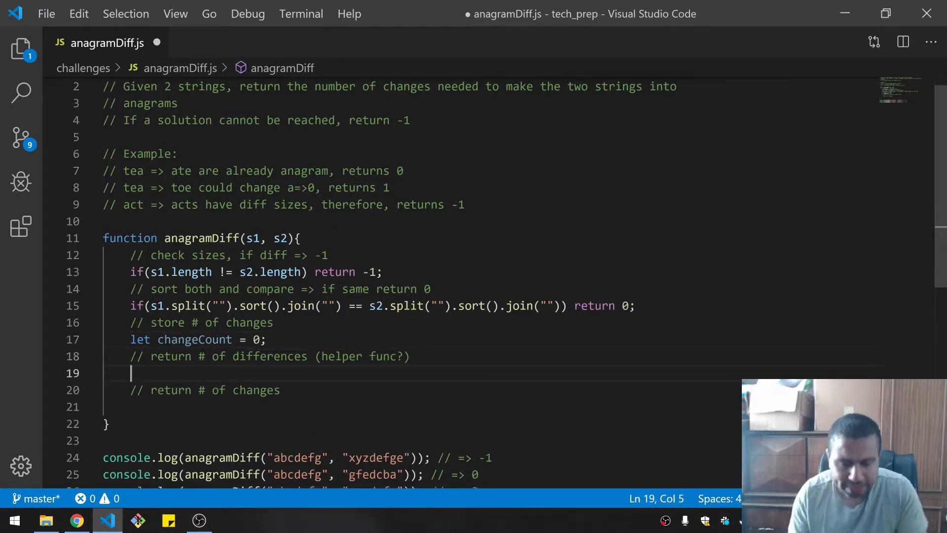
{"action": "type", "text": "while()"}
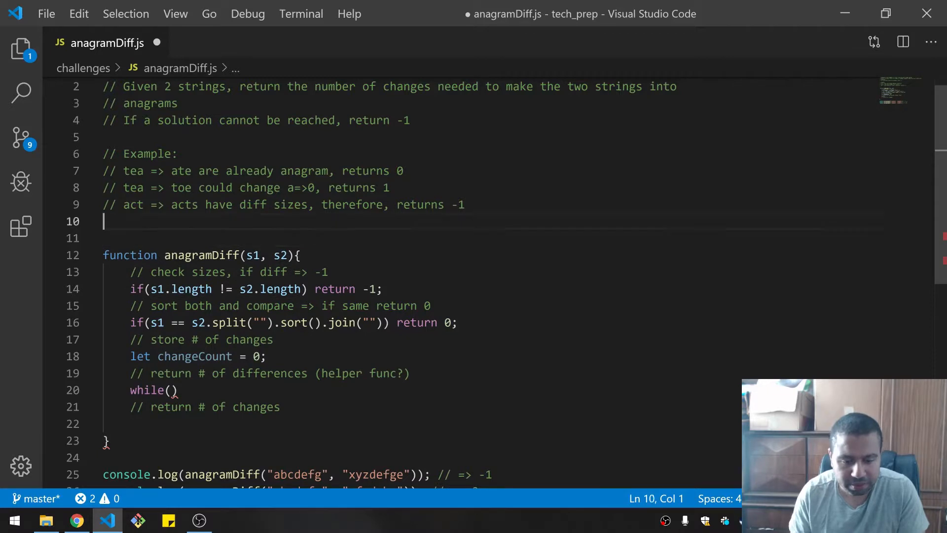
Add a sortString(s) helper above anagramDiff returning s.split("").sort().join("")
{"action": "type", "text": "function"}
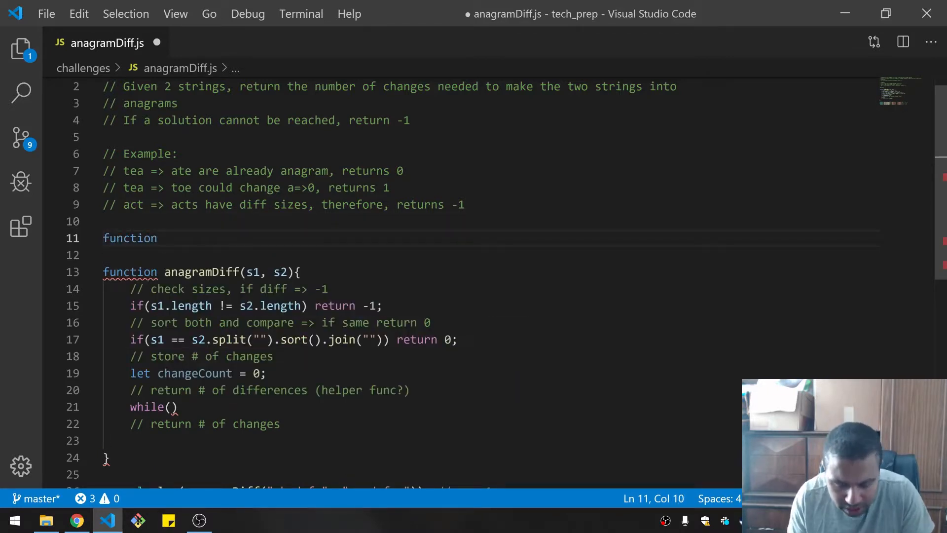
{"action": "type", "text": "sortString(s){"}
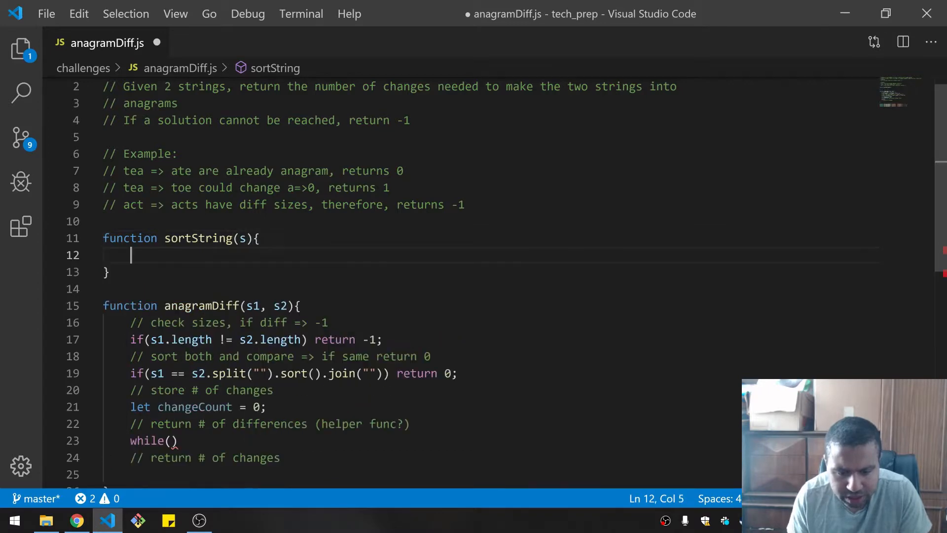
{"action": "type", "text": "return s.split(\"\").sort().join(\"\")"}
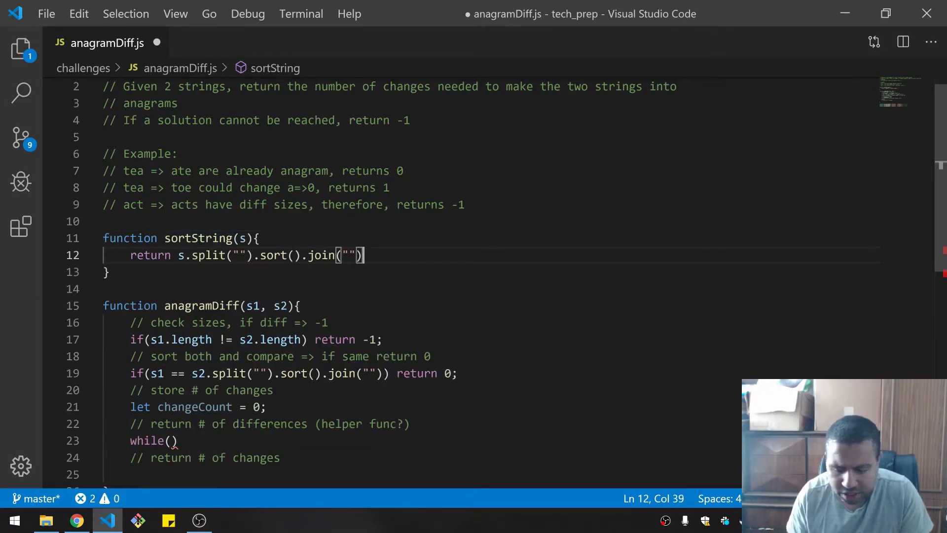
Compare sortString(s1) with sortString(s2), drop the old split/sort/join chain, and return changeCount
{"action": "double_click", "coordinate": [197, 237]}
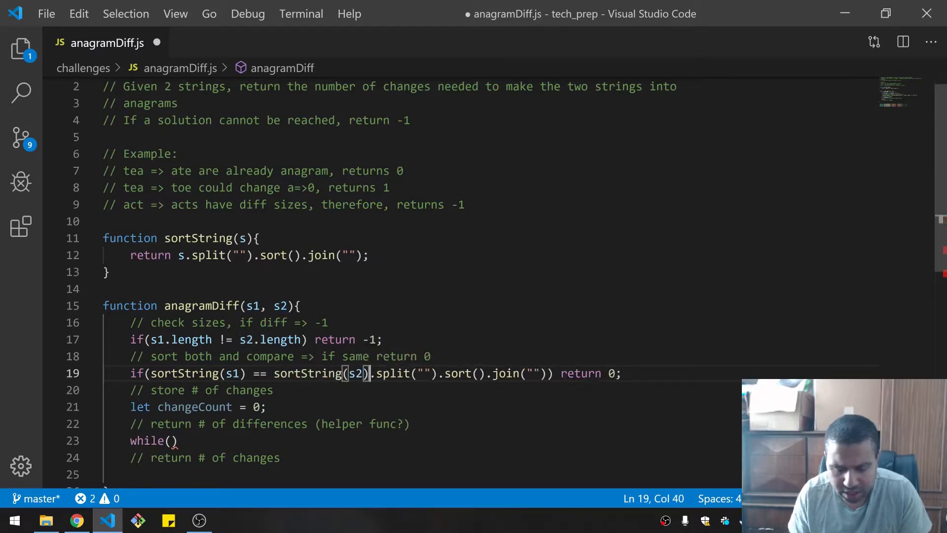
{"action": "key", "text": "Backspace"}
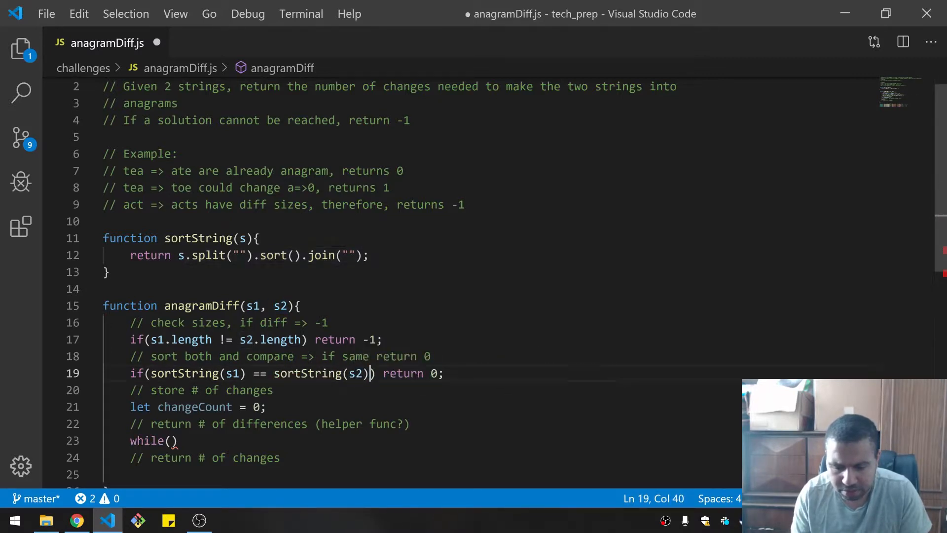
{"action": "scroll", "scroll_direction": "down", "scroll_amount": 3}
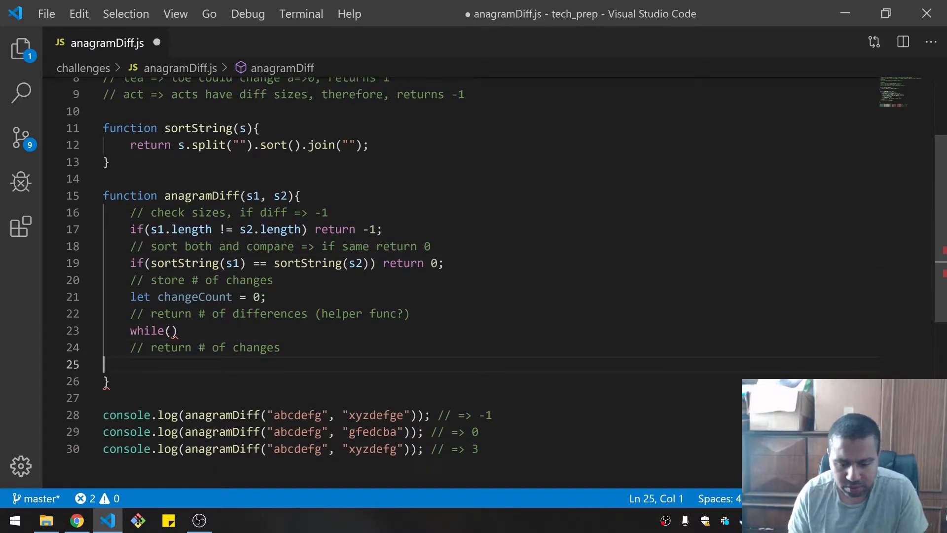
{"action": "type", "text": "return changeCount;"}
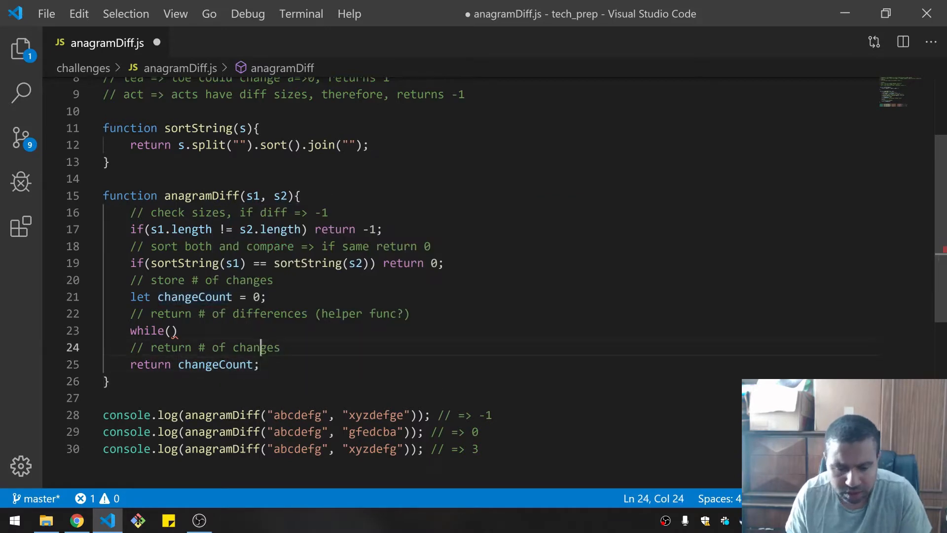
{"action": "left_click", "coordinate": [173, 330]}
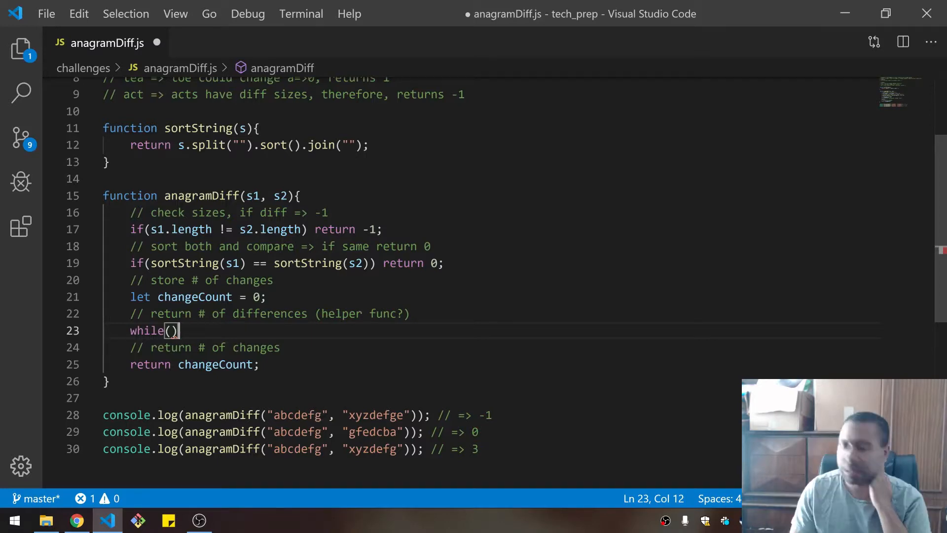
{"action": "scroll", "scroll_direction": "up", "scroll_amount": 3}
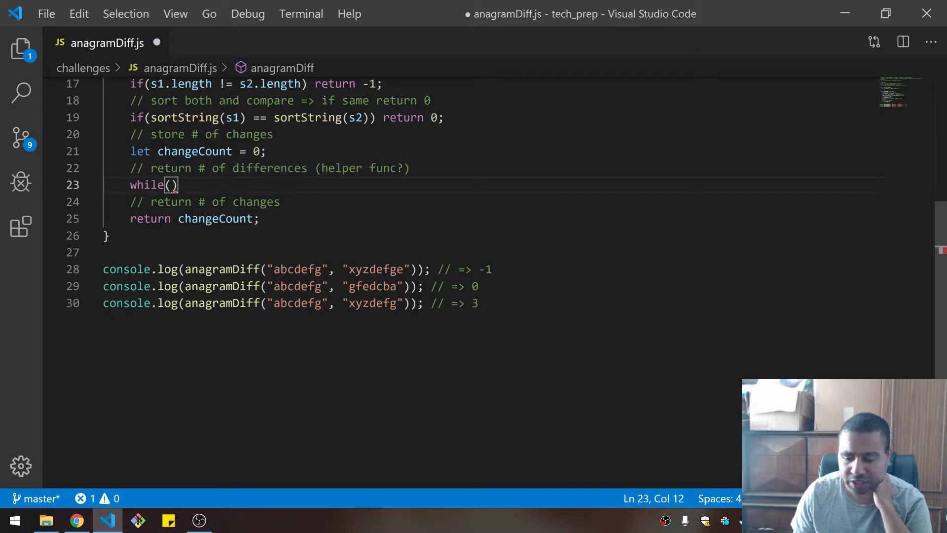
{"action": "scroll", "scroll_direction": "up", "scroll_amount": 3}
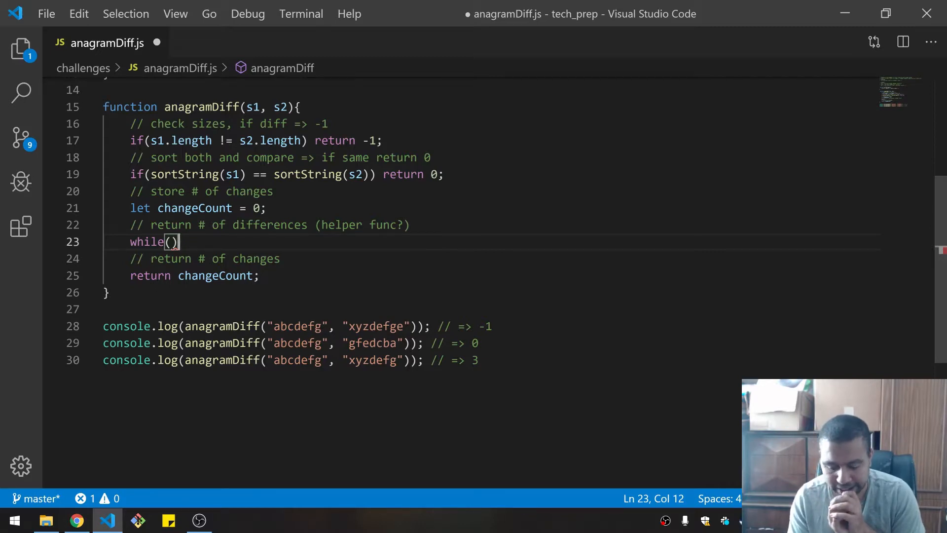
Start a for(const letter of s1) loop with an if(history[letter]) check
{"action": "type", "text": "const history = {};"}
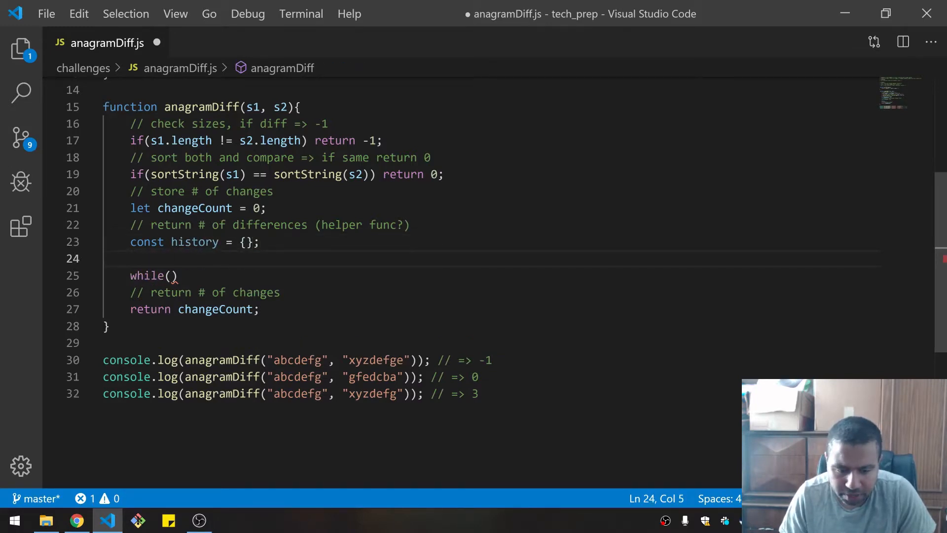
{"action": "type", "text": "for(c"}
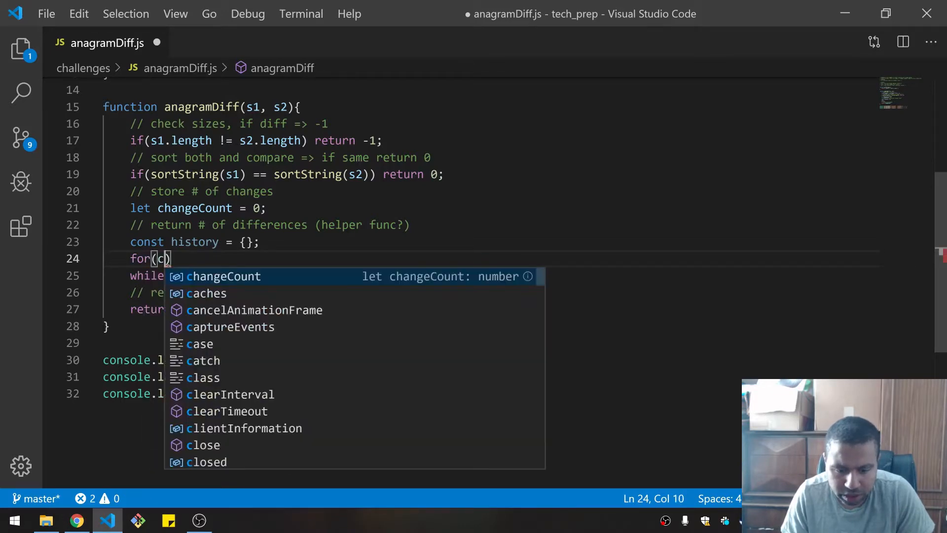
{"action": "type", "text": "onst lett"}
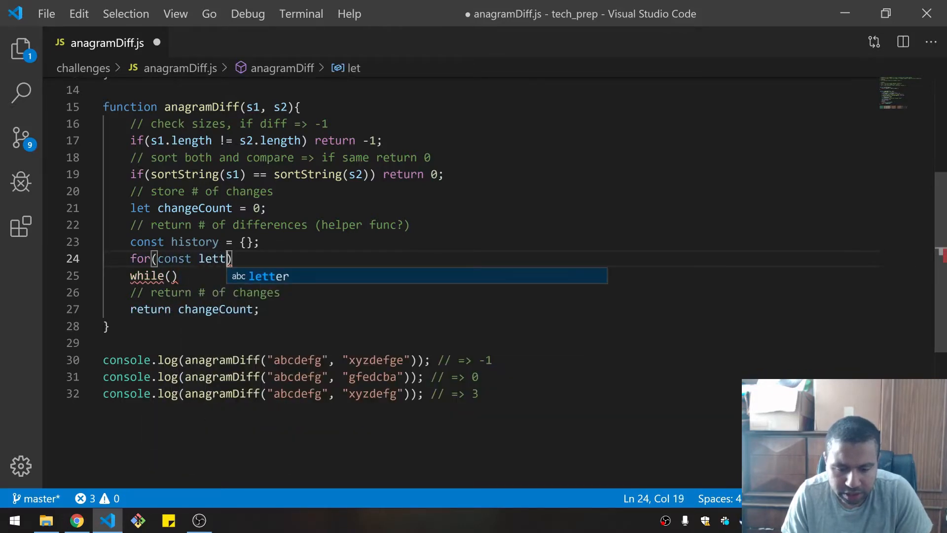
{"action": "type", "text": "er of s1"}
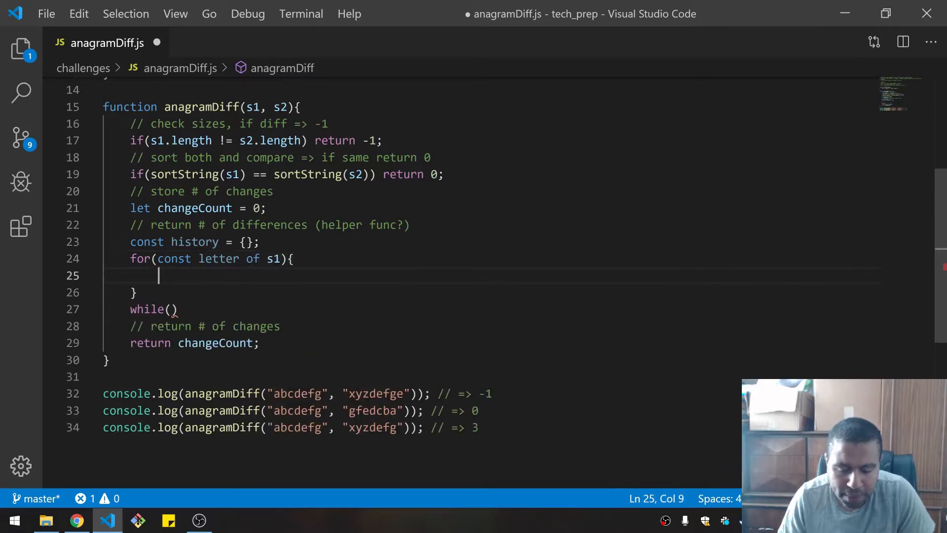
{"action": "type", "text": "if("}
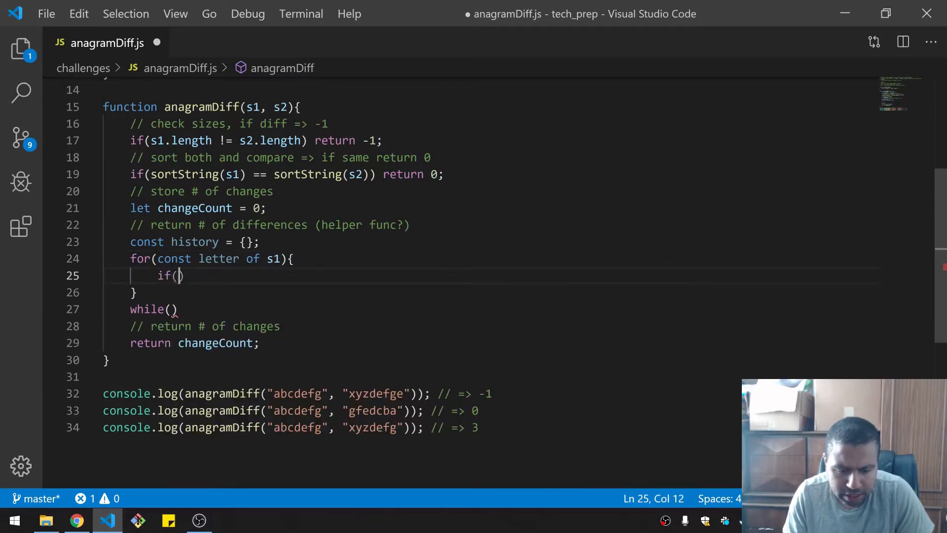
{"action": "type", "text": "history[]"}
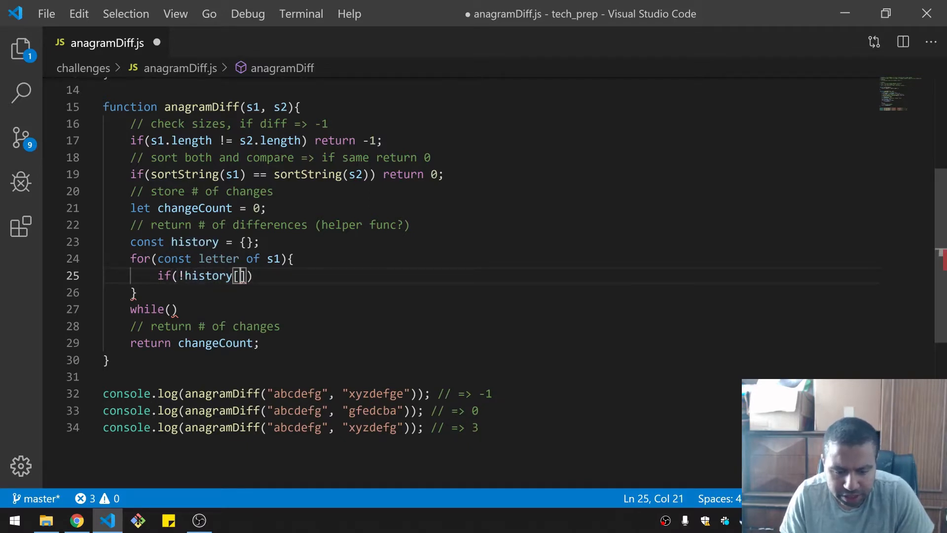
{"action": "type", "text": "letter]){"}
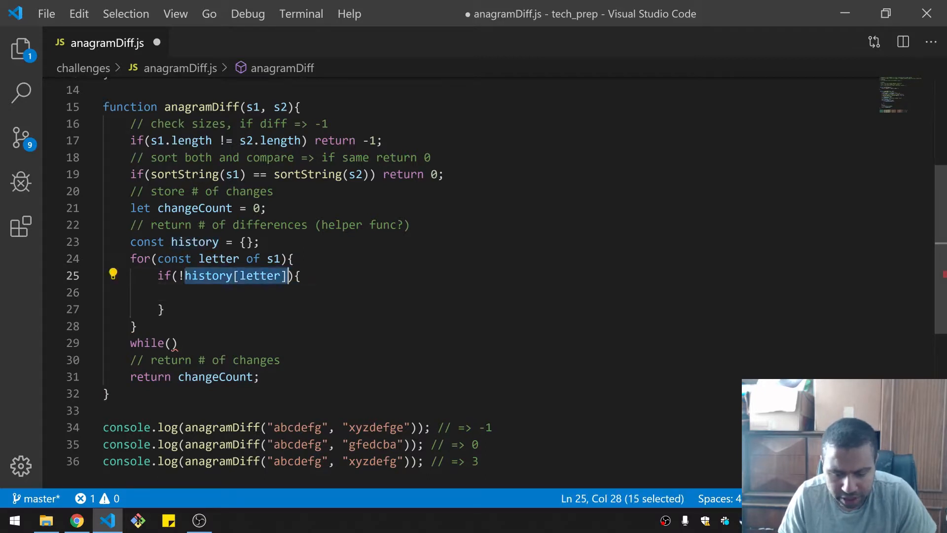
Fill the if/else body: history[letter] = 1; else history[letter] ++; then select the whole loop
{"action": "type", "text": "history[letter]"}
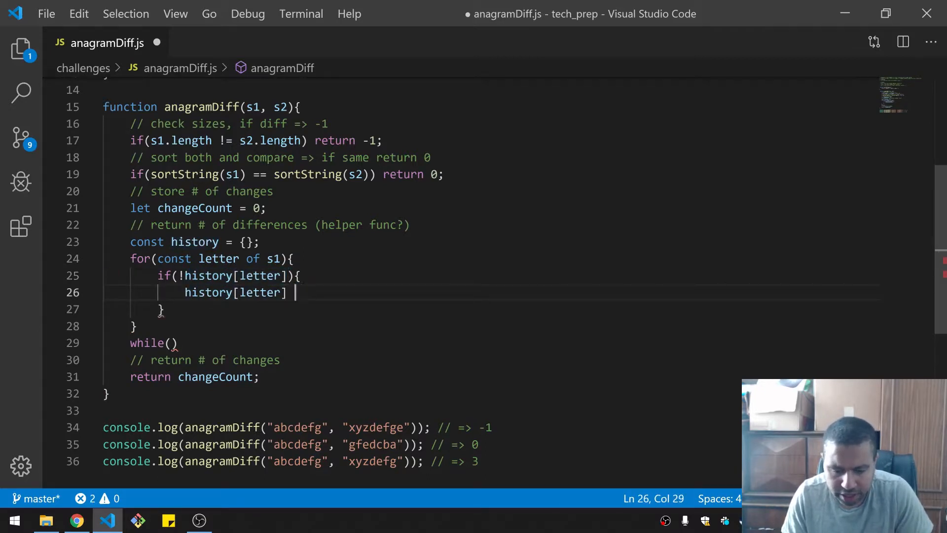
{"action": "type", "text": "= 1;"}
{"action": "left_click", "coordinate": [491, 309]}
{"action": "type", "text": "elseP"}
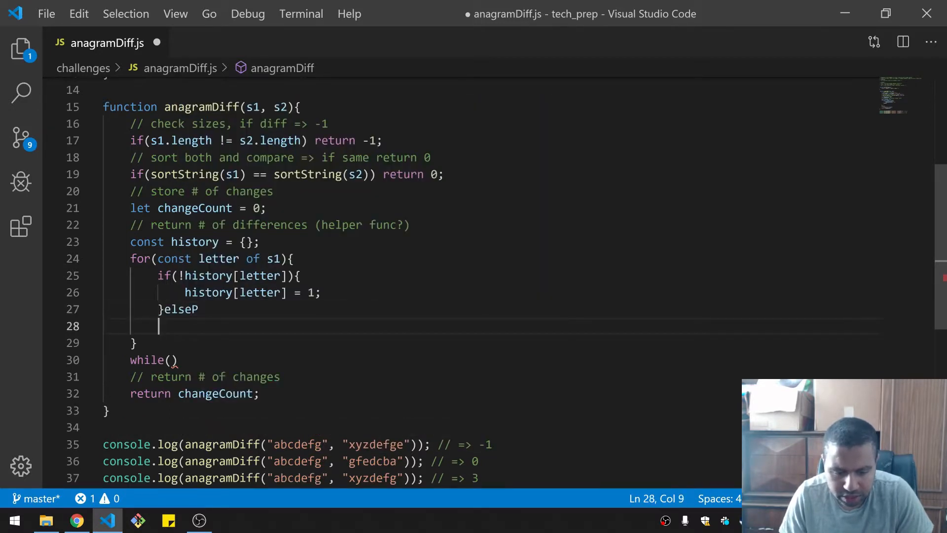
{"action": "type", "text": "{"}
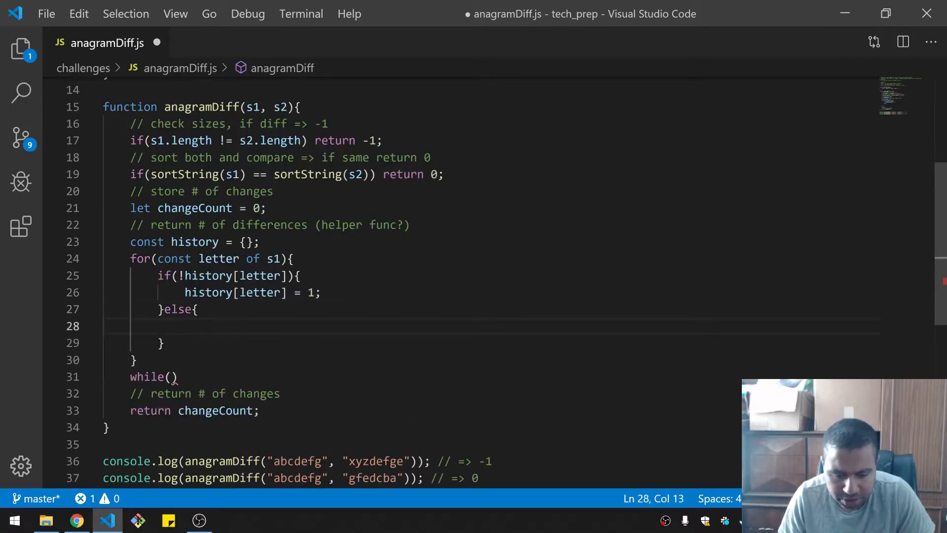
{"action": "type", "text": "history[letter] ++;"}
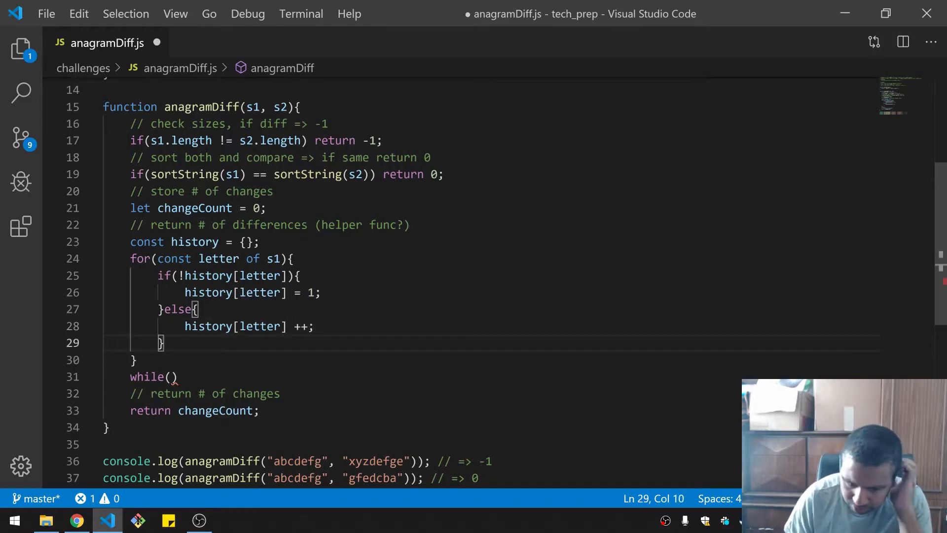
{"action": "left_click", "coordinate": [171, 376]}
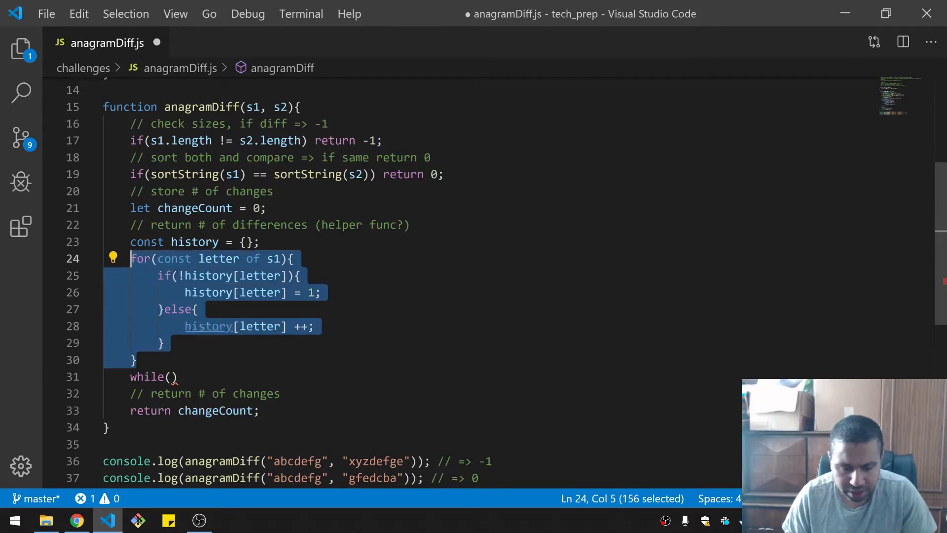
Paste a copy of the s1 loop below it and discard a half-written let diff line
{"action": "key", "text": "Ctrl+v"}
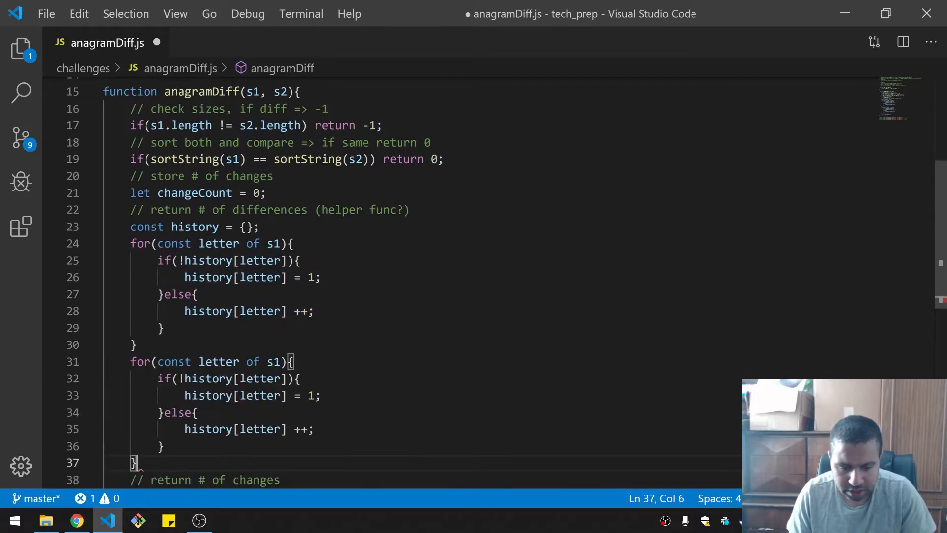
{"action": "scroll", "scroll_direction": "down", "scroll_amount": 3}
{"action": "type", "text": "2"}
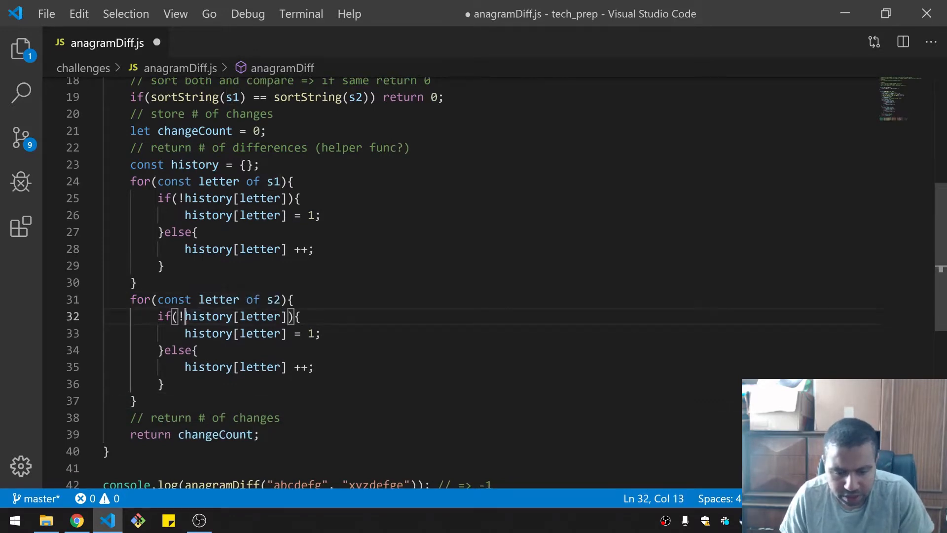
{"action": "left_click", "coordinate": [134, 282]}
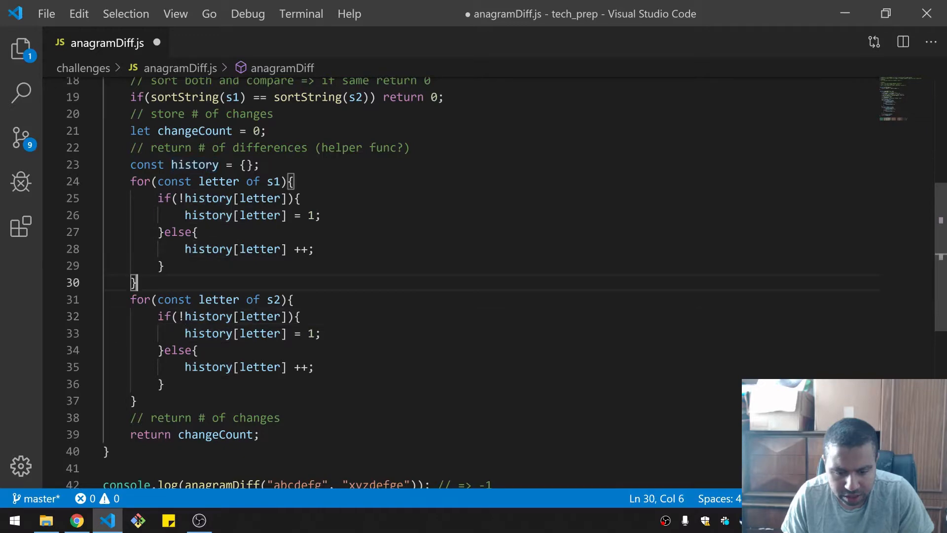
{"action": "type", "text": "dif"}
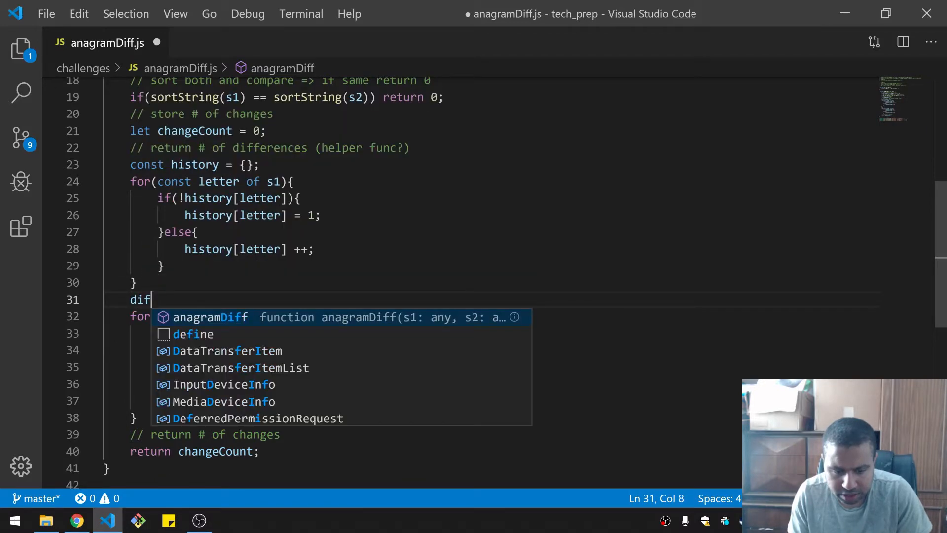
{"action": "type", "text": "let diff"}
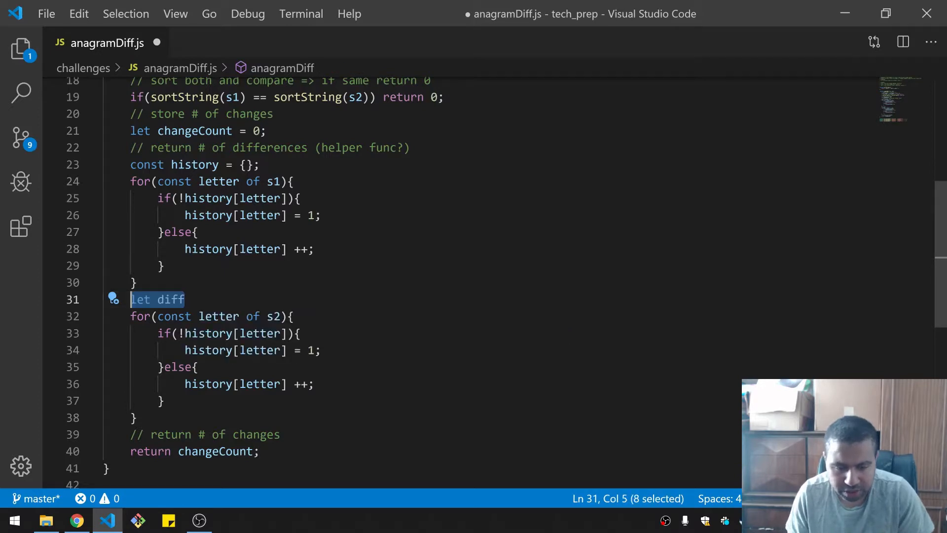
{"action": "key", "text": "Delete"}
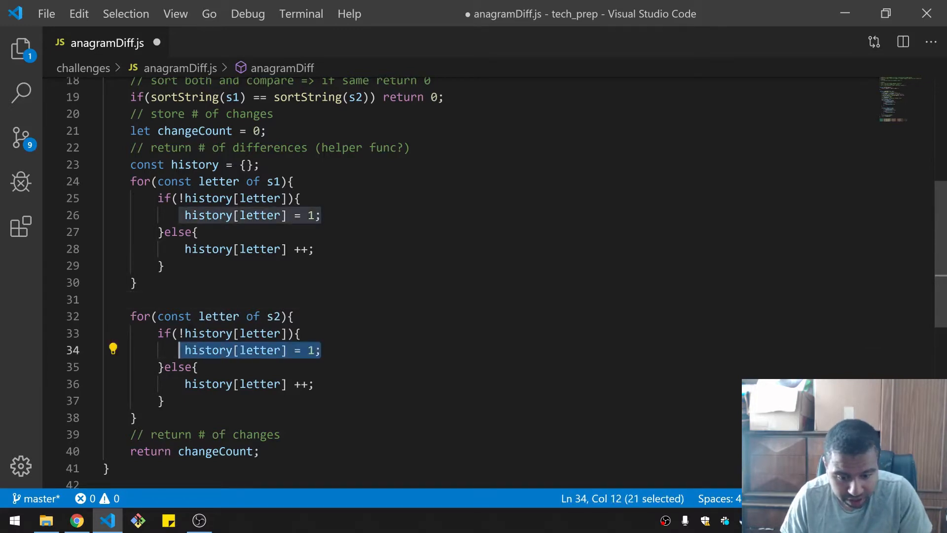
Rewrite the s2 loop's if body to changeCount++ for letters not in history
{"action": "key", "text": "Delete"}
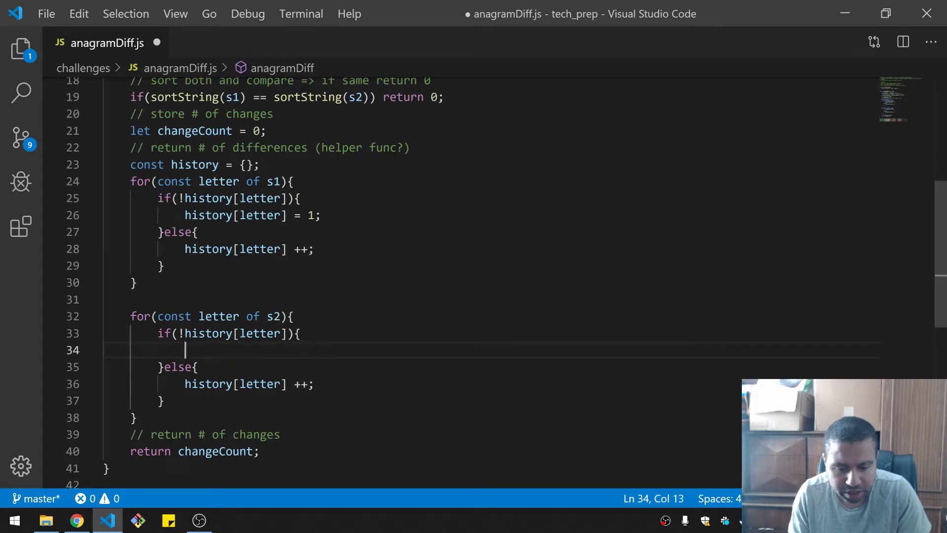
{"action": "type", "text": "changeCount"}
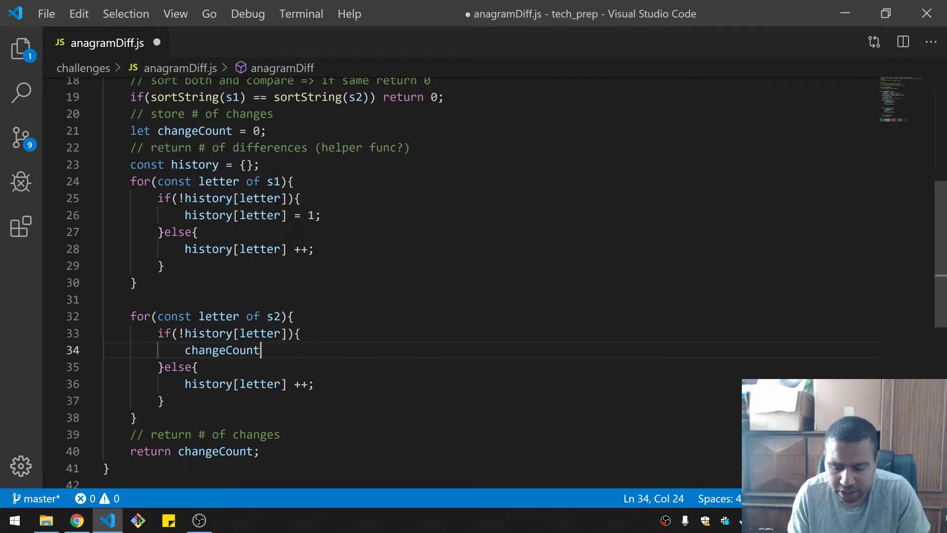
{"action": "type", "text": "++l"}
{"action": "left_click", "coordinate": [421, 384]}
{"action": "type", "text": "--"}
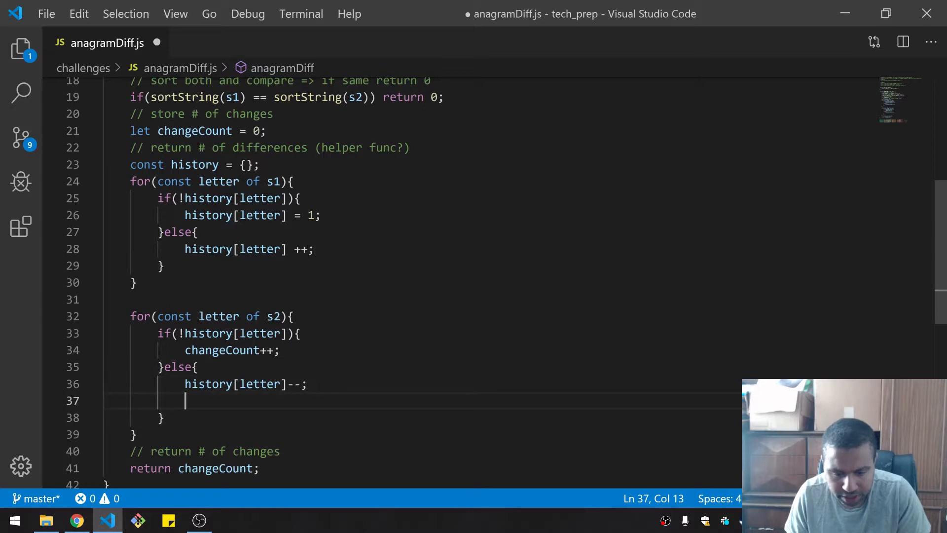
Add if(history[letter] < 0) changeCount++; after decrementing the letter's count
{"action": "type", "text": "if("}
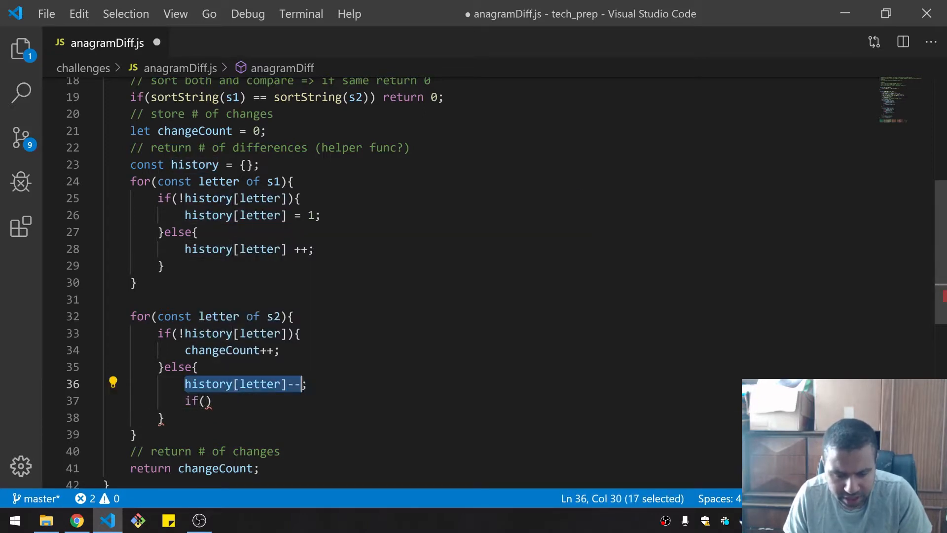
{"action": "type", "text": "history[letter]"}
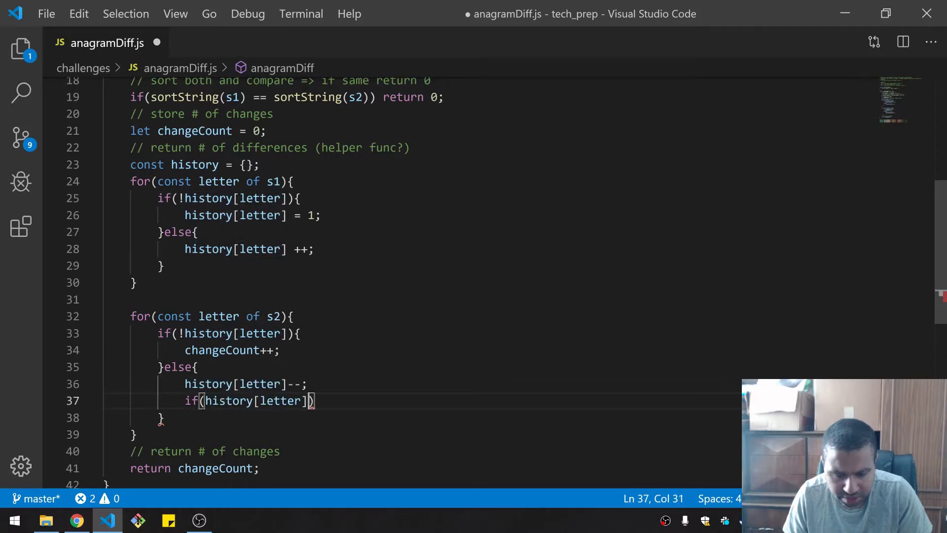
{"action": "type", "text": "{"}
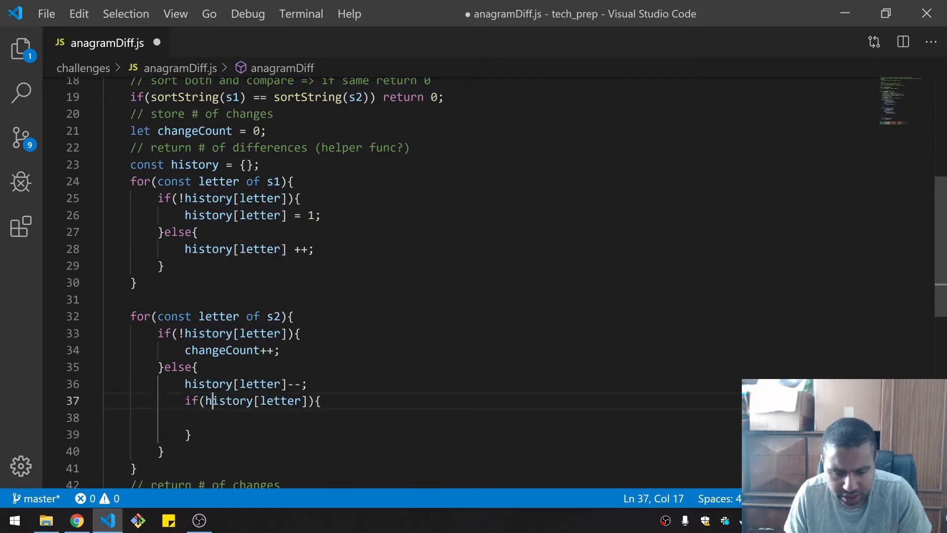
{"action": "type", "text": "<"}
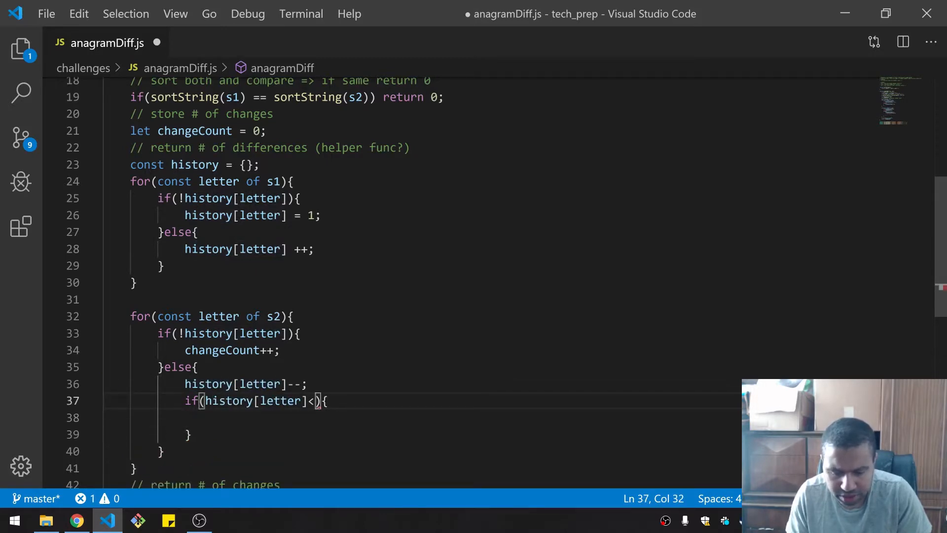
{"action": "type", "text": "0"}
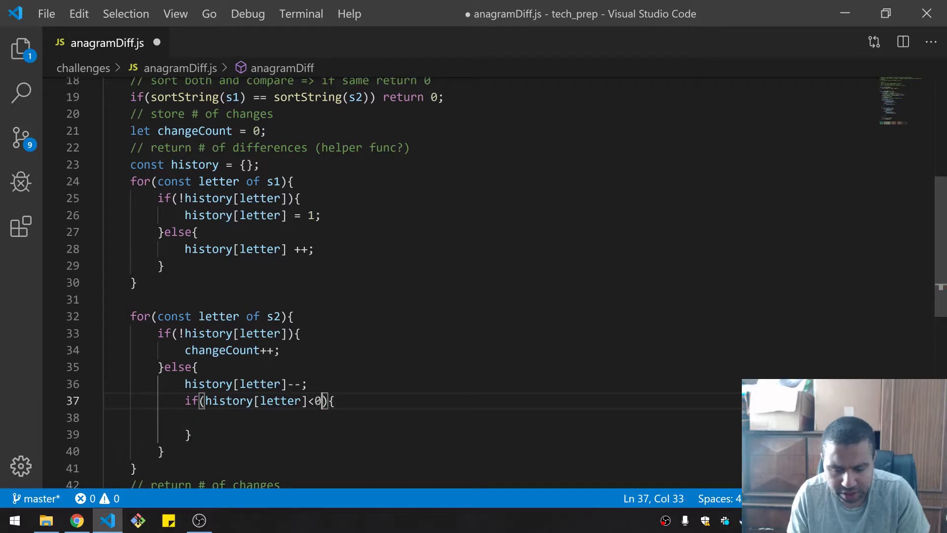
{"action": "key", "text": "Enter"}
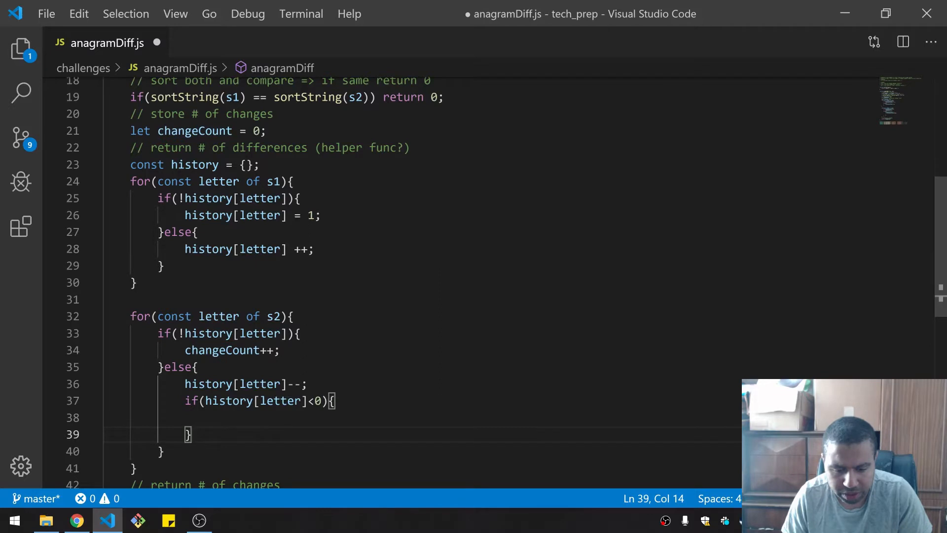
{"action": "type", "text": "changeCount++;"}
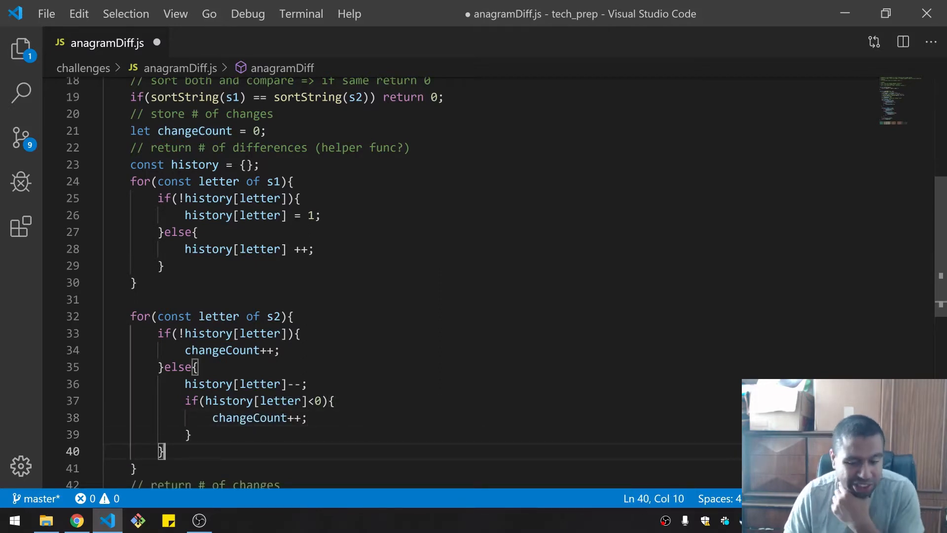
Scroll through anagramDiff to review both counting loops after saving
{"action": "scroll", "scroll_direction": "down", "scroll_amount": 3}
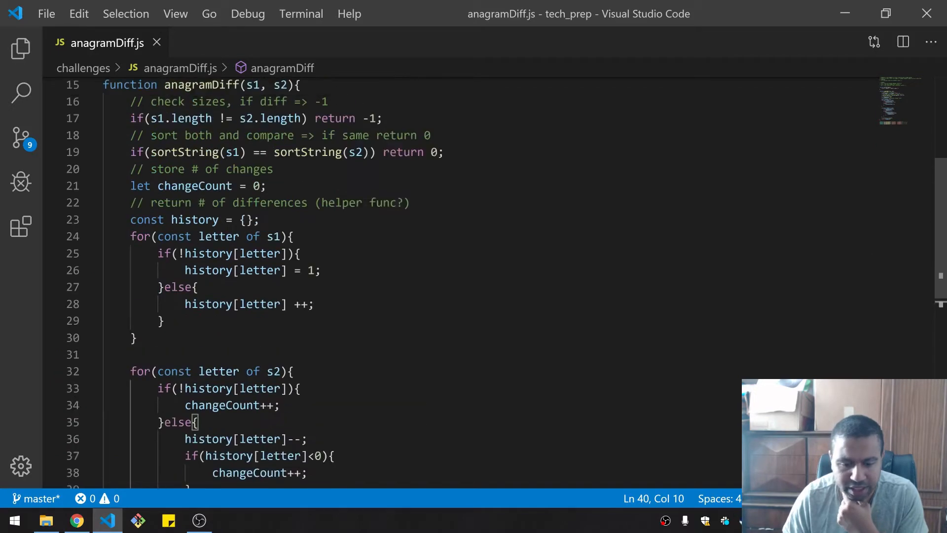
{"action": "scroll", "scroll_direction": "up", "scroll_amount": 3}
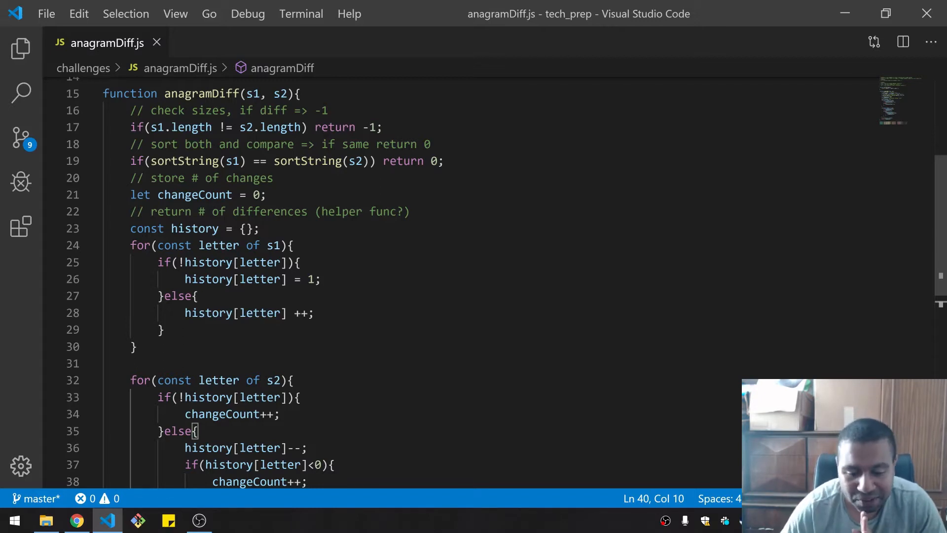
Append the comment // storing first words letter counts after the history object
{"action": "type", "text": "// s"}
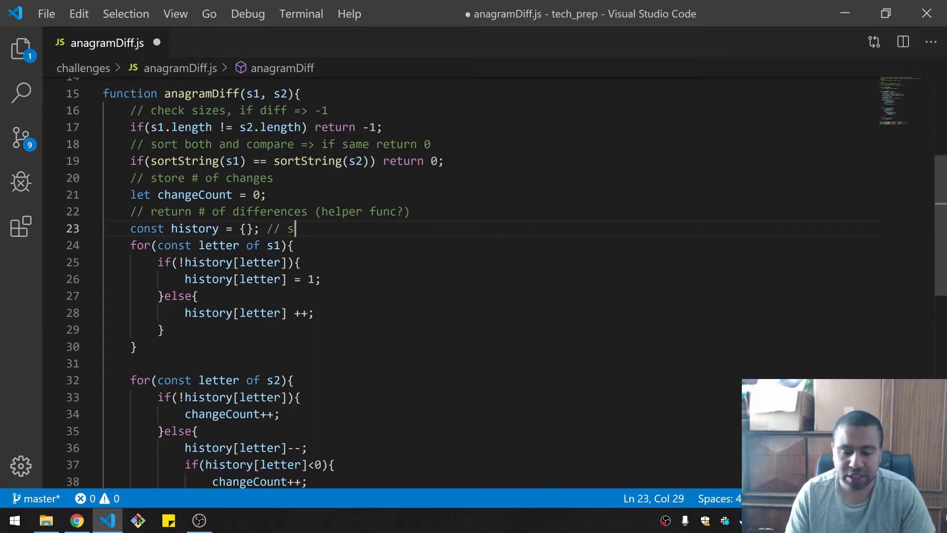
{"action": "type", "text": "toring fir"}
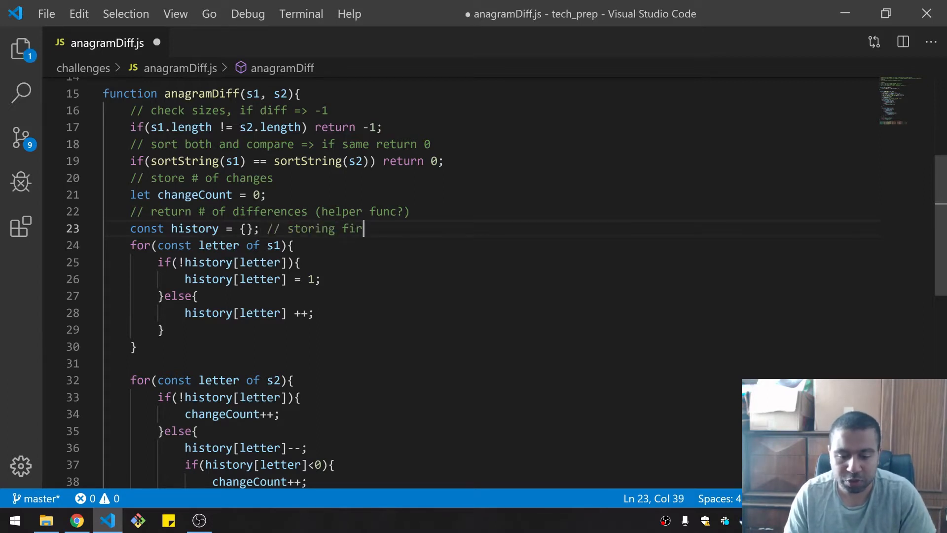
{"action": "type", "text": "st word"}
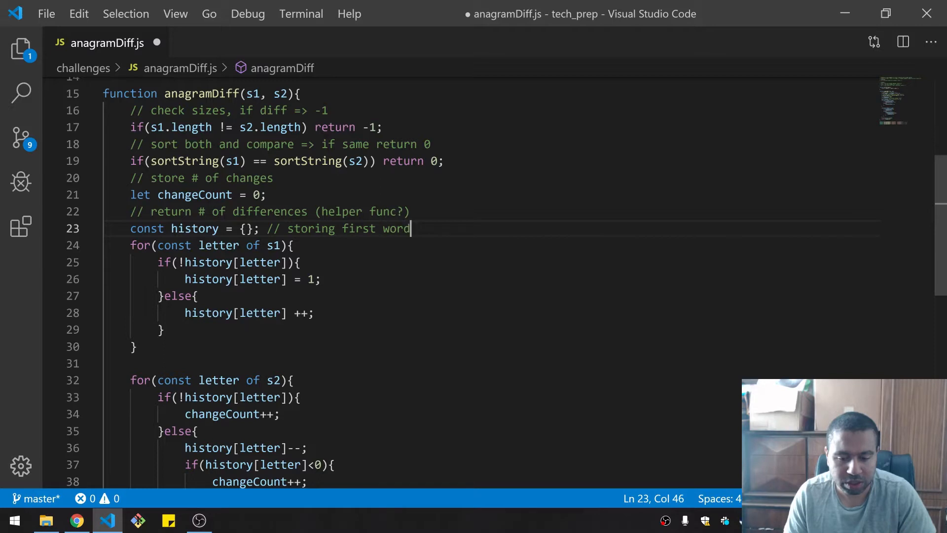
{"action": "type", "text": "s lette"}
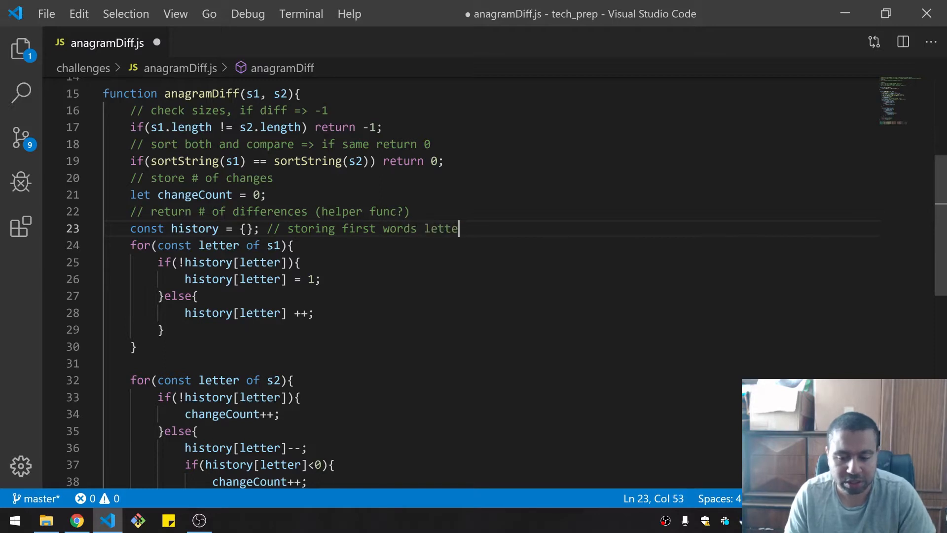
{"action": "type", "text": "r counts"}
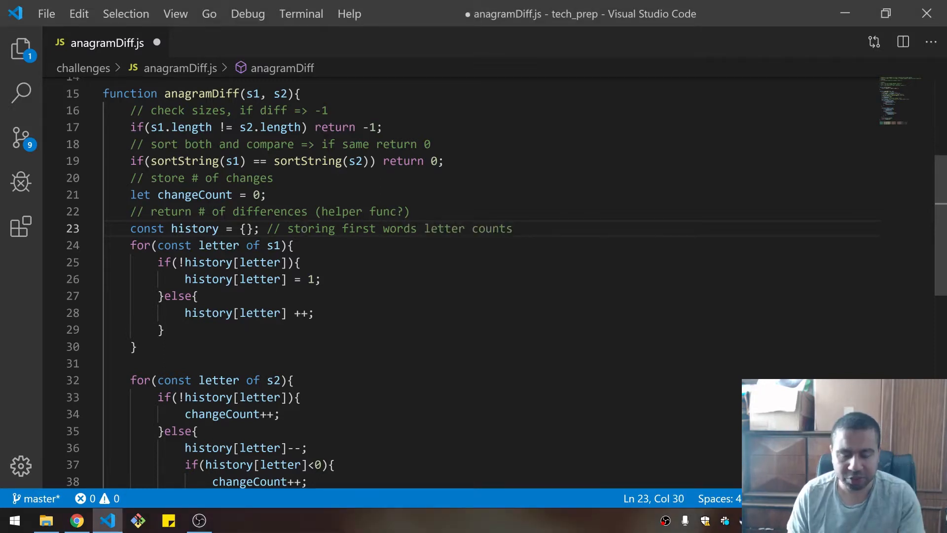
Highlight the word storing and then the first letter-counting loop while explaining
{"action": "left_click", "coordinate": [247, 227]}
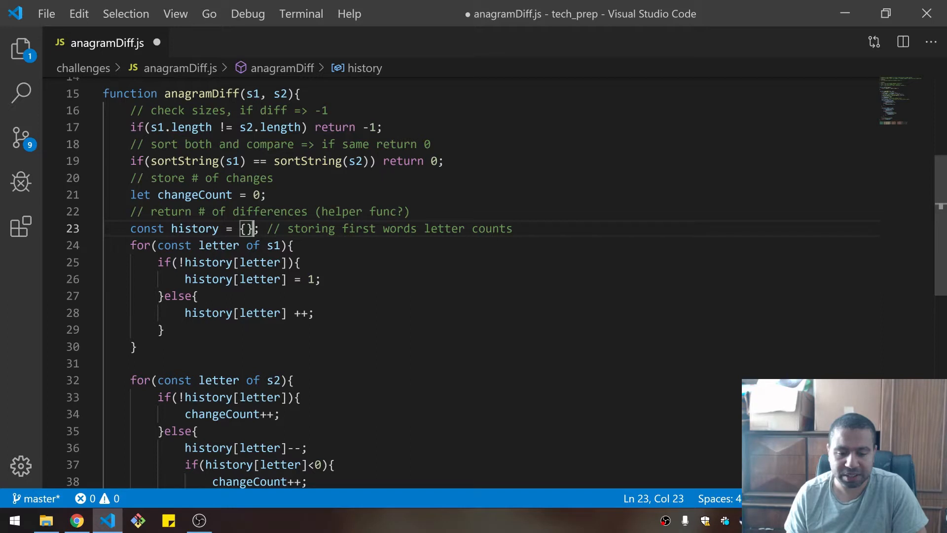
{"action": "double_click", "coordinate": [311, 228]}
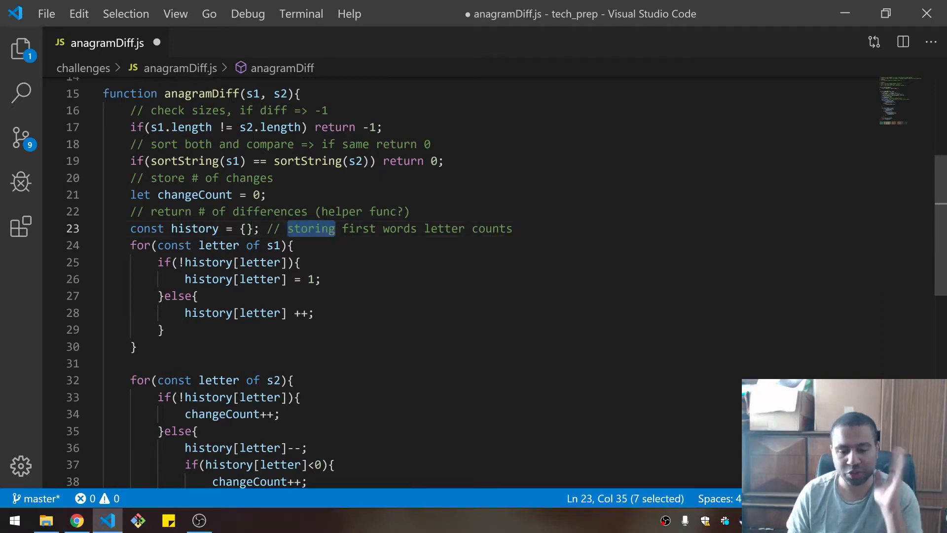
{"action": "double_click", "coordinate": [443, 228]}
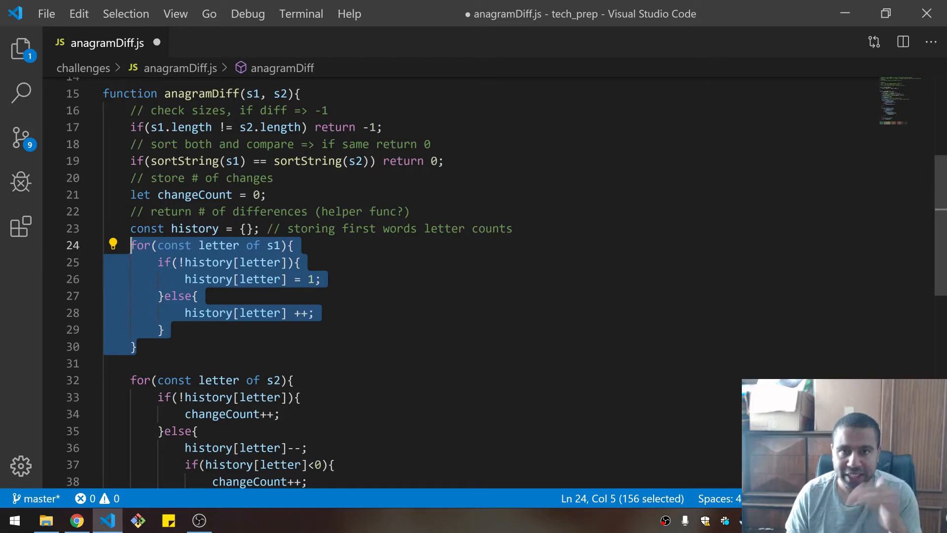
Add a comment above the first loop: storing letter and letter count for first word
{"action": "left_click", "coordinate": [135, 347]}
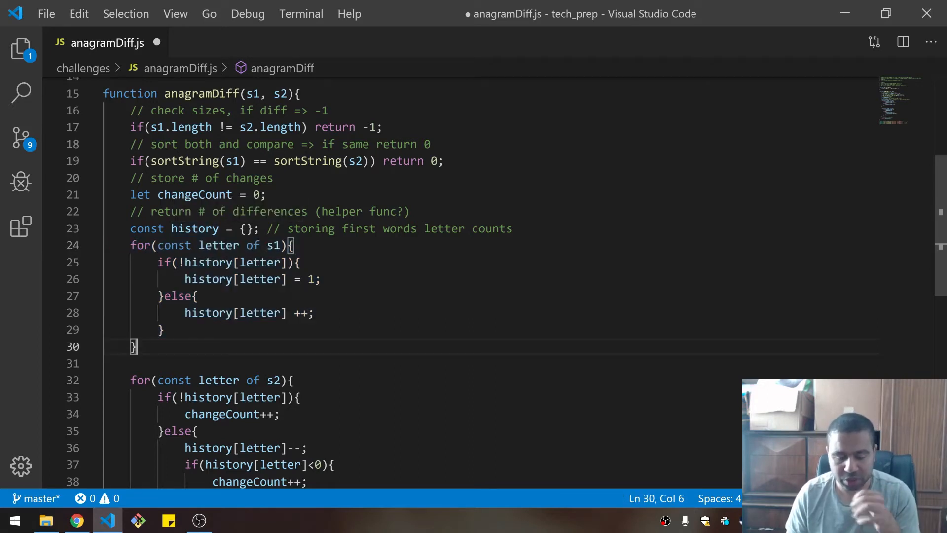
{"action": "scroll", "scroll_direction": "down", "scroll_amount": 3}
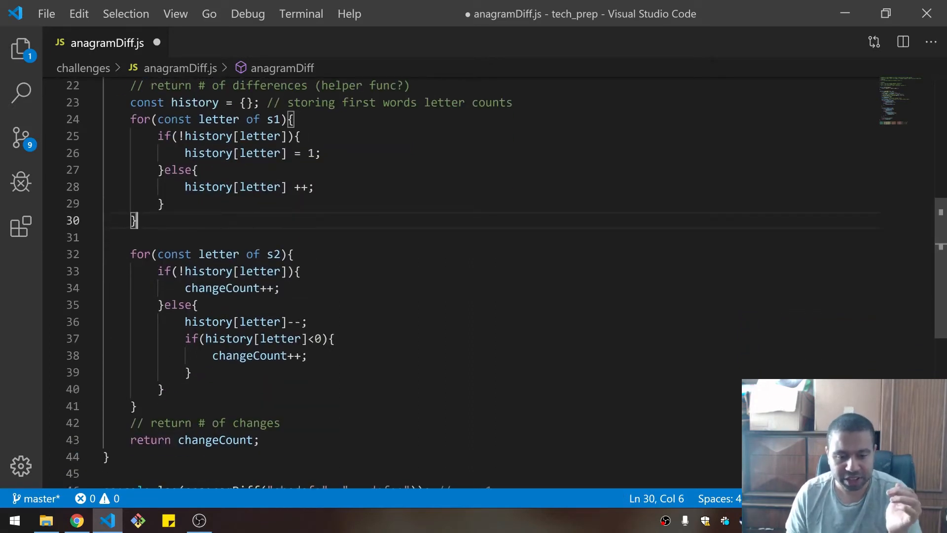
{"action": "type", "text": "//"}
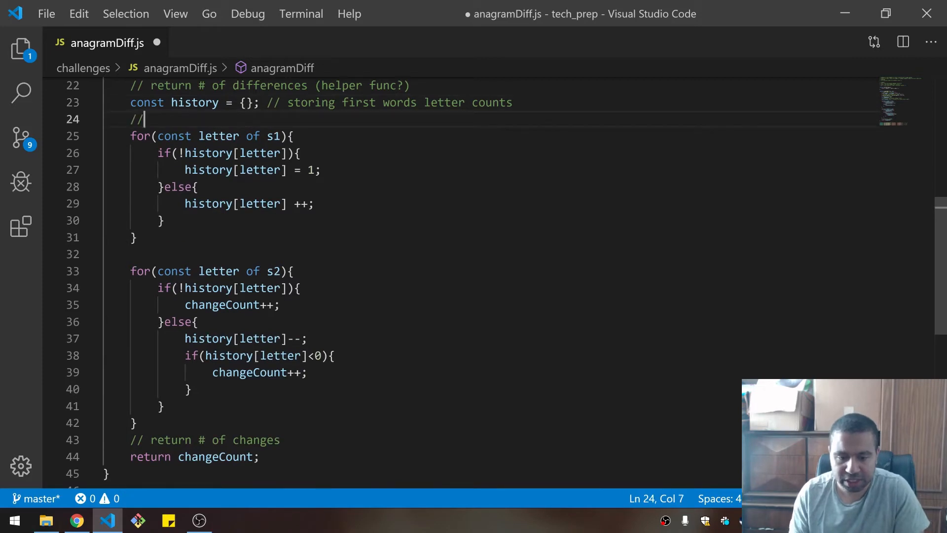
{"action": "type", "text": "sto"}
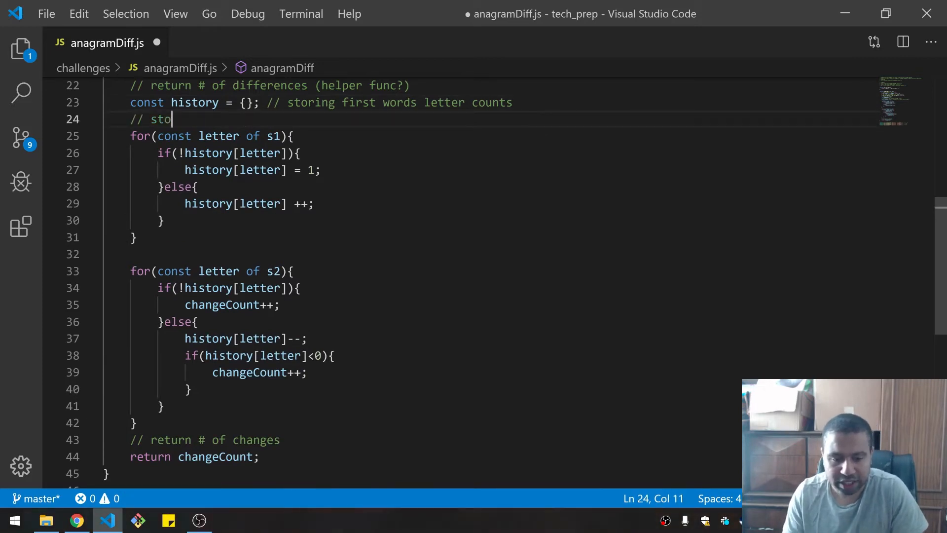
{"action": "type", "text": "ring letter and letter"}
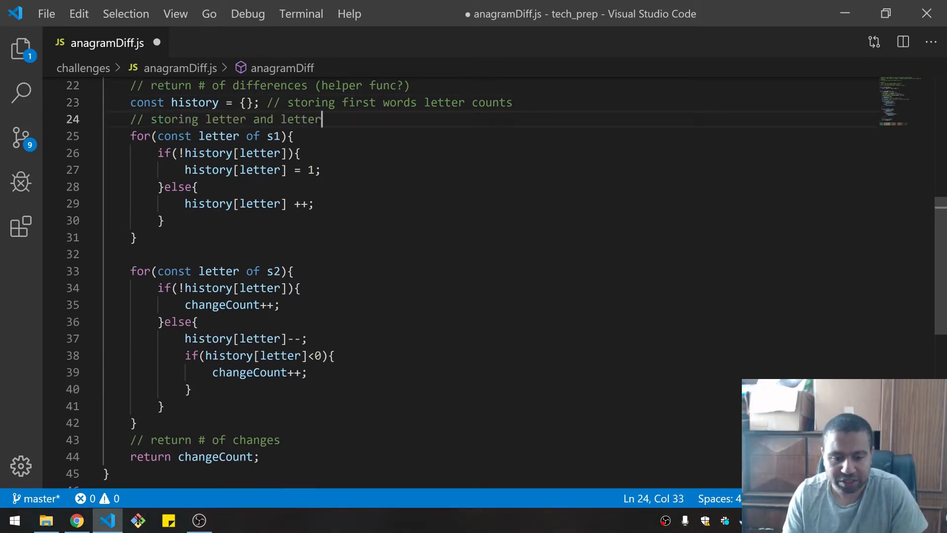
{"action": "type", "text": "counts for first"}
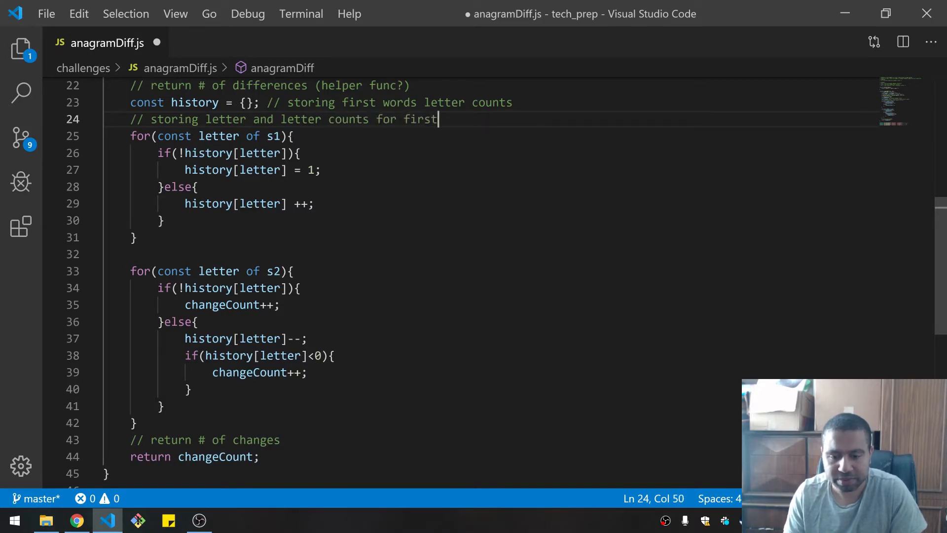
{"action": "type", "text": "word"}
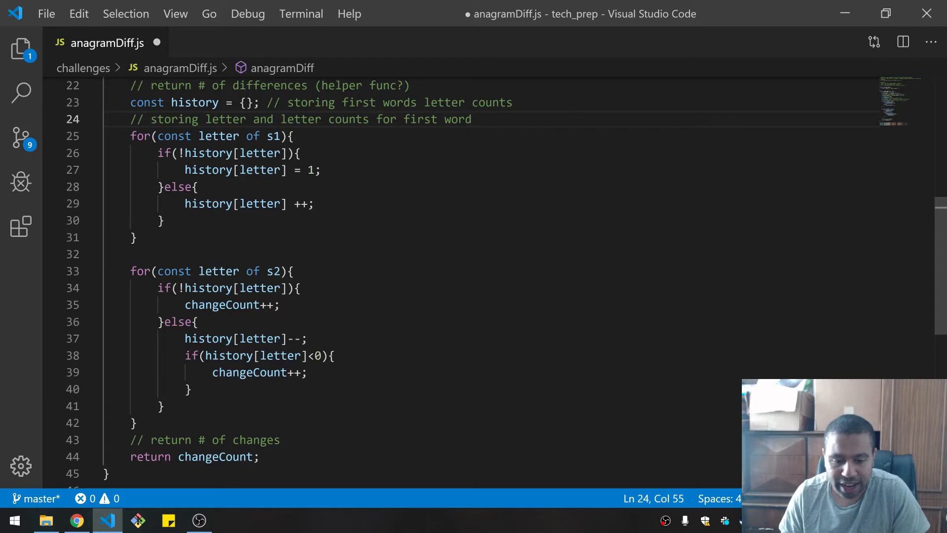
Add a comment above the second loop: compare letters from second word
{"action": "type", "text": "//"}
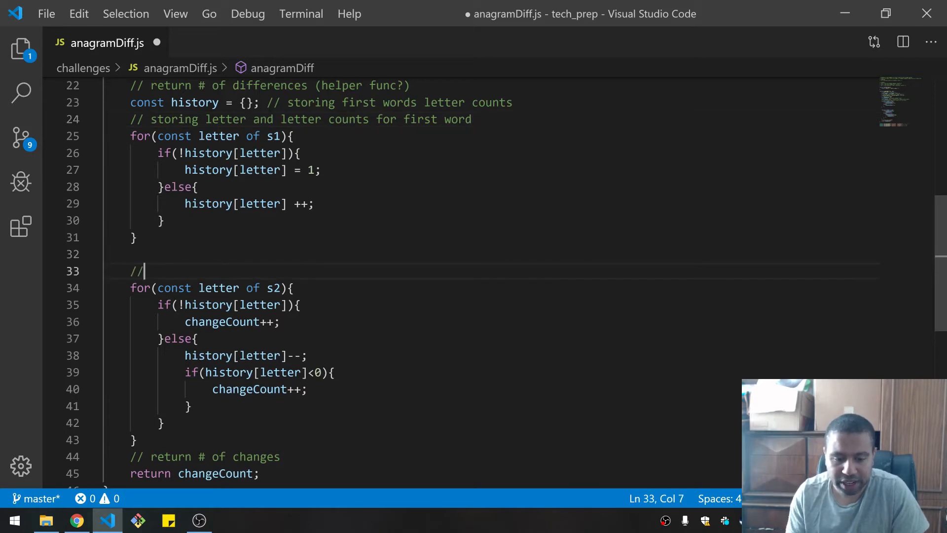
{"action": "type", "text": "compare let"}
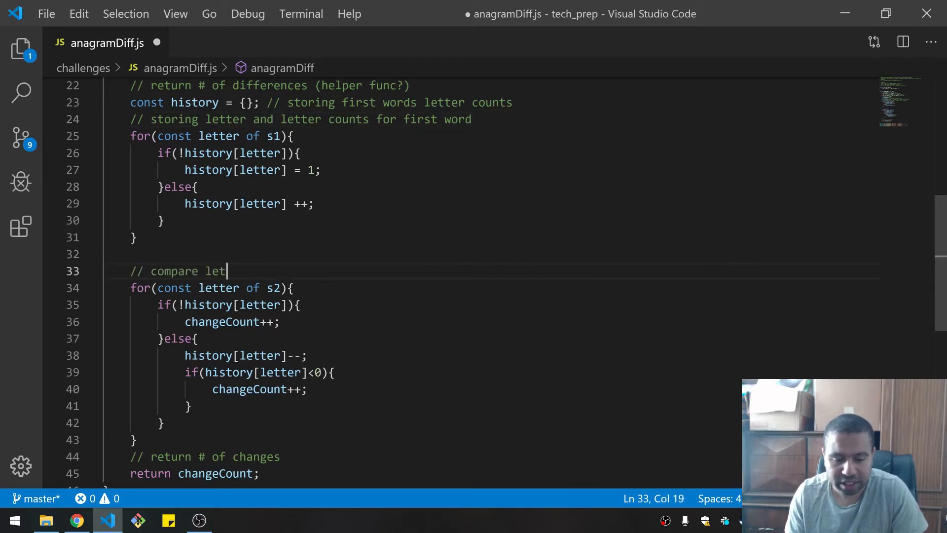
{"action": "type", "text": "ters and"}
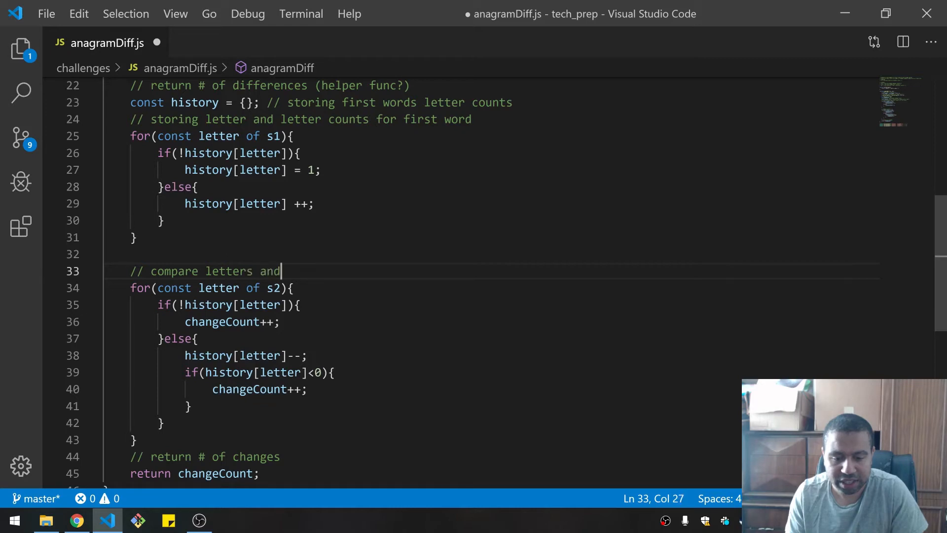
{"action": "key", "text": "Backspace"}
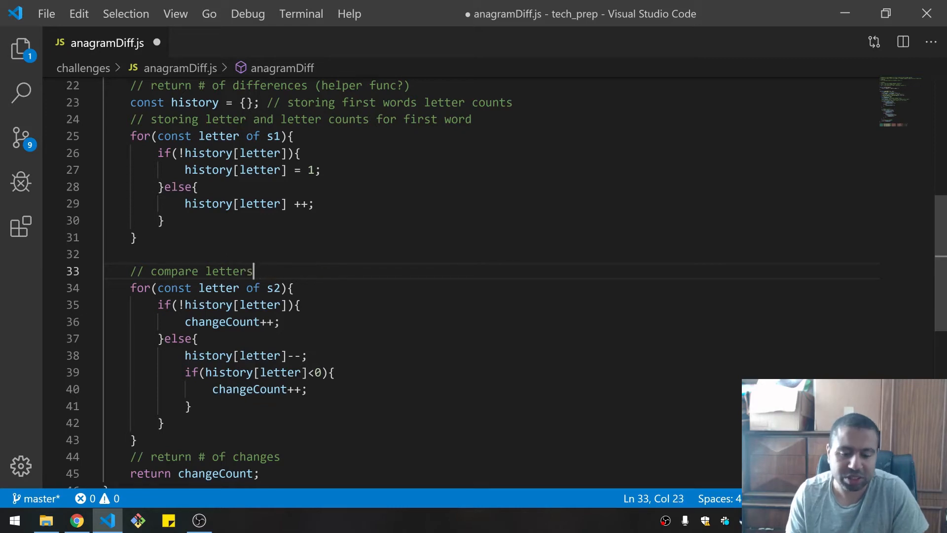
{"action": "type", "text": "from seco"}
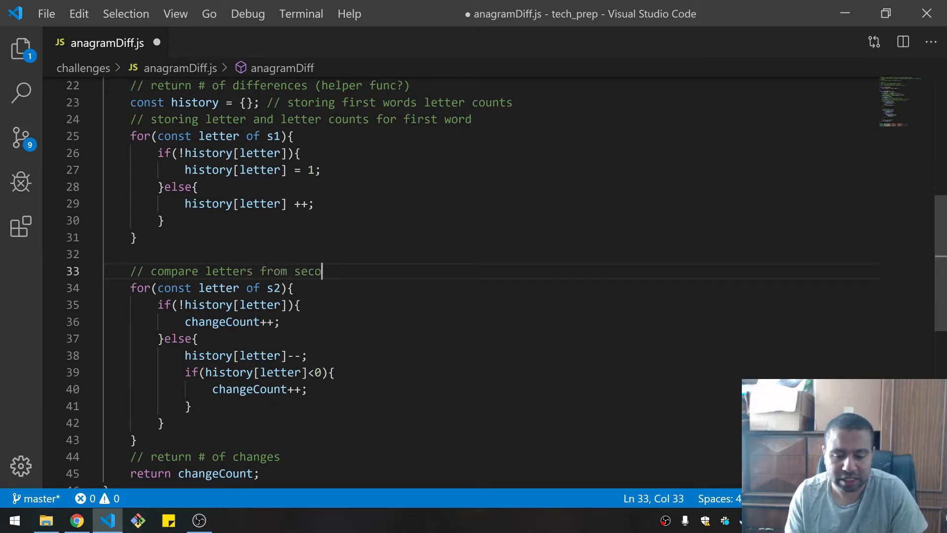
{"action": "type", "text": "nd word"}
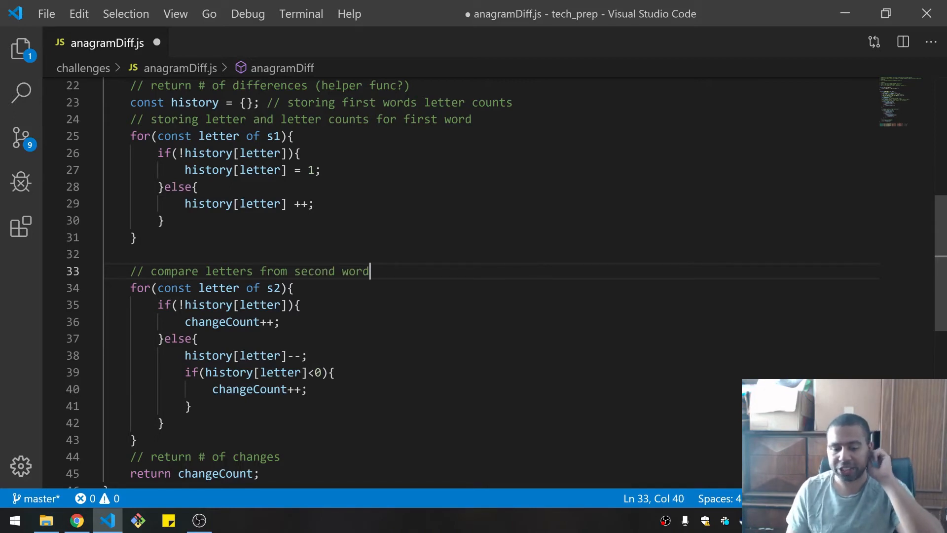
{"action": "double_click", "coordinate": [259, 305]}
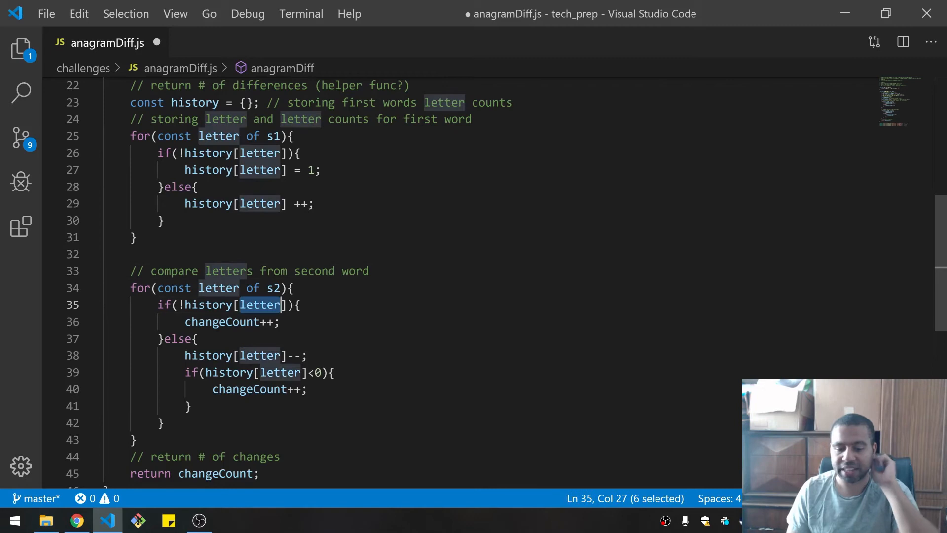
{"action": "left_click", "coordinate": [240, 322]}
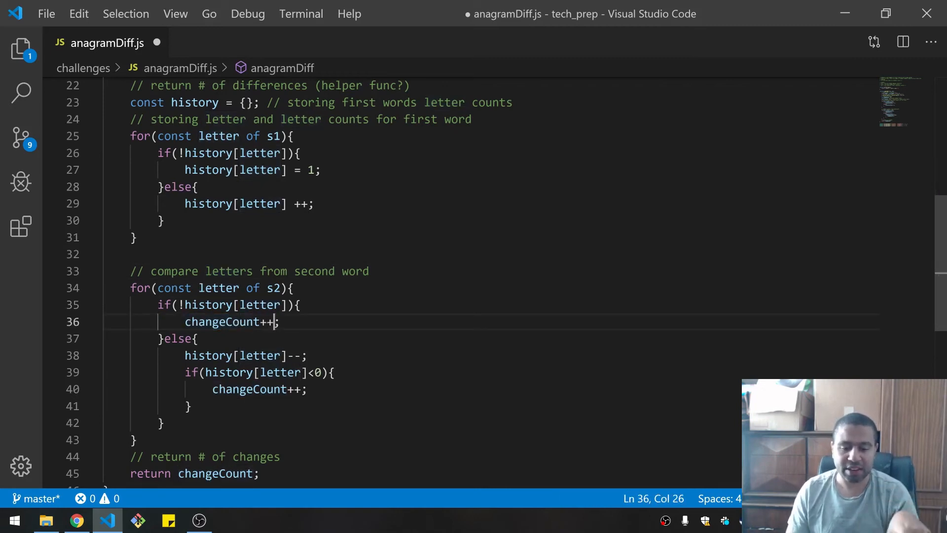
{"action": "double_click", "coordinate": [259, 355]}
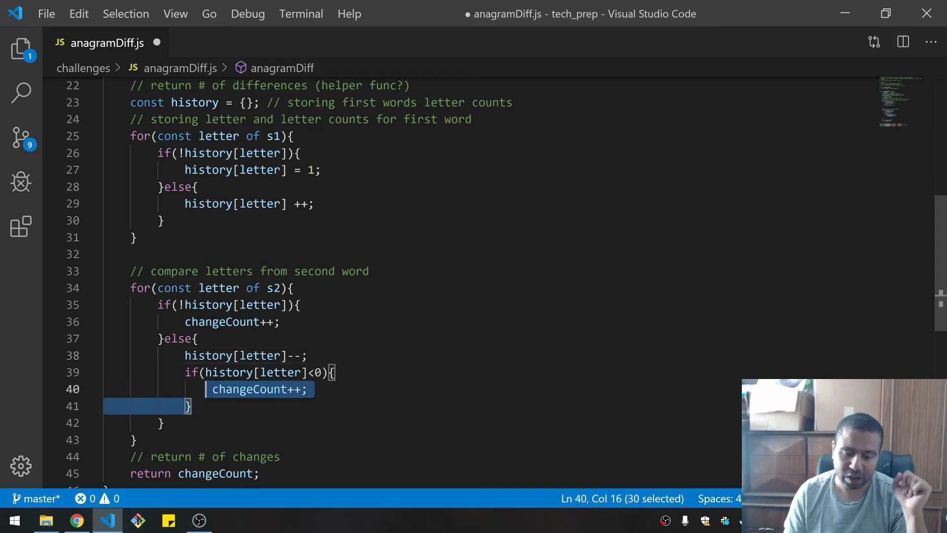
{"action": "left_click", "coordinate": [267, 389]}
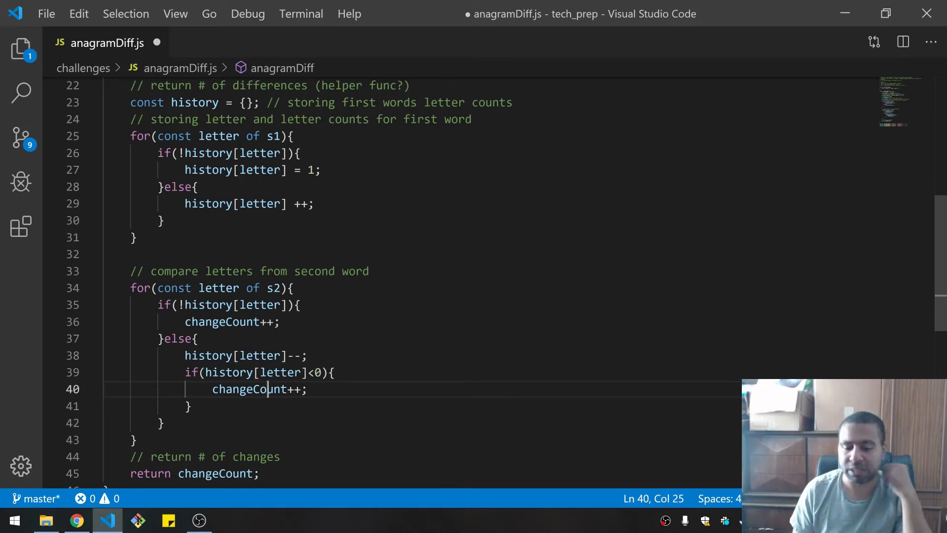
{"action": "double_click", "coordinate": [250, 389]}
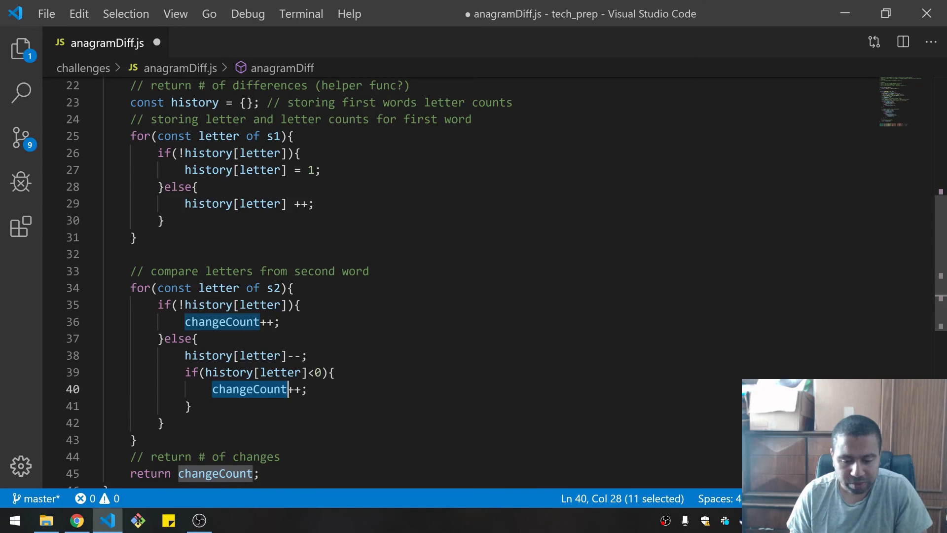
{"action": "scroll", "scroll_direction": "down", "scroll_amount": 3}
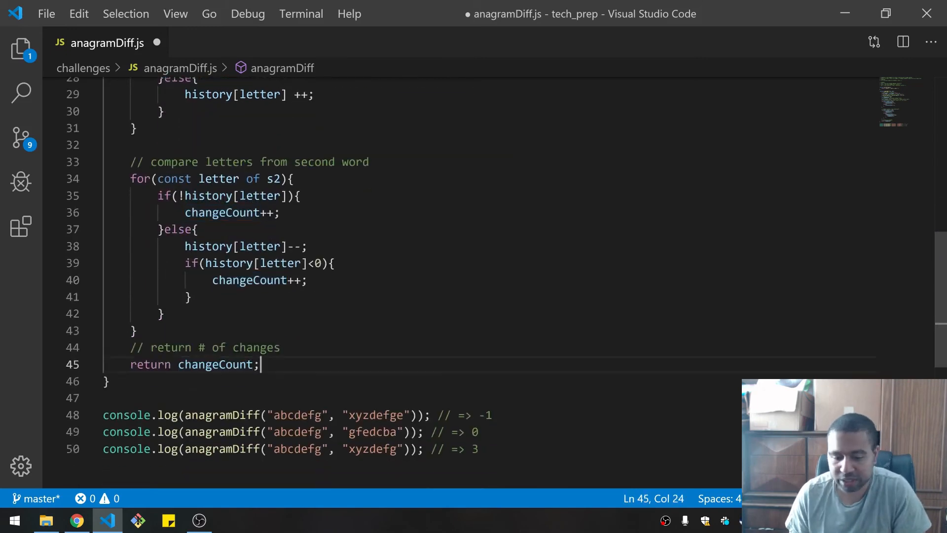
{"action": "scroll", "scroll_direction": "down", "scroll_amount": 3}
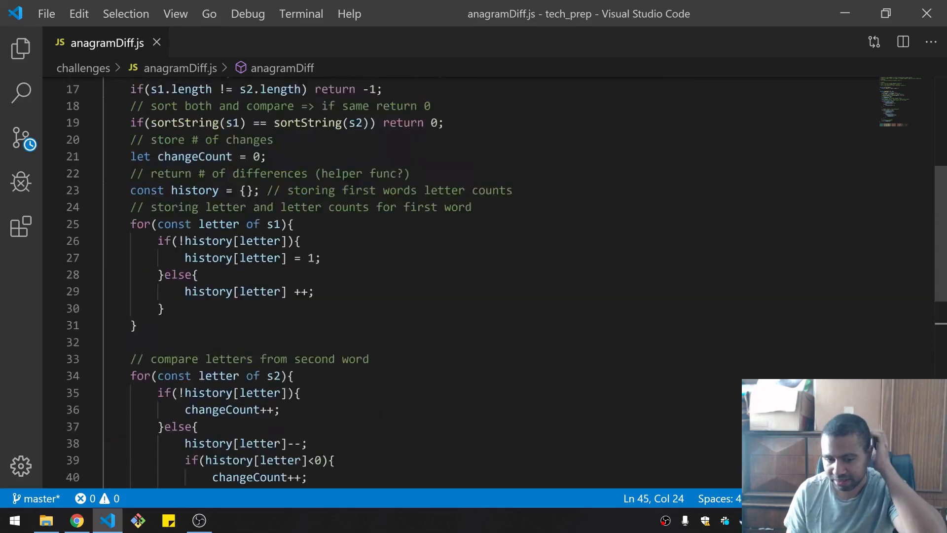
Scroll back to the top of the saved anagramDiff.js and close its editor tab
{"action": "scroll", "scroll_direction": "up", "scroll_amount": 3}
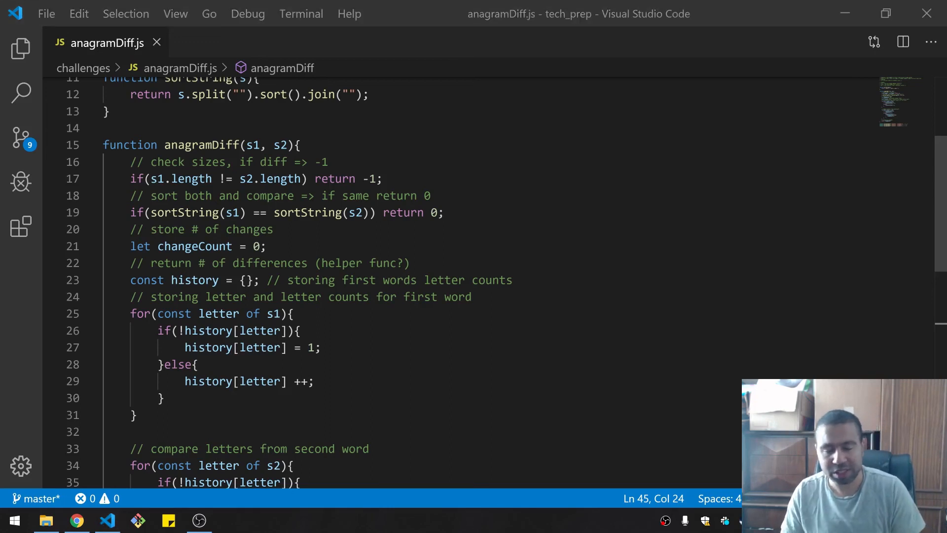
{"action": "left_click", "coordinate": [157, 42]}
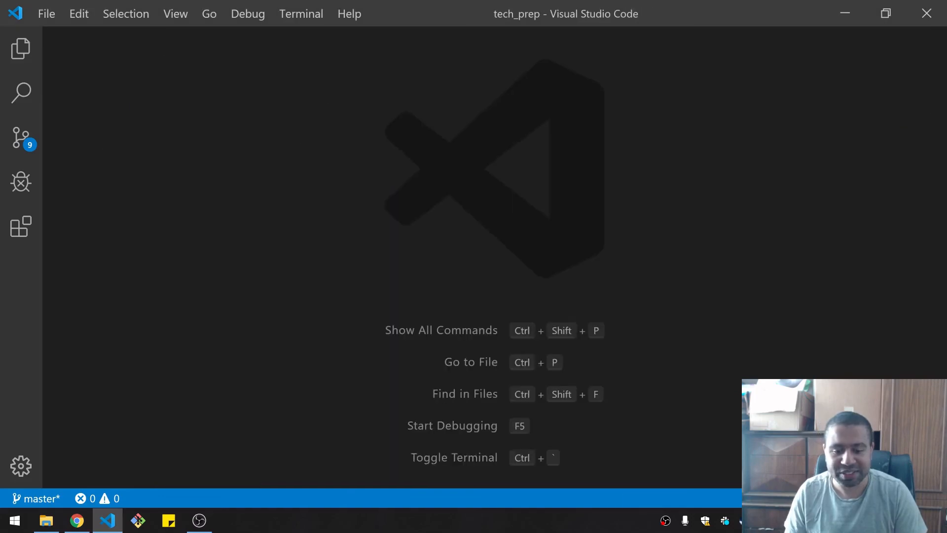